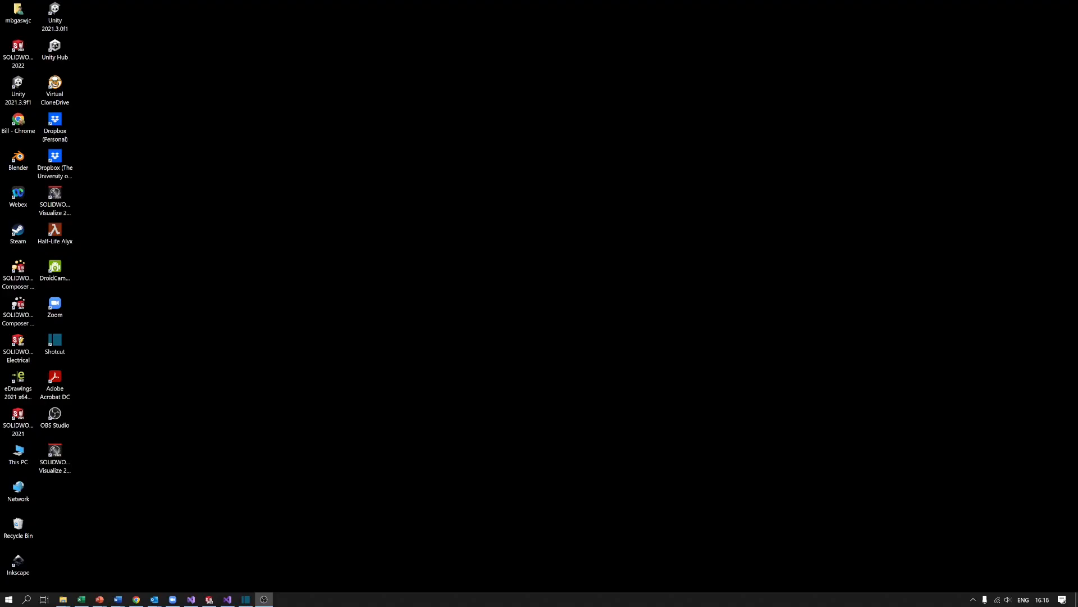
Launch Unity Hub from its desktop shortcut.
{"action": "left_click", "coordinate": [54, 88]}
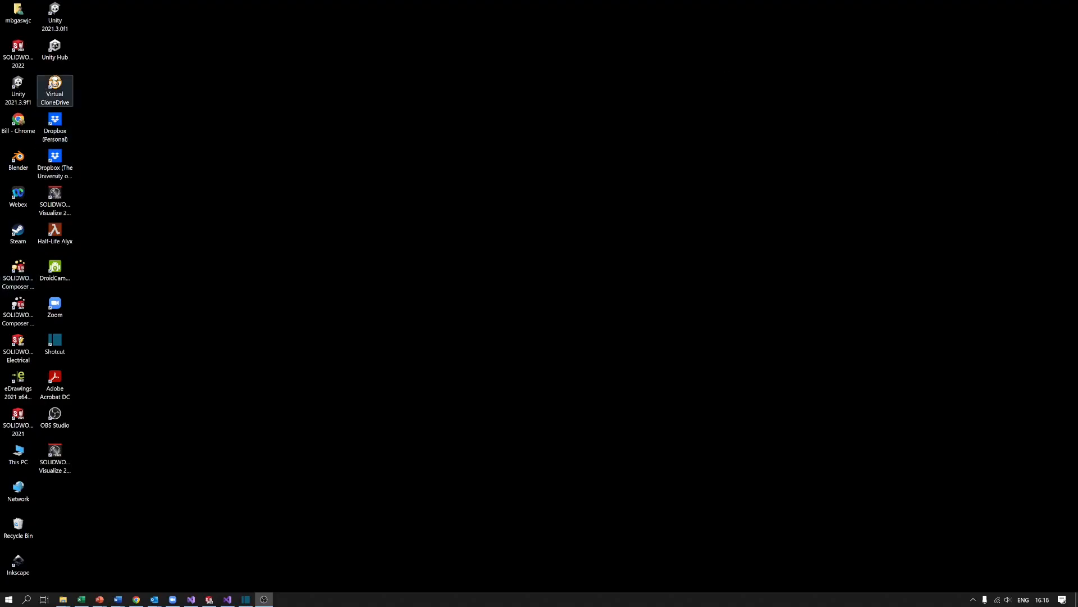
{"action": "left_click", "coordinate": [54, 49]}
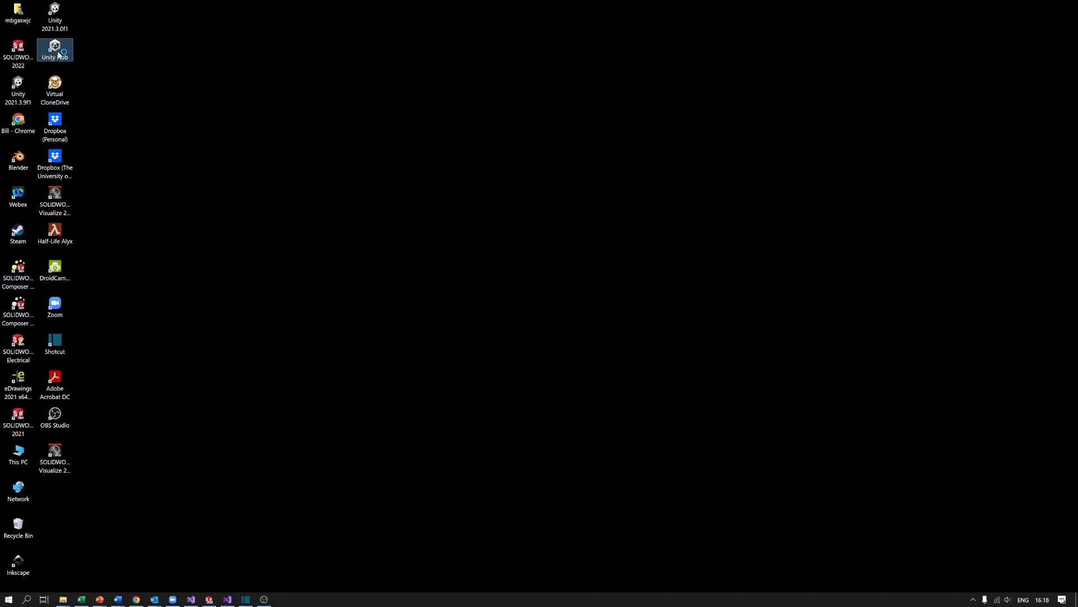
{"action": "double_click", "coordinate": [55, 49]}
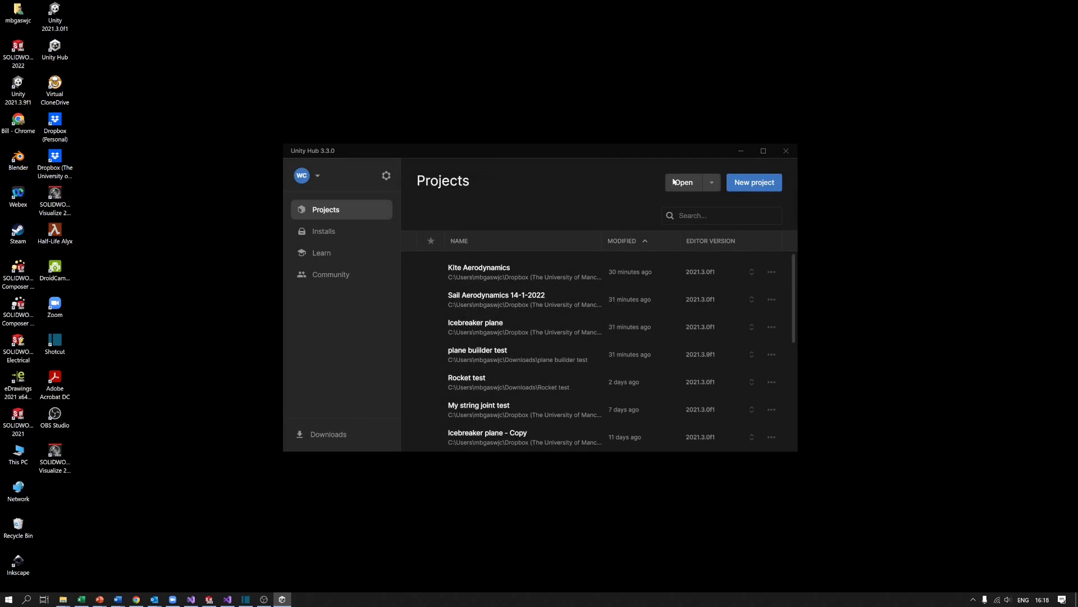
{"action": "mouse_move", "coordinate": [454, 217]}
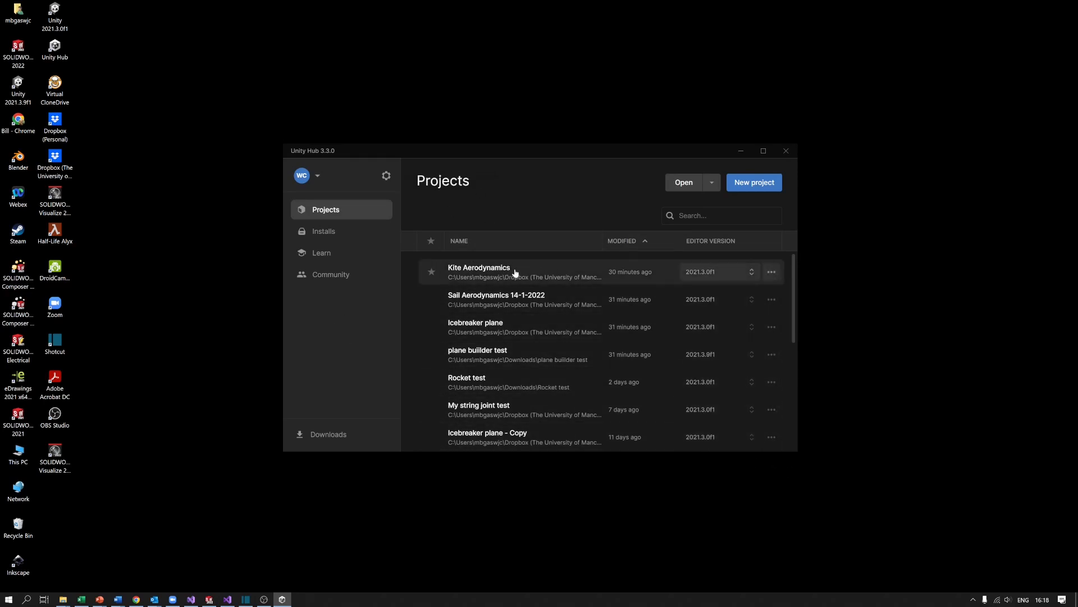
{"action": "mouse_move", "coordinate": [390, 188]}
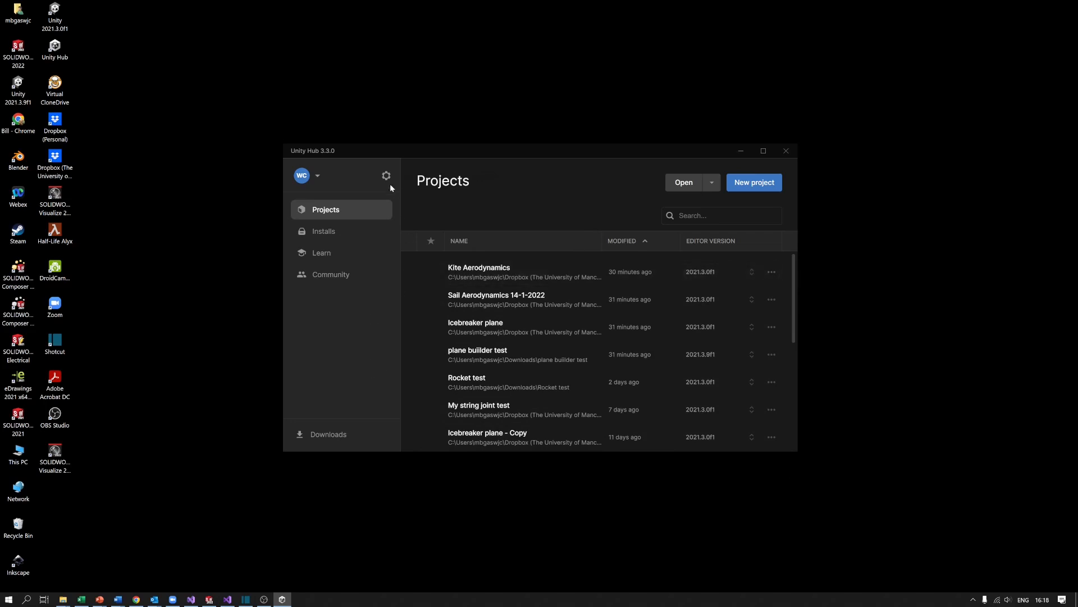
Set C:\Work as the default new-project location in Unity Hub Preferences.
{"action": "left_click", "coordinate": [386, 175]}
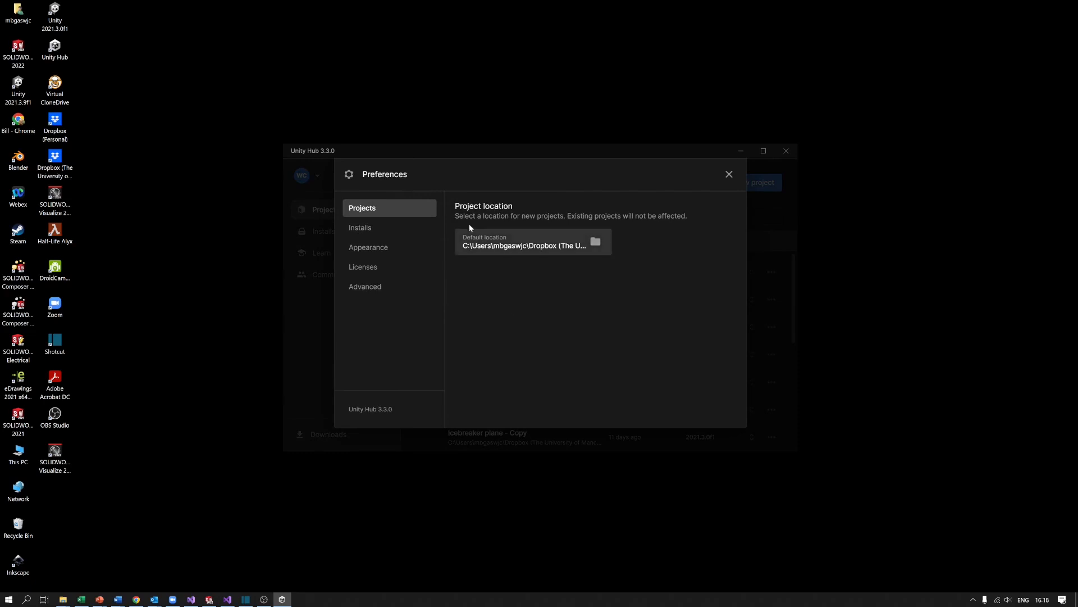
{"action": "mouse_move", "coordinate": [515, 263]}
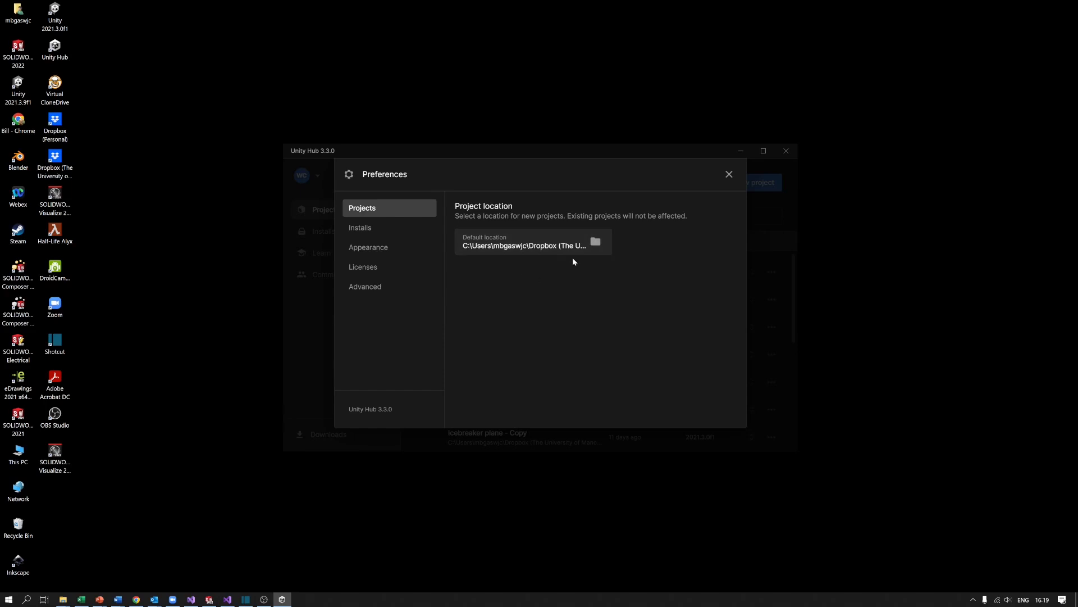
{"action": "mouse_move", "coordinate": [460, 261]}
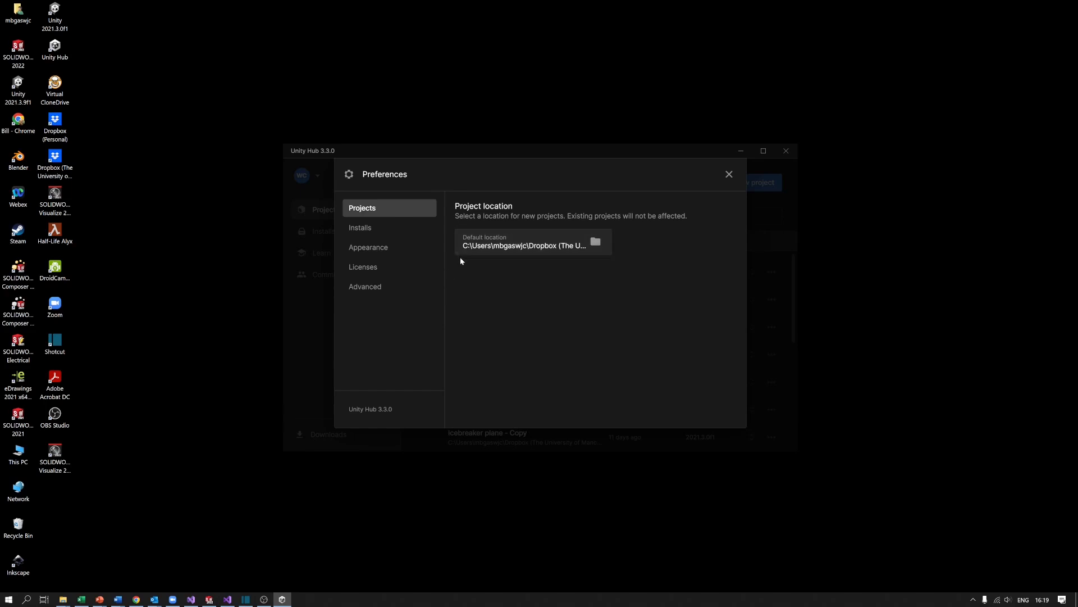
{"action": "mouse_move", "coordinate": [636, 248]}
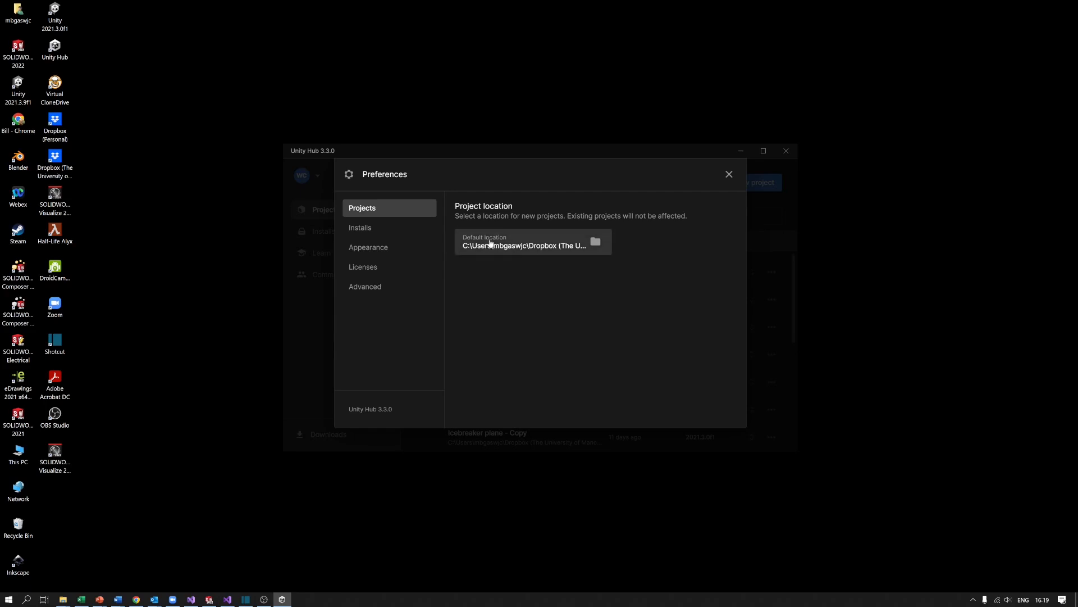
{"action": "mouse_move", "coordinate": [606, 249]}
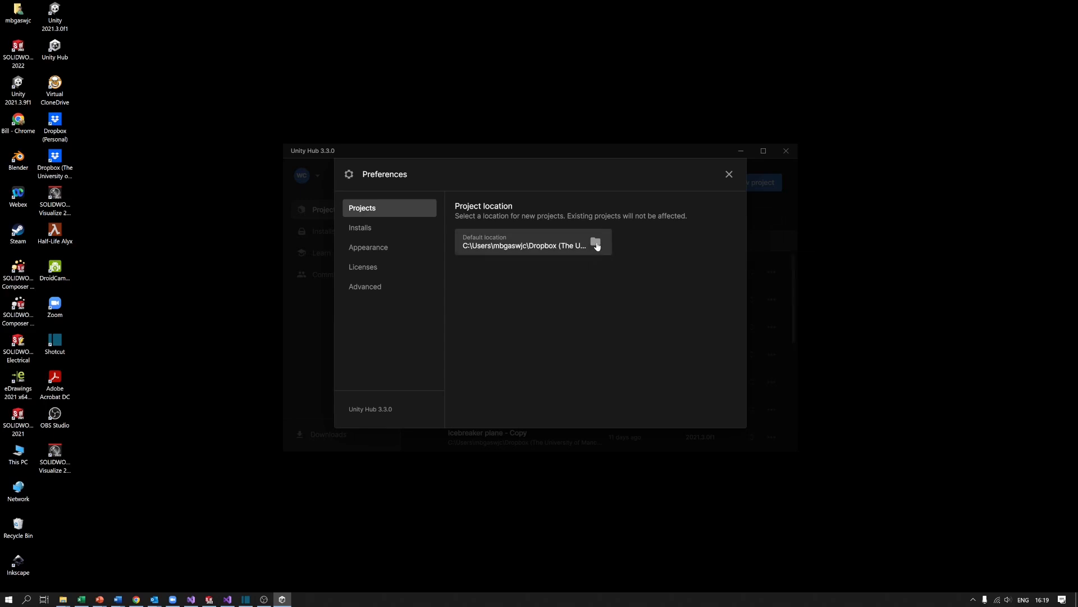
{"action": "left_click", "coordinate": [595, 245]}
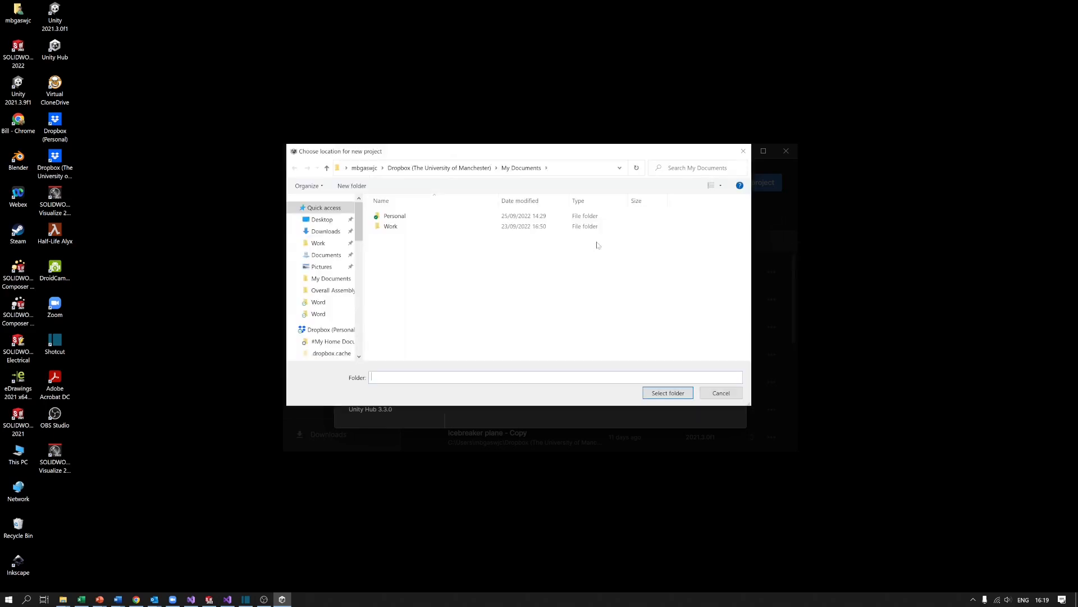
{"action": "left_click", "coordinate": [318, 313]}
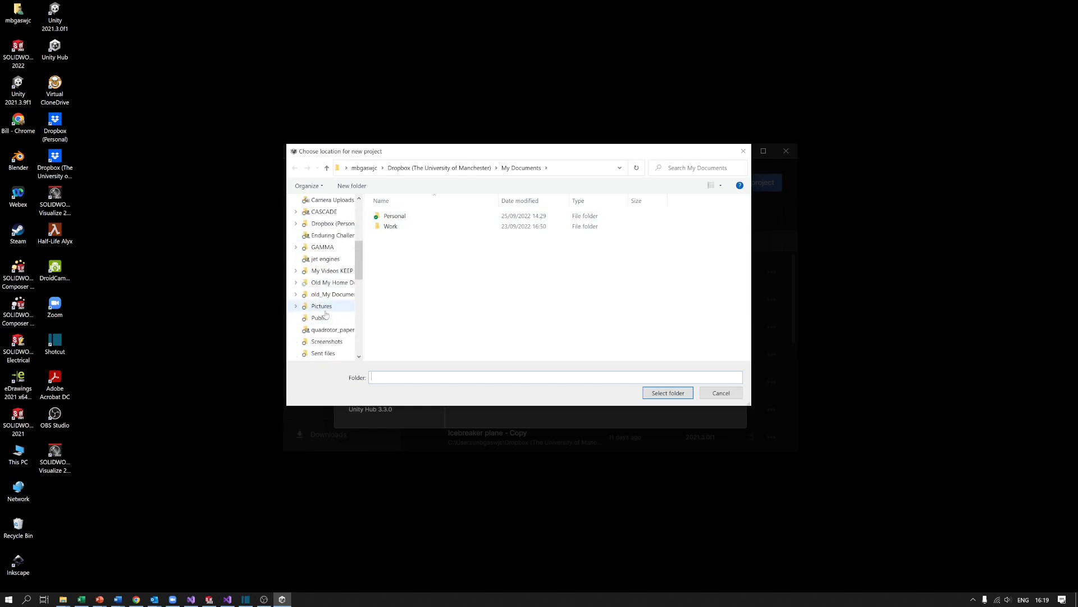
{"action": "scroll", "scroll_direction": "down", "scroll_amount": 3}
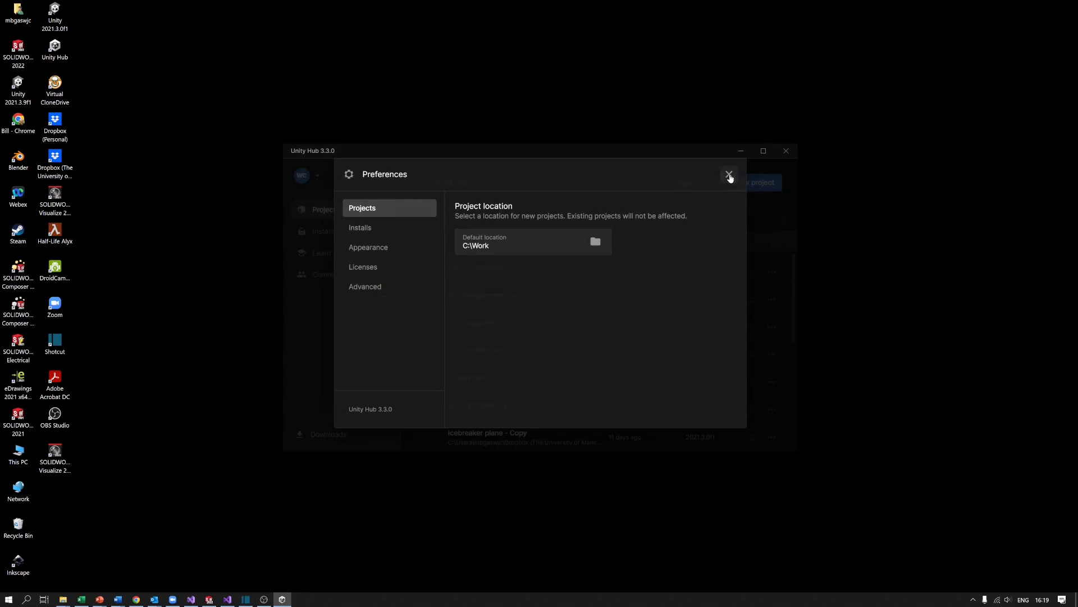
{"action": "left_click", "coordinate": [729, 174]}
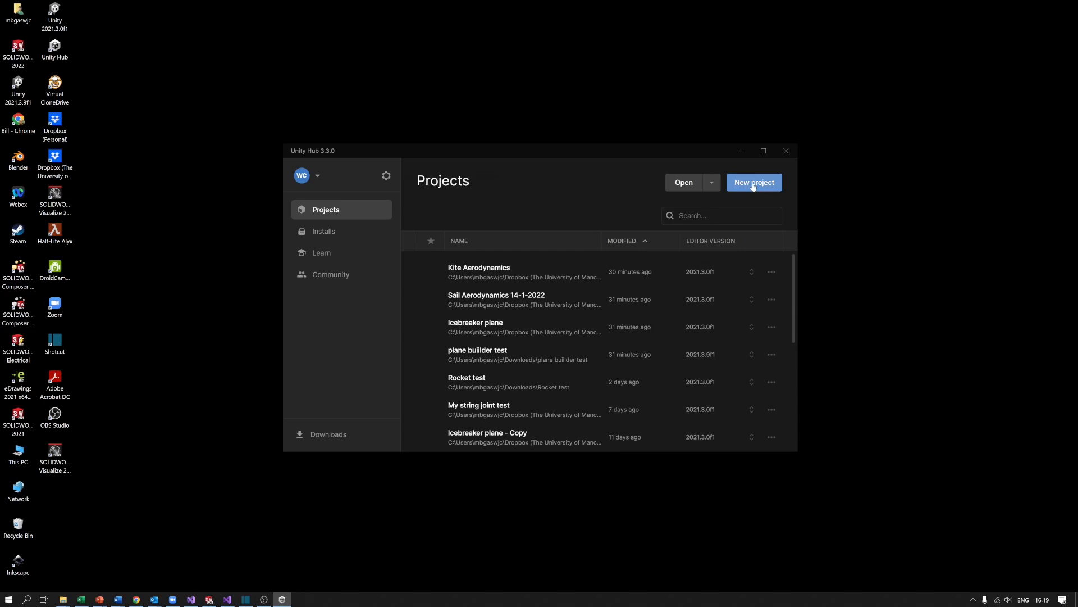
Start a new 3D project using editor version 2021.3.9f1 LTS.
{"action": "left_click", "coordinate": [754, 182]}
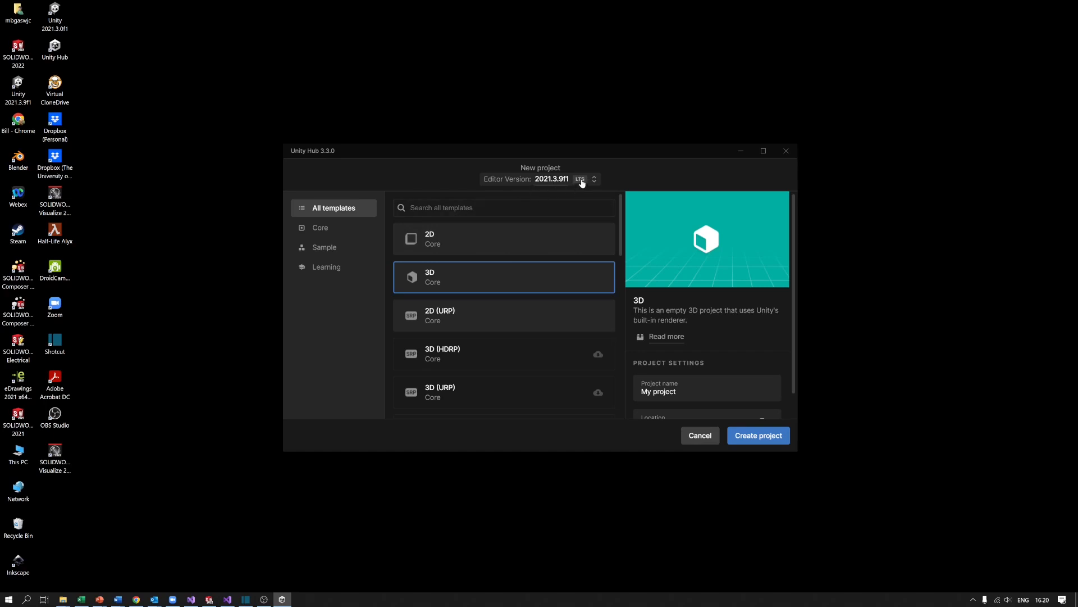
{"action": "left_click", "coordinate": [585, 179]}
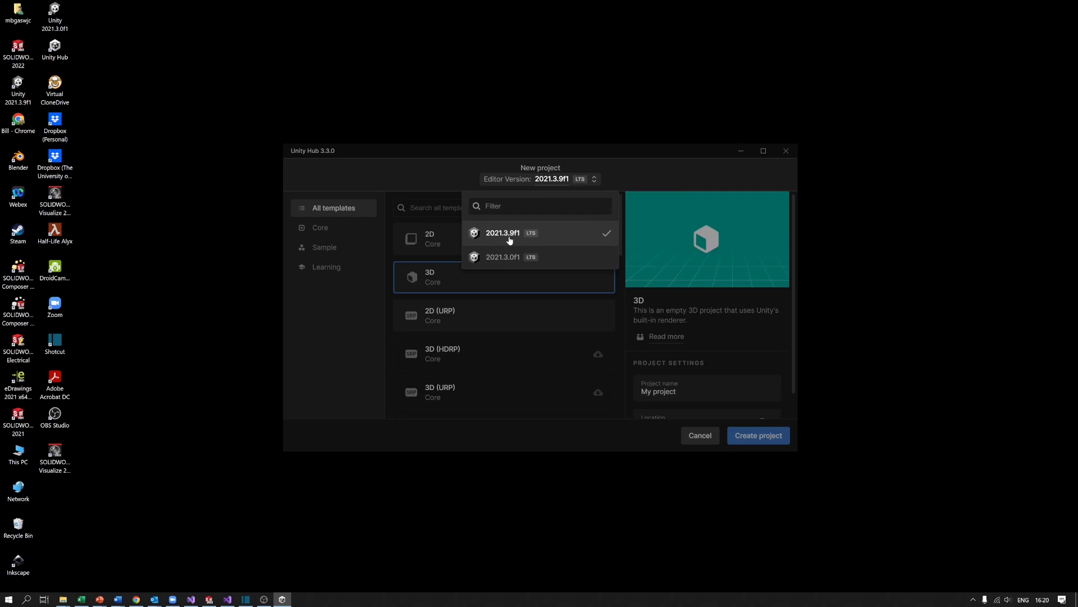
{"action": "mouse_move", "coordinate": [523, 240]}
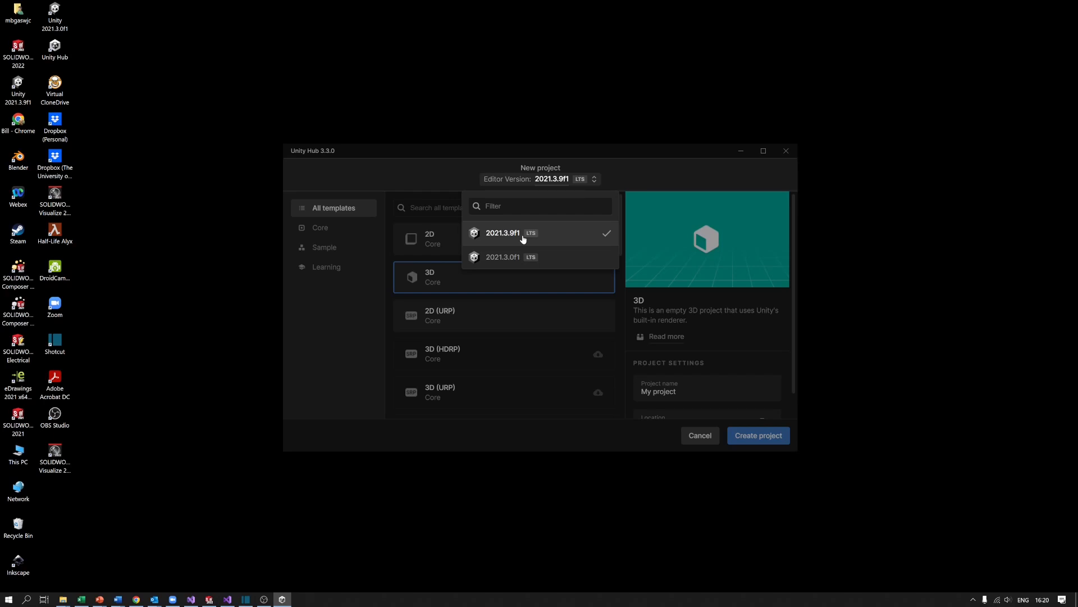
{"action": "mouse_move", "coordinate": [511, 239]}
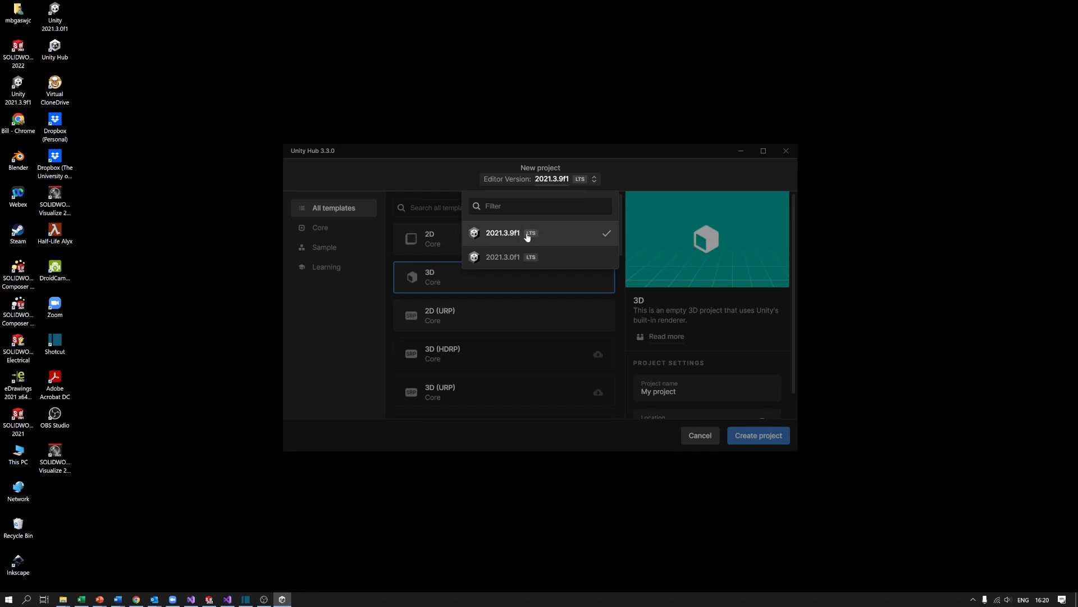
{"action": "left_click", "coordinate": [503, 232]}
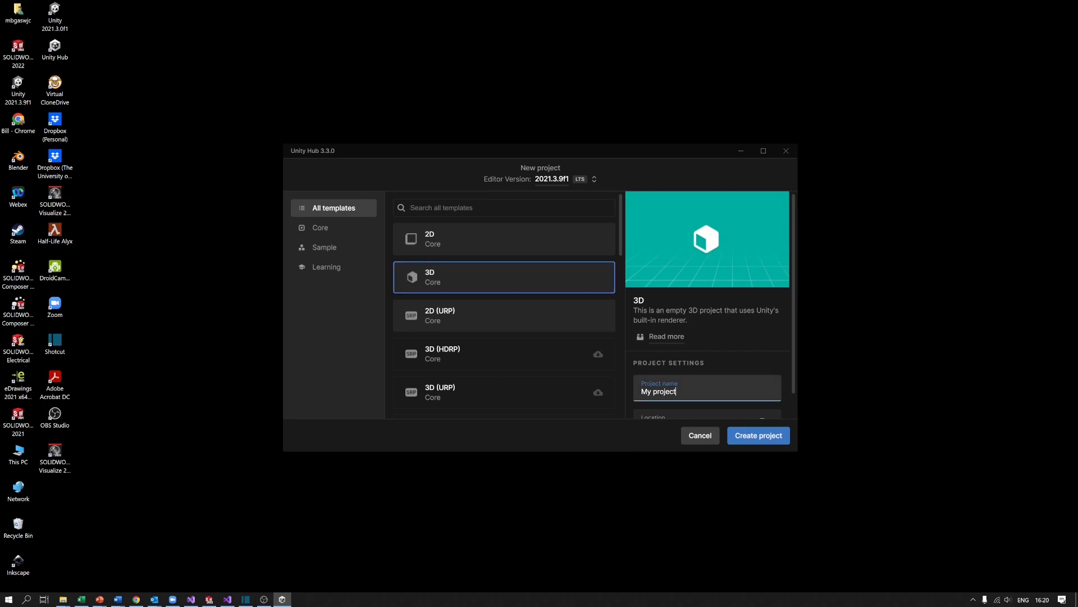
Name the project 'Rocket Simulation v2' and create it.
{"action": "key", "text": "backspace"}
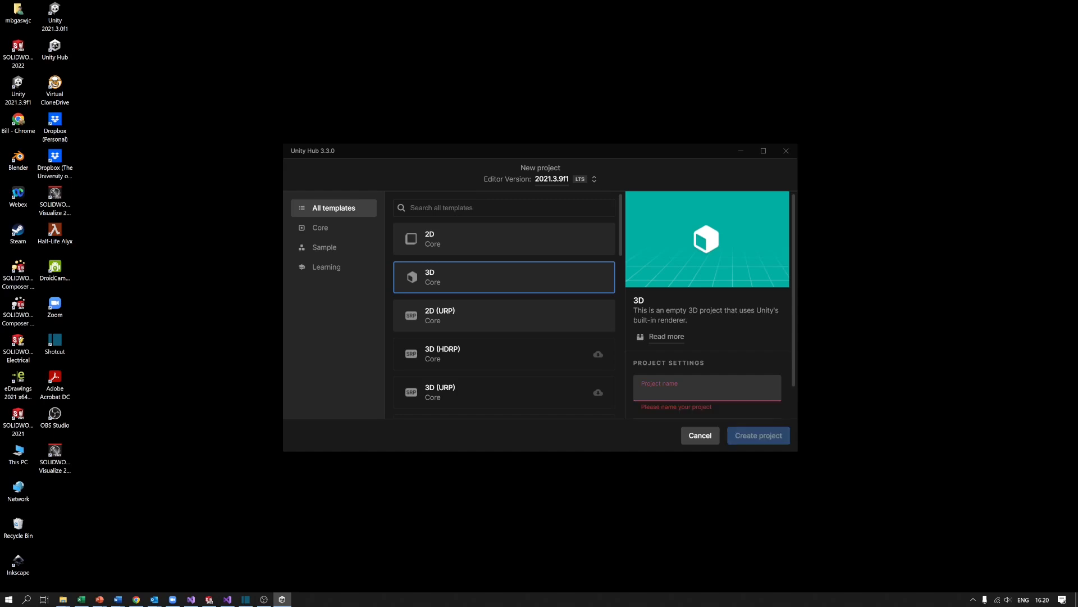
{"action": "type", "text": "R"}
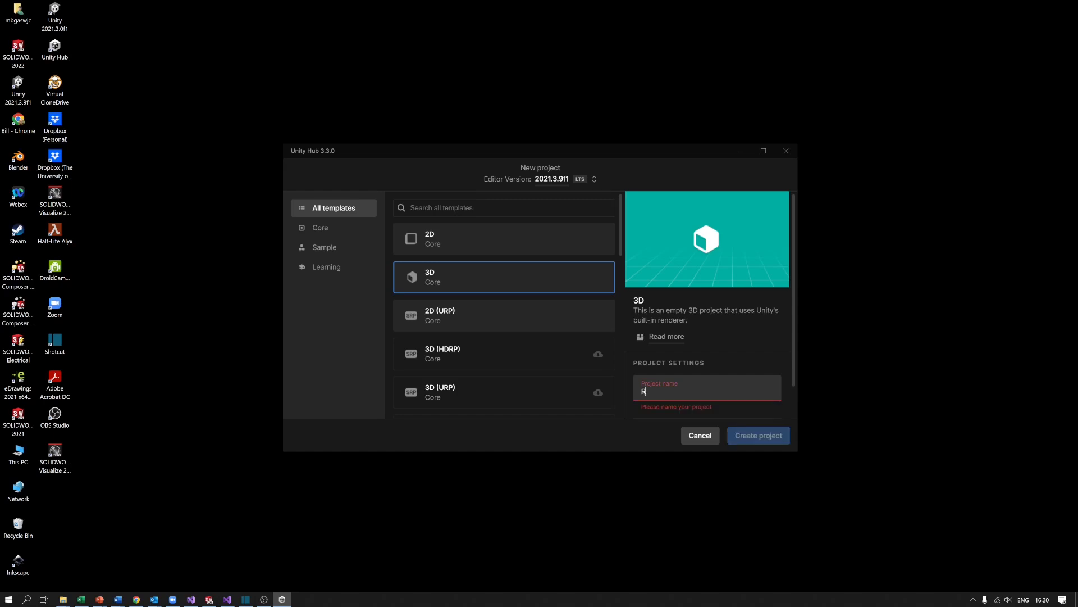
{"action": "type", "text": "ocket S"}
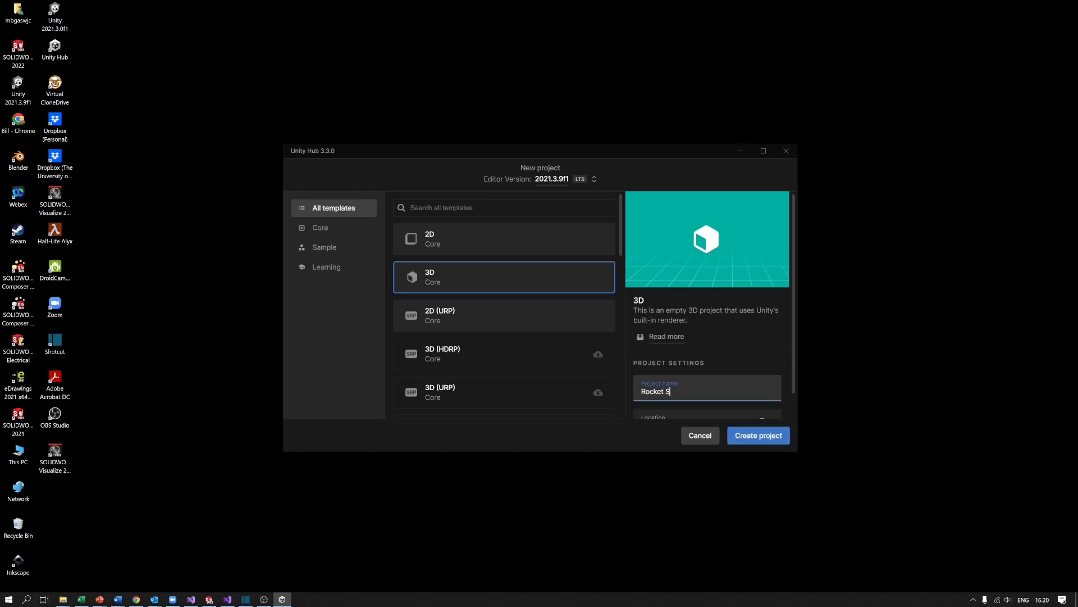
{"action": "type", "text": "imulq"}
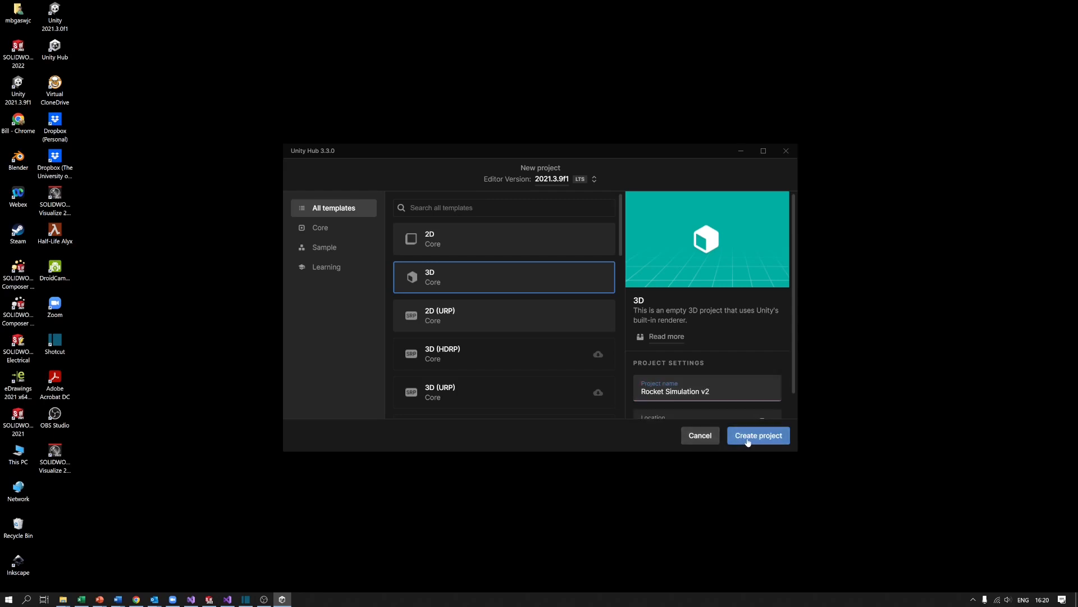
{"action": "left_click", "coordinate": [757, 434]}
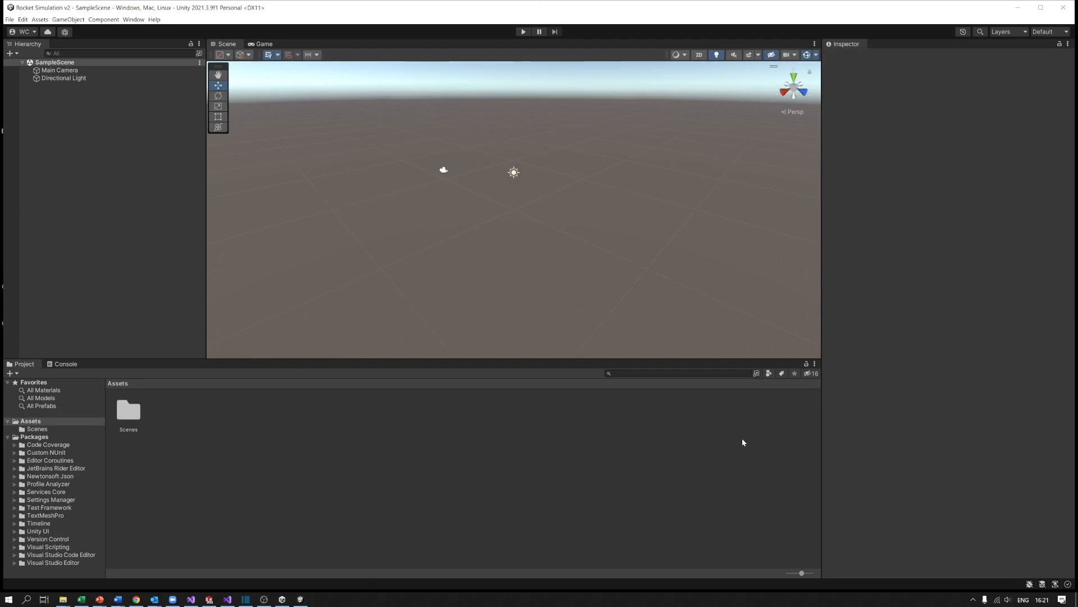
{"action": "mouse_move", "coordinate": [385, 180]}
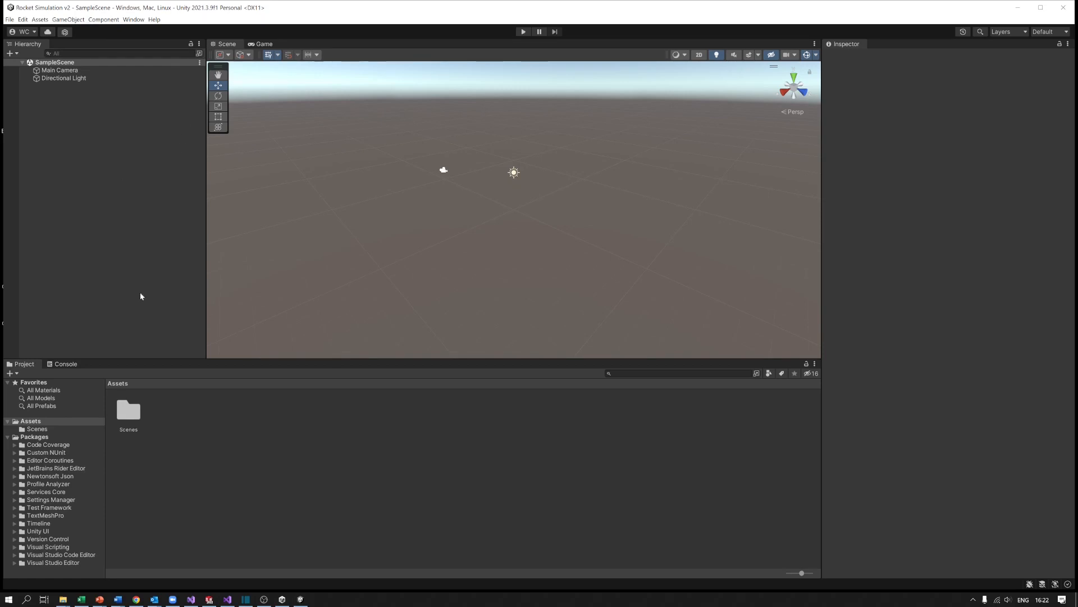
{"action": "mouse_move", "coordinate": [85, 415]}
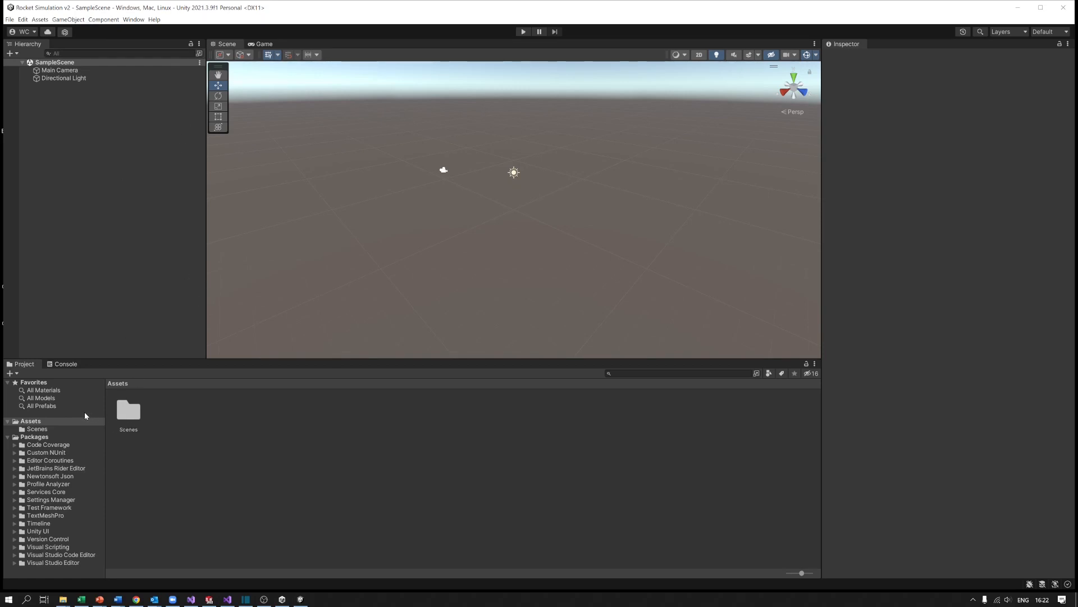
{"action": "mouse_move", "coordinate": [43, 440]}
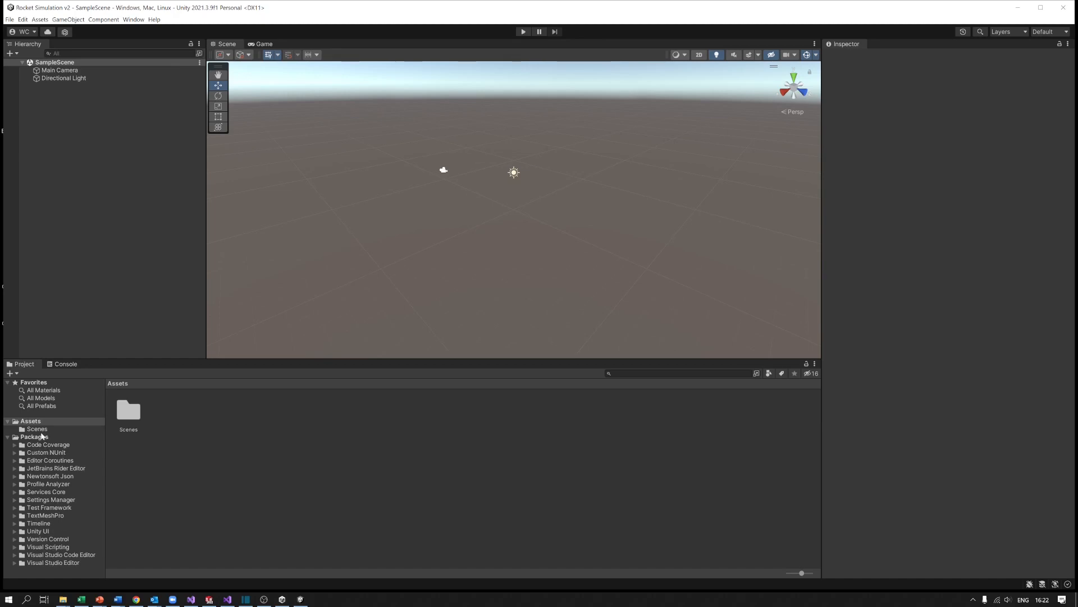
{"action": "mouse_move", "coordinate": [41, 476]}
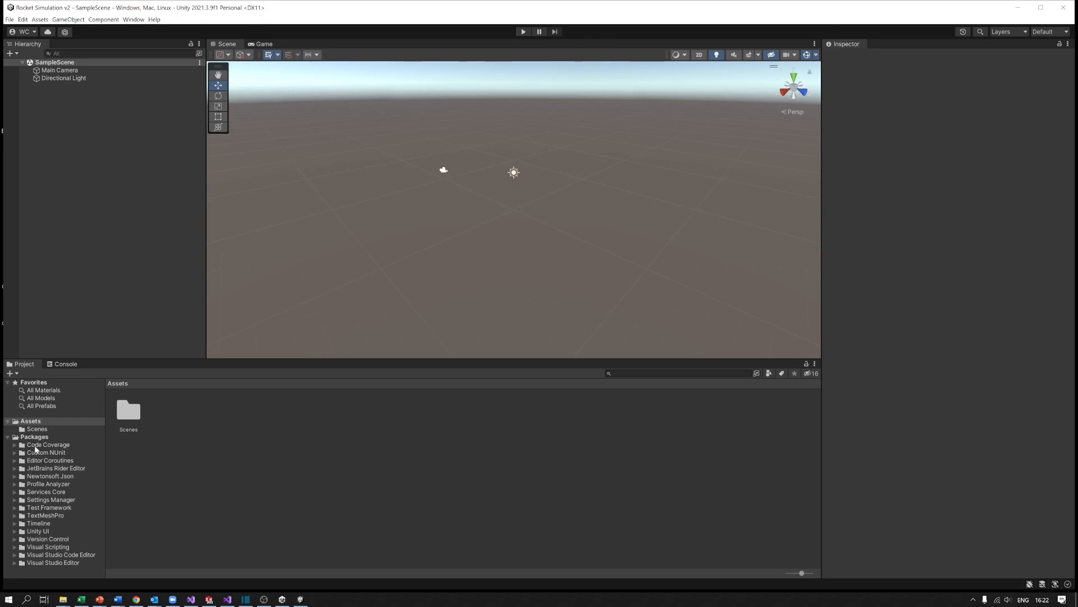
{"action": "left_click", "coordinate": [65, 363]}
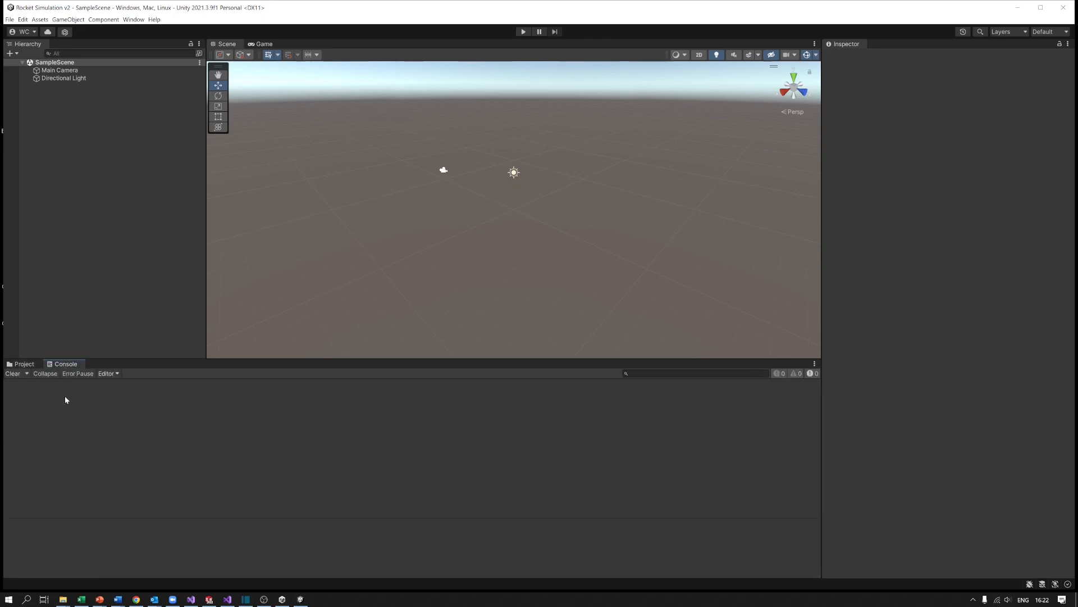
{"action": "left_click", "coordinate": [24, 364]}
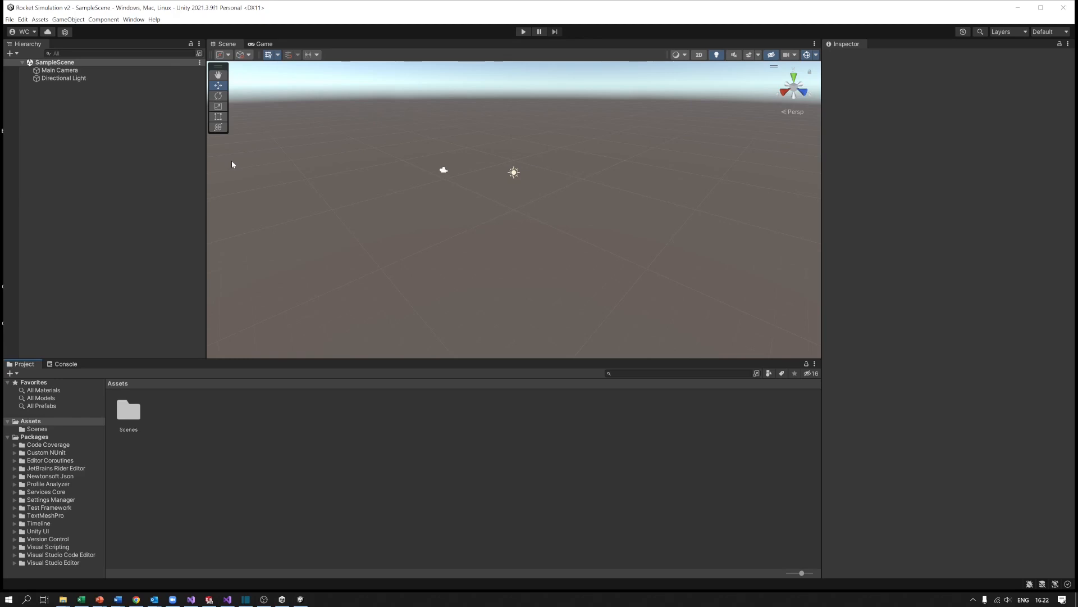
{"action": "mouse_move", "coordinate": [168, 156]}
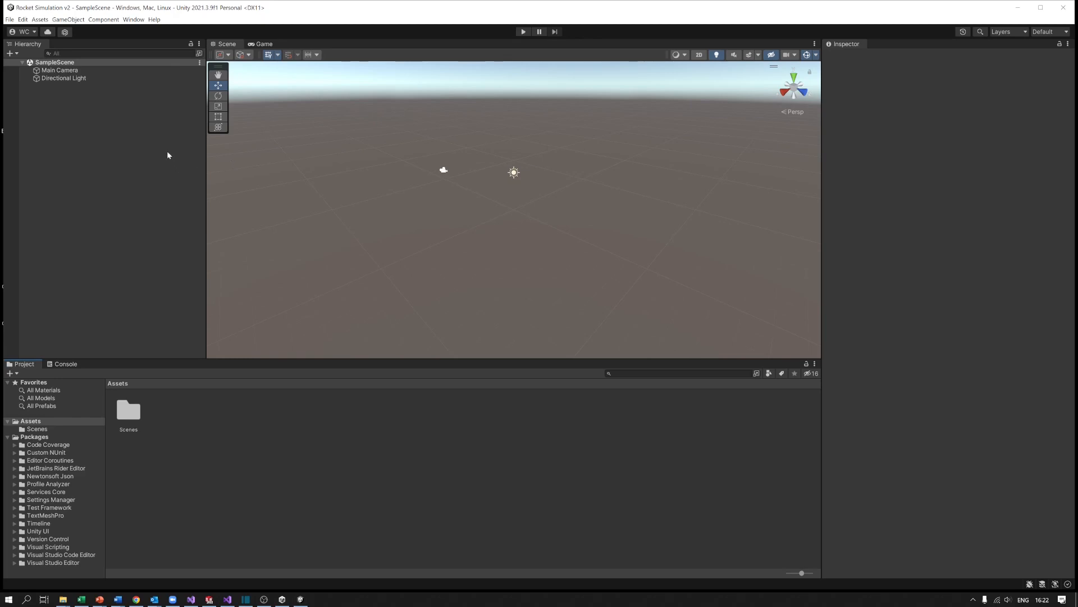
{"action": "mouse_move", "coordinate": [55, 171]}
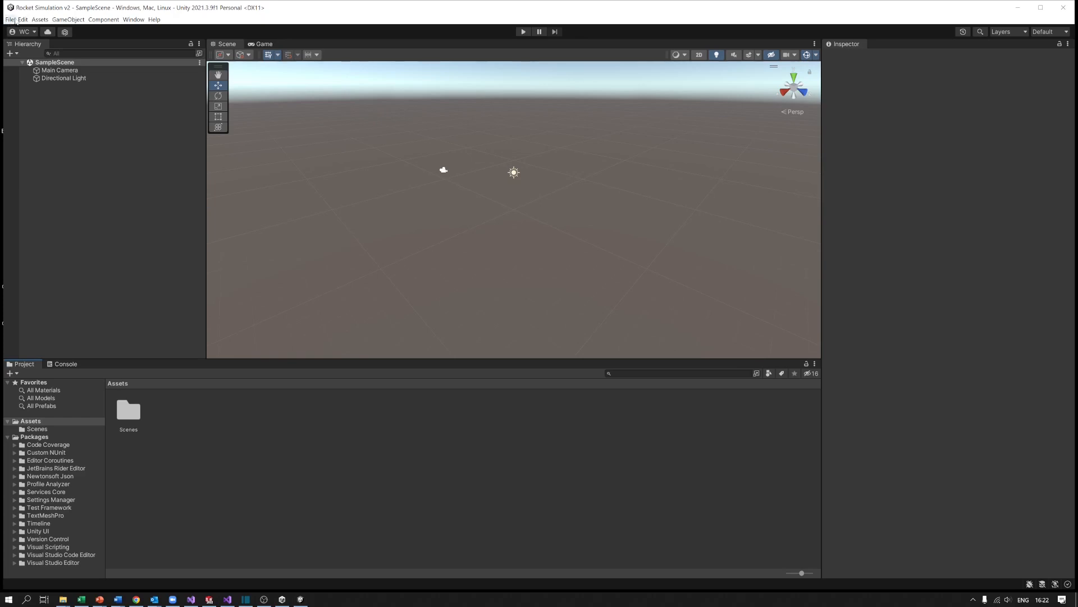
Select Water Rocket v1-8 for Editor 2021 LTS.unitypackage in Downloads for custom import.
{"action": "left_click", "coordinate": [39, 19]}
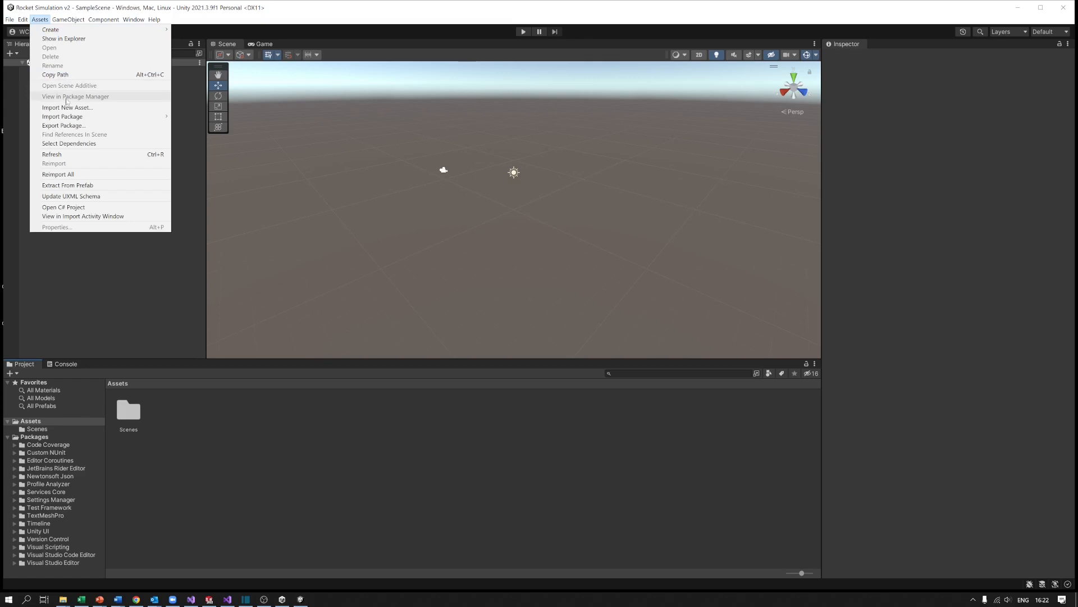
{"action": "mouse_move", "coordinate": [62, 116]}
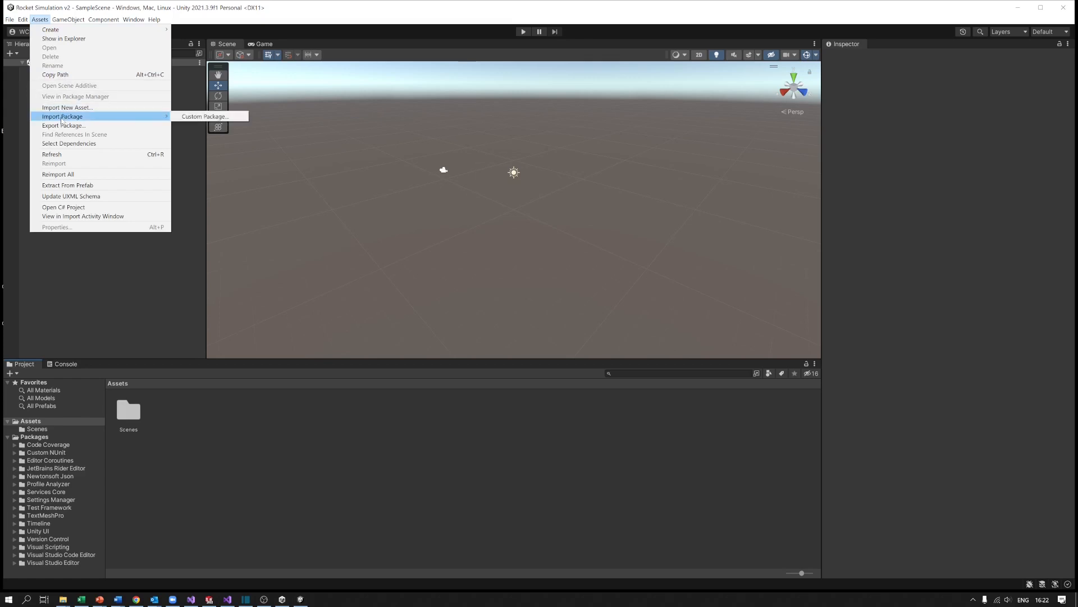
{"action": "mouse_move", "coordinate": [205, 116]}
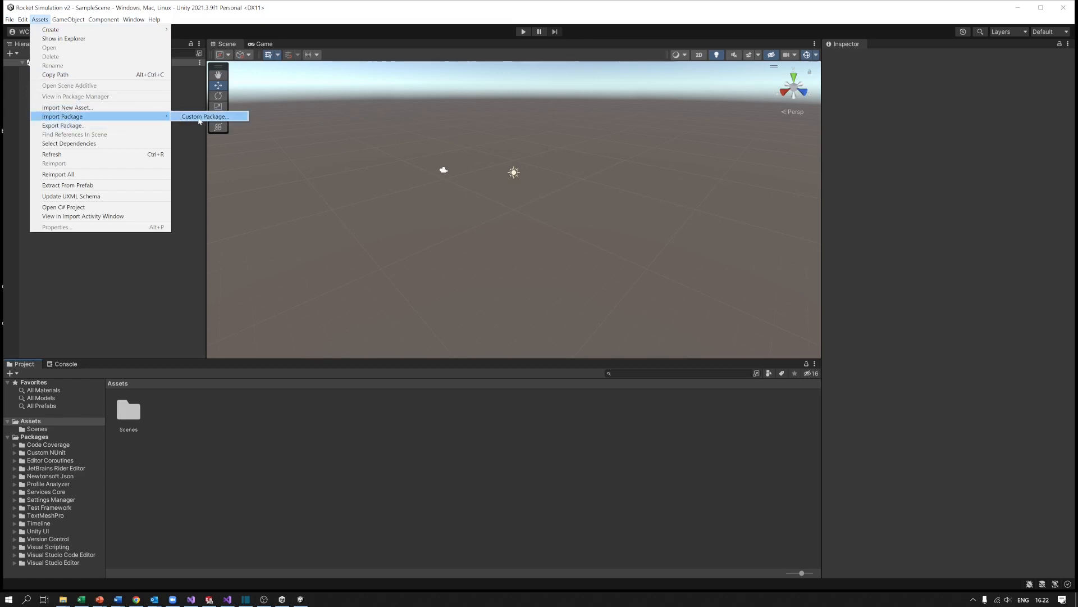
{"action": "left_click", "coordinate": [203, 116]}
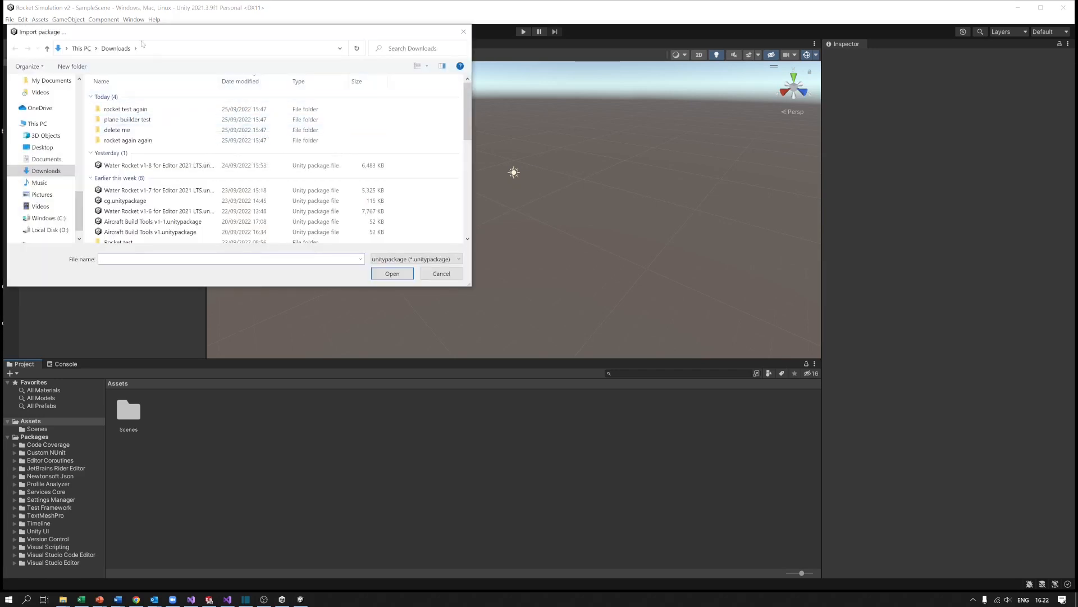
{"action": "left_click", "coordinate": [127, 119]}
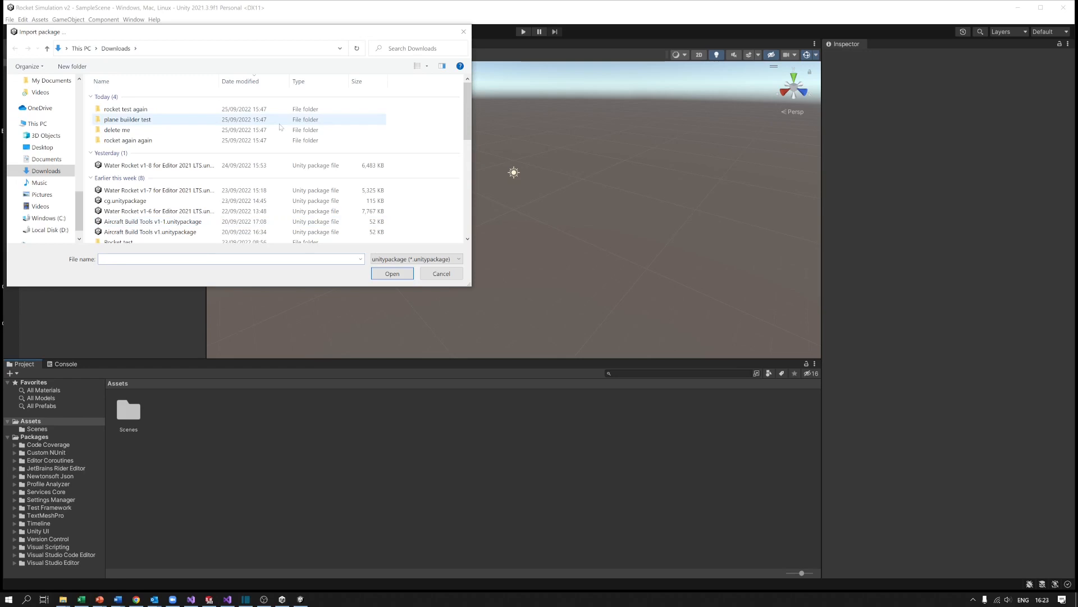
{"action": "left_click", "coordinate": [117, 130]}
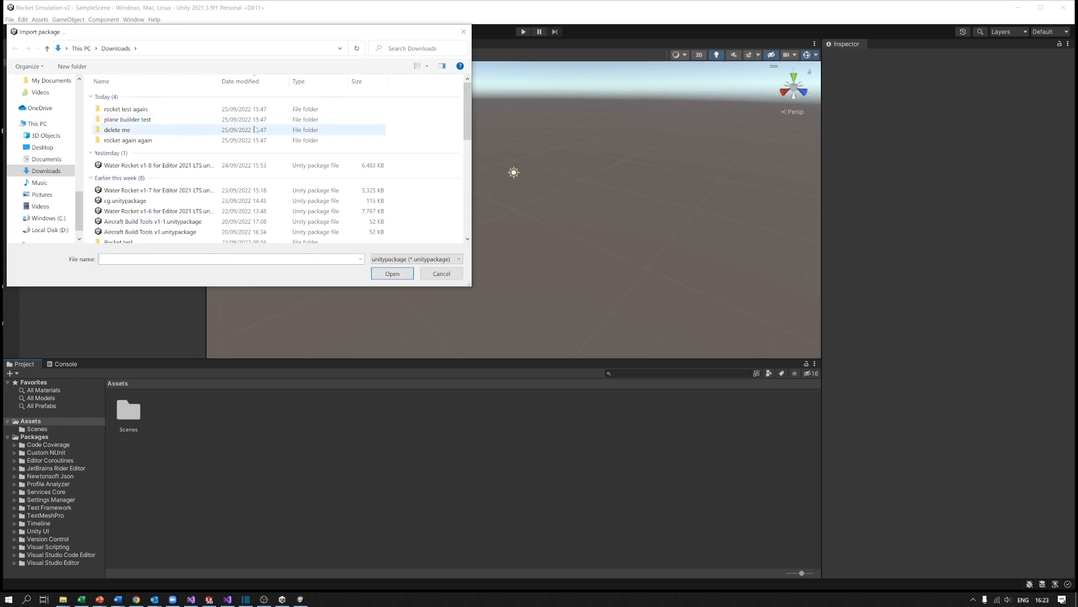
{"action": "left_click", "coordinate": [159, 165]}
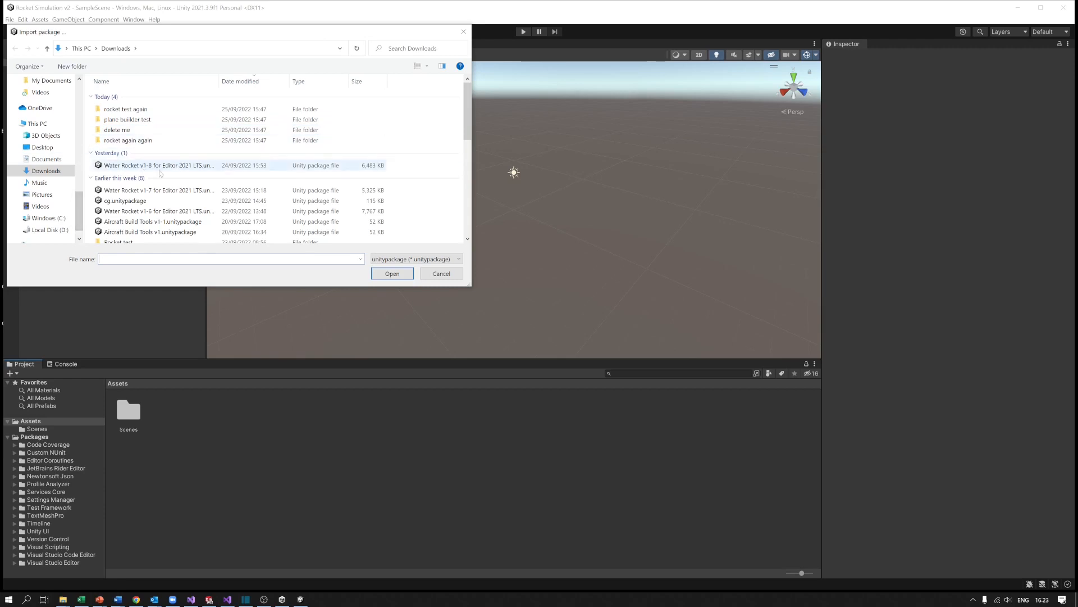
{"action": "mouse_move", "coordinate": [158, 165]}
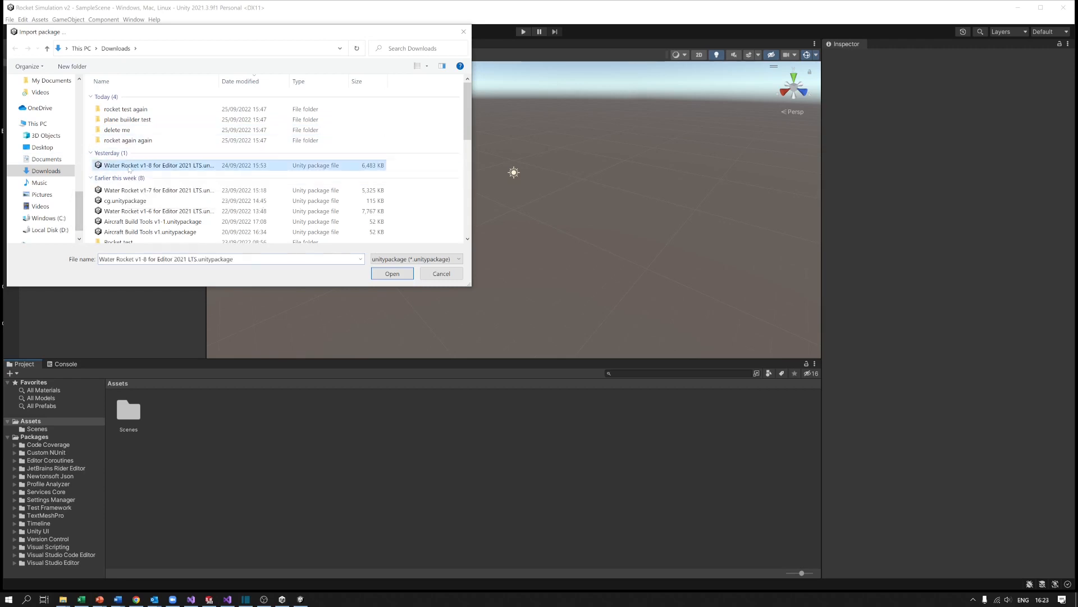
{"action": "mouse_move", "coordinate": [158, 165]}
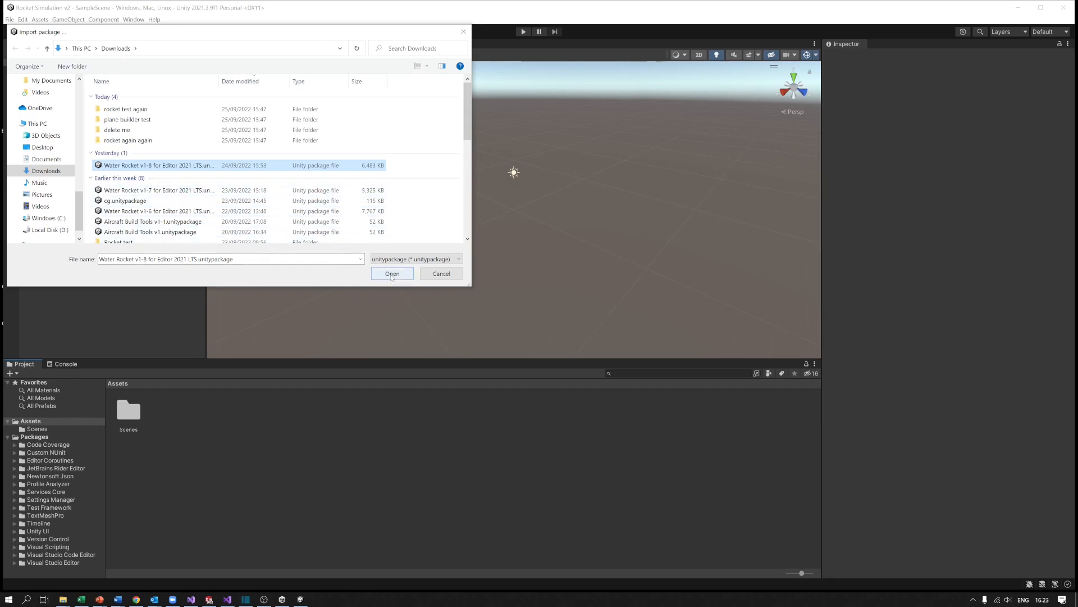
Import all Water Rocket package contents plus the TMP Essential Resources.
{"action": "left_click", "coordinate": [392, 273]}
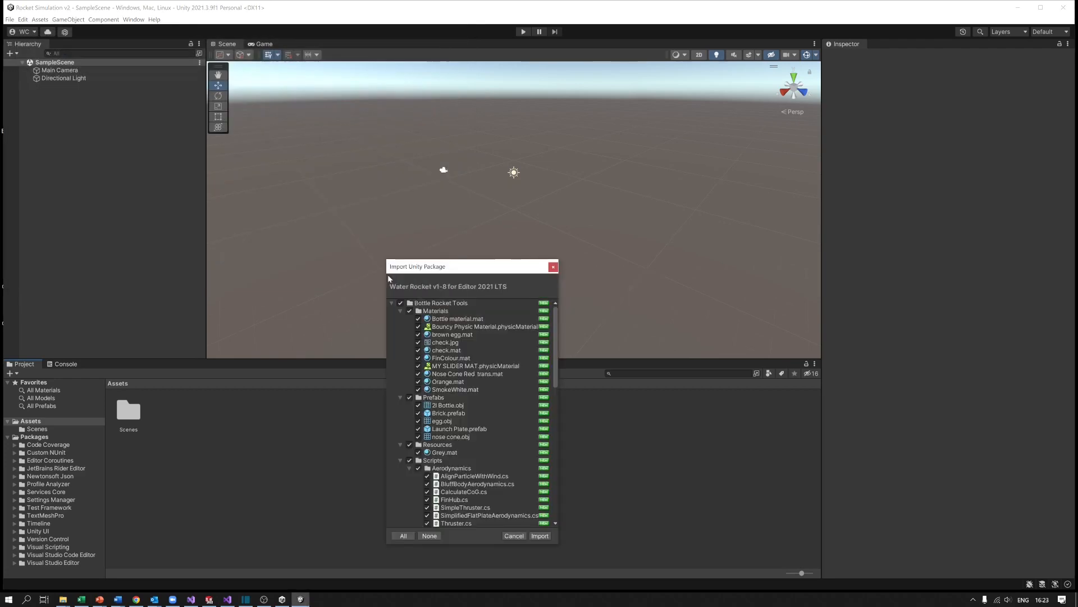
{"action": "mouse_move", "coordinate": [468, 346]}
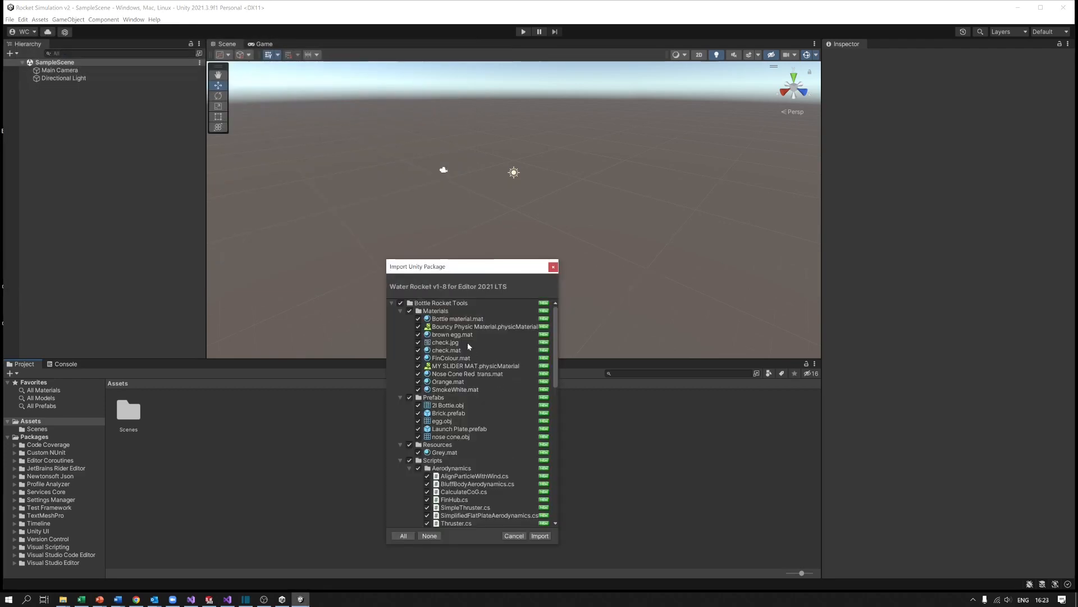
{"action": "mouse_move", "coordinate": [447, 530]}
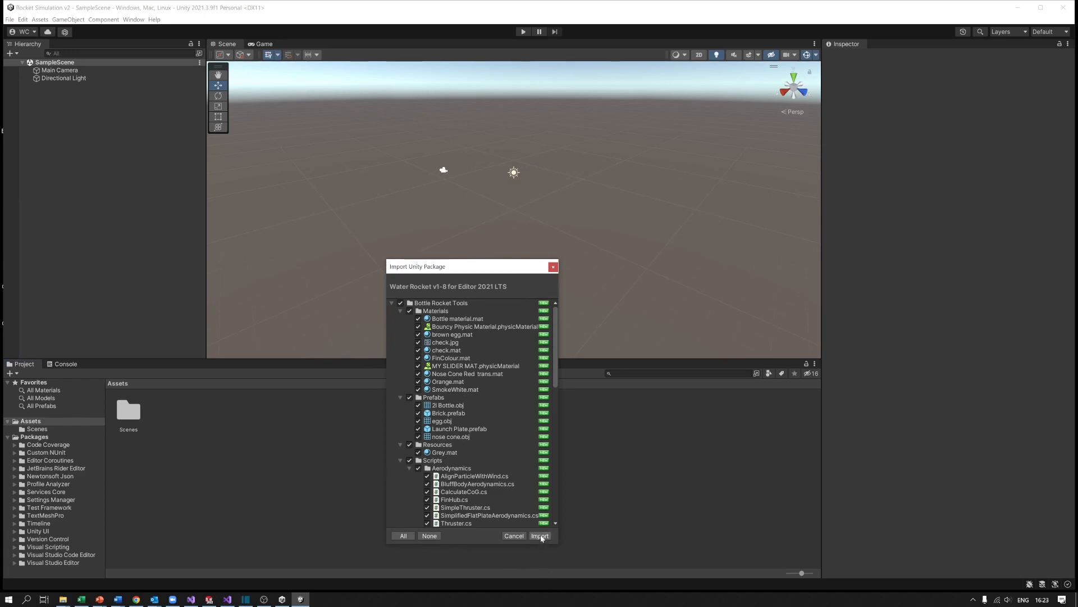
{"action": "left_click", "coordinate": [539, 536]}
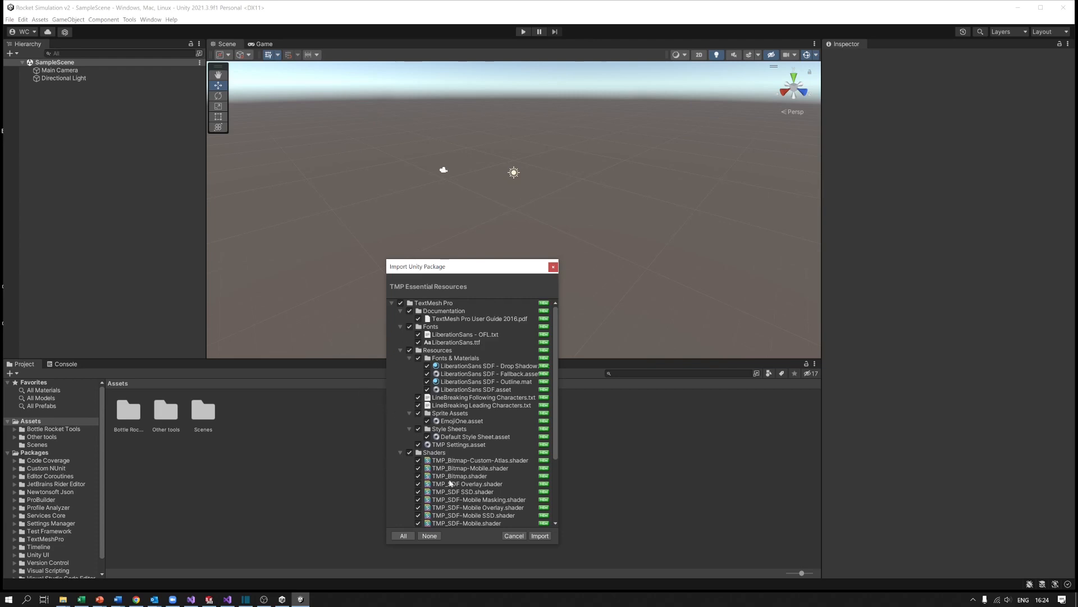
{"action": "mouse_move", "coordinate": [402, 292]}
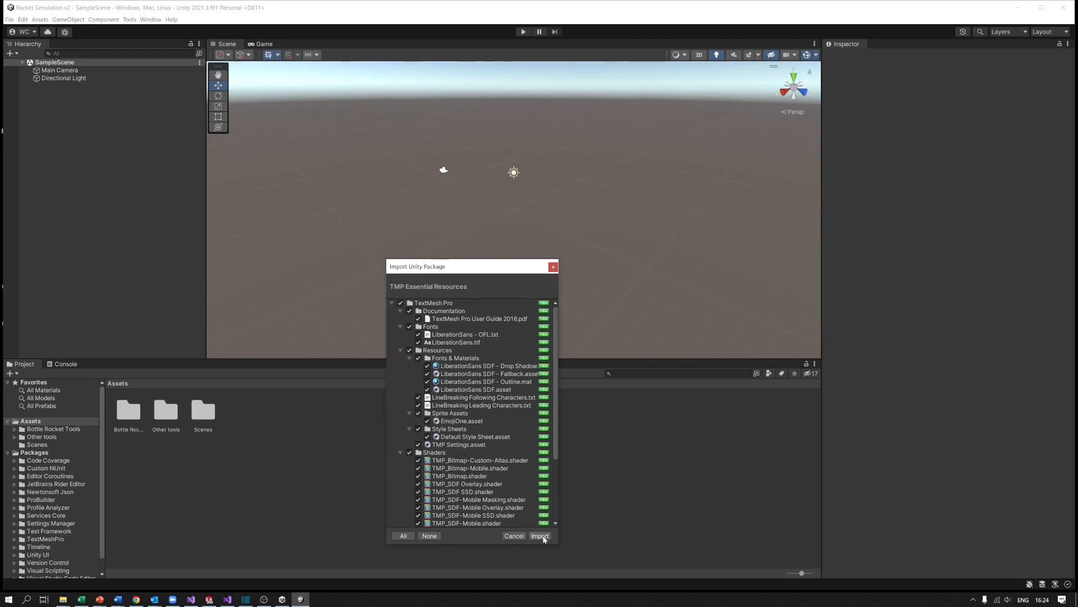
{"action": "left_click", "coordinate": [540, 536]}
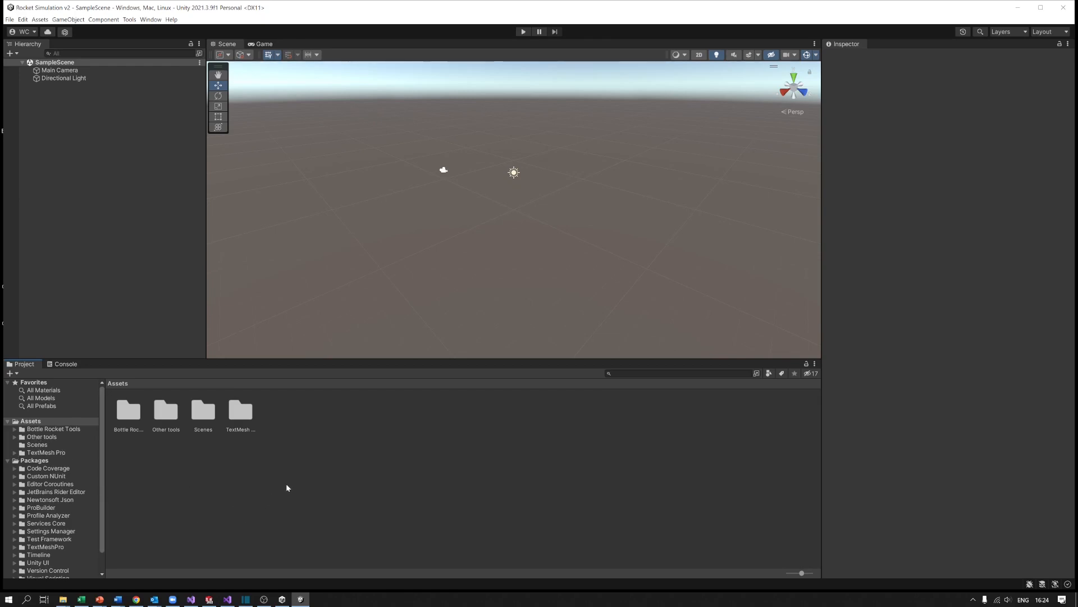
{"action": "mouse_move", "coordinate": [194, 407]}
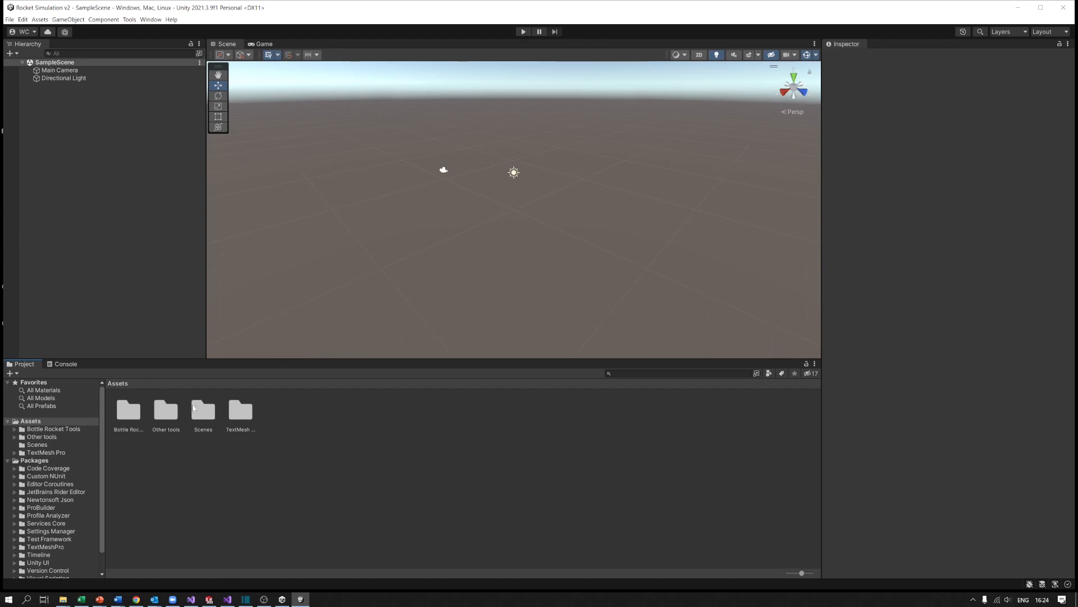
Open Assets > Scenes and switch the Project window to list view.
{"action": "left_click", "coordinate": [203, 411]}
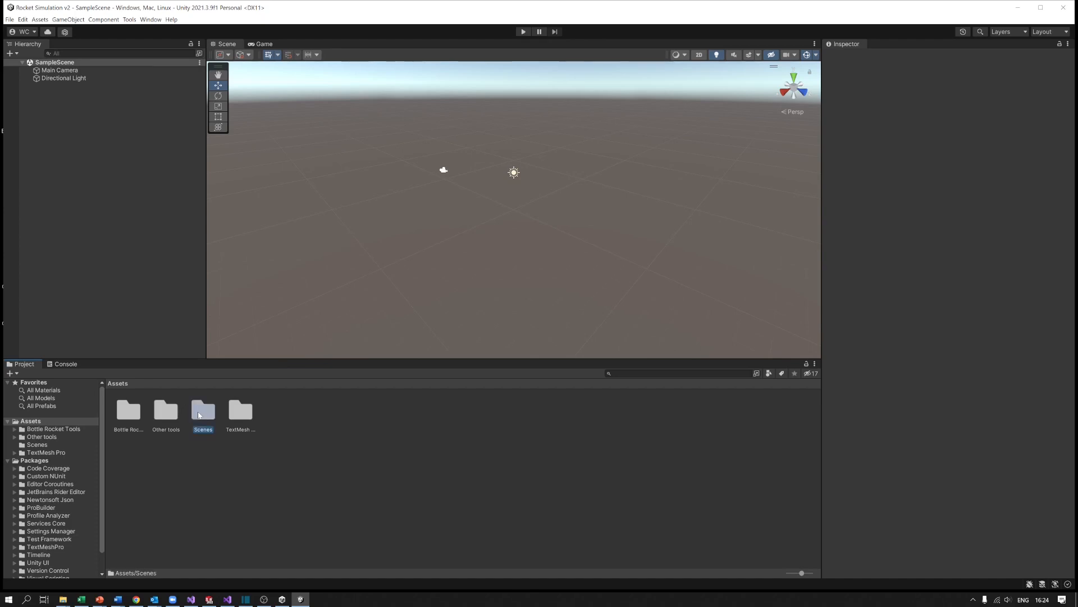
{"action": "double_click", "coordinate": [203, 410]}
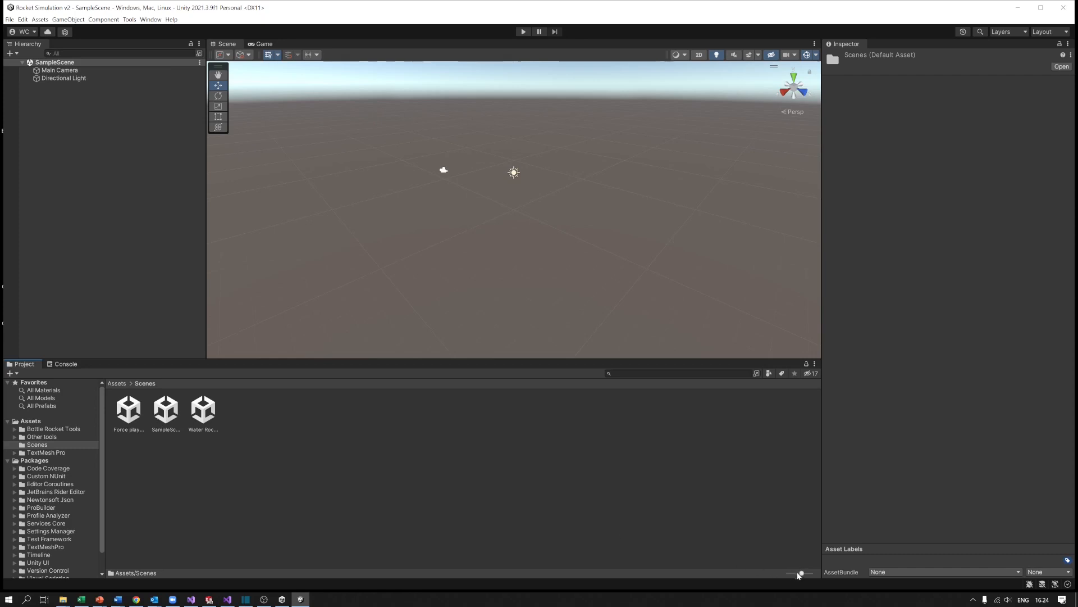
{"action": "left_click_drag", "start_coordinate": [800, 573], "coordinate": [793, 572]}
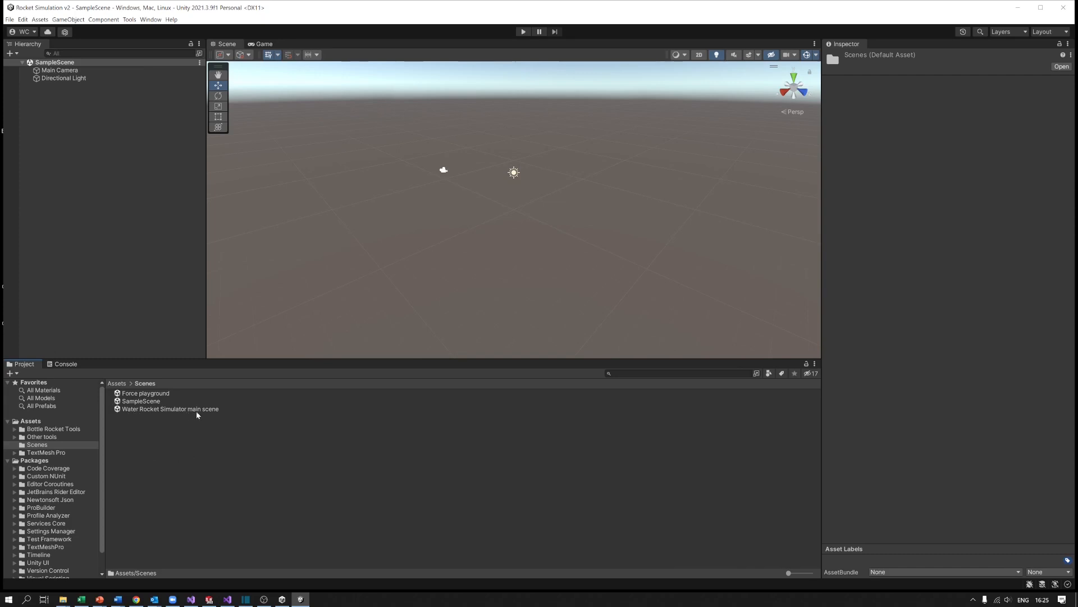
{"action": "mouse_move", "coordinate": [147, 410]}
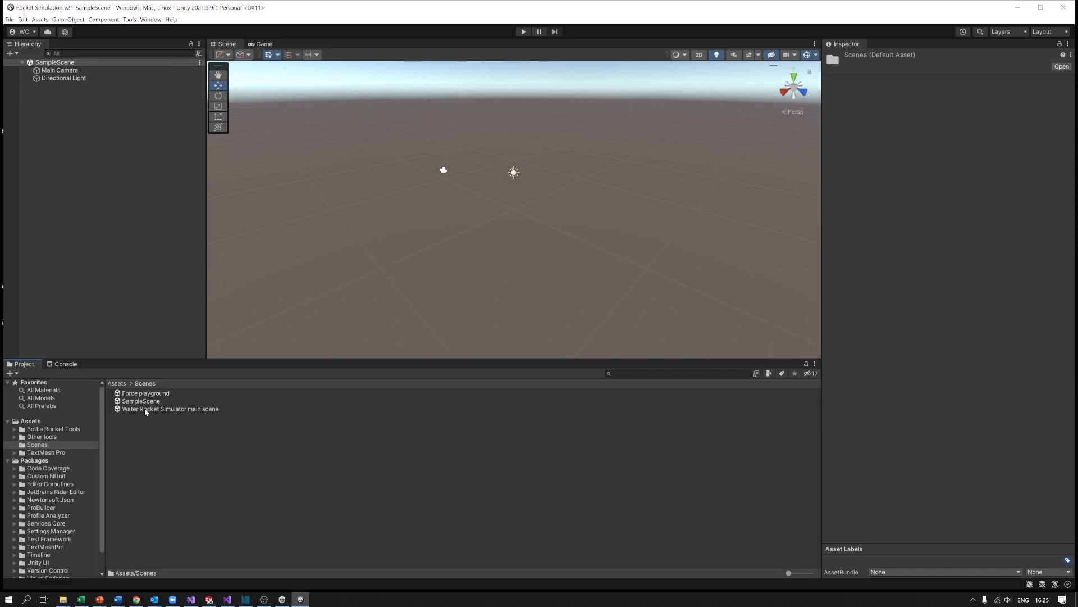
Open the Water Rocket Simulator main scene and clear its mesh warnings.
{"action": "double_click", "coordinate": [170, 409]}
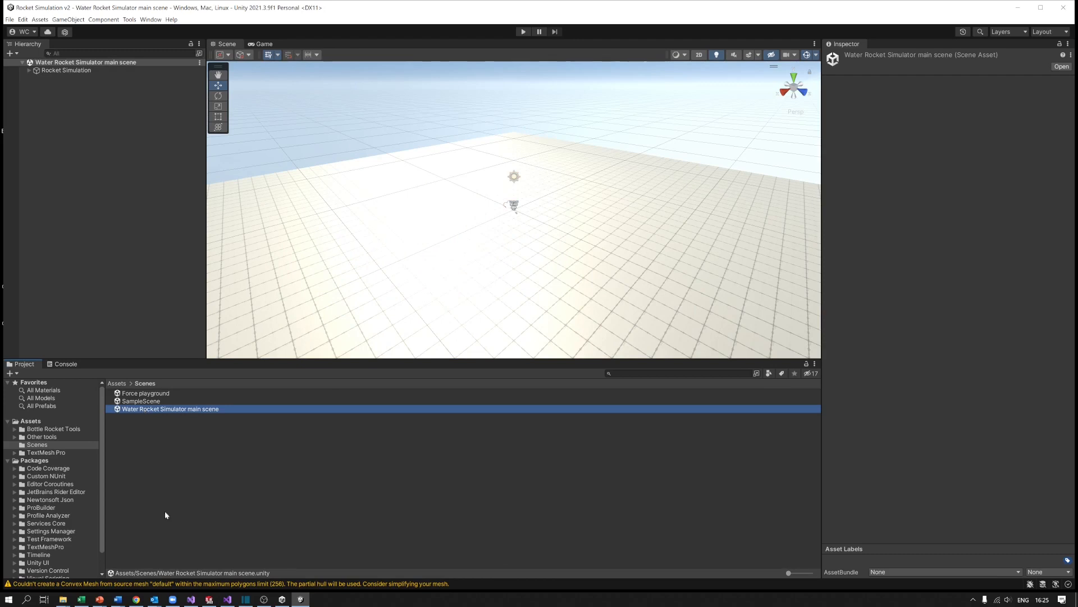
{"action": "mouse_move", "coordinate": [56, 398]}
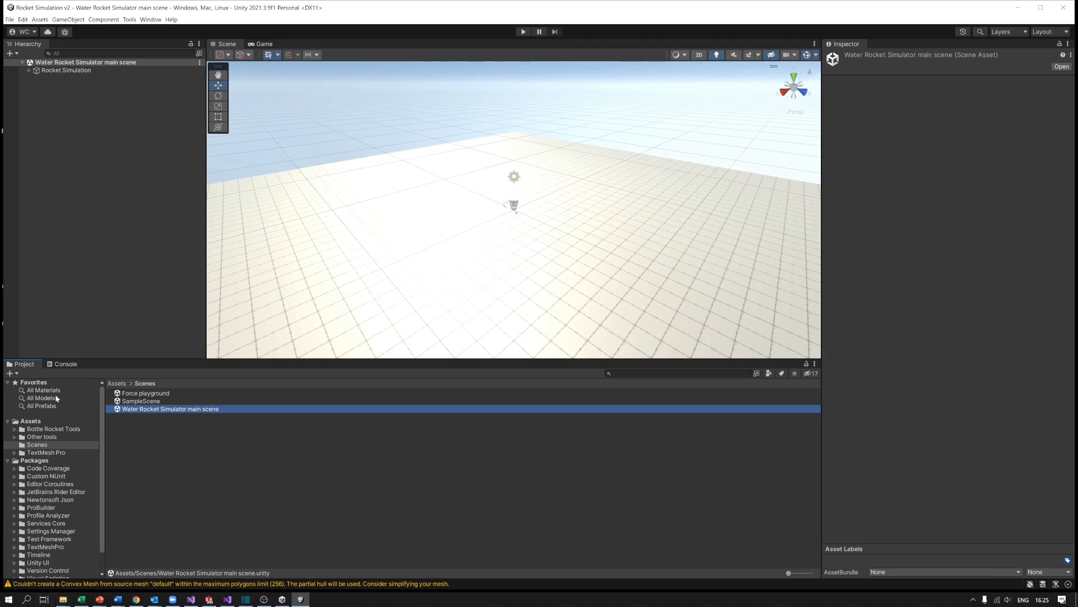
{"action": "left_click", "coordinate": [65, 363]}
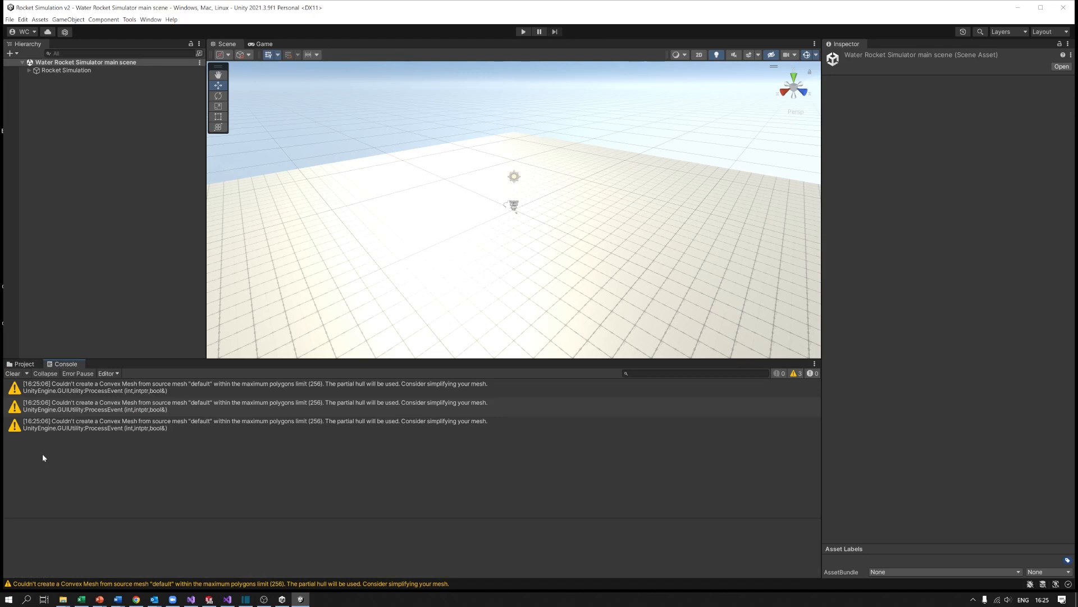
{"action": "mouse_move", "coordinate": [18, 435]}
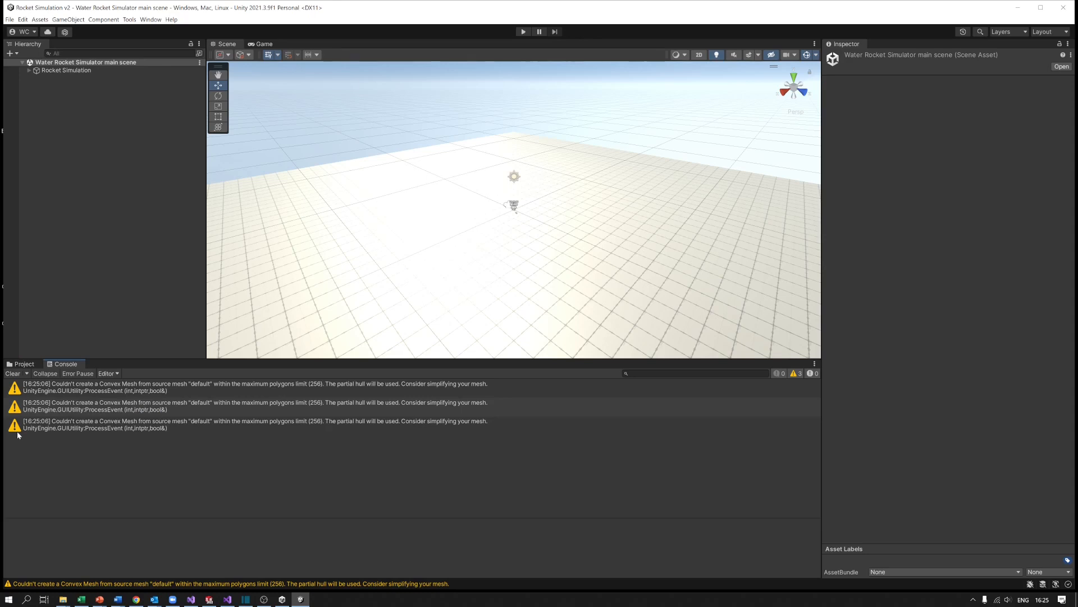
{"action": "mouse_move", "coordinate": [75, 414]}
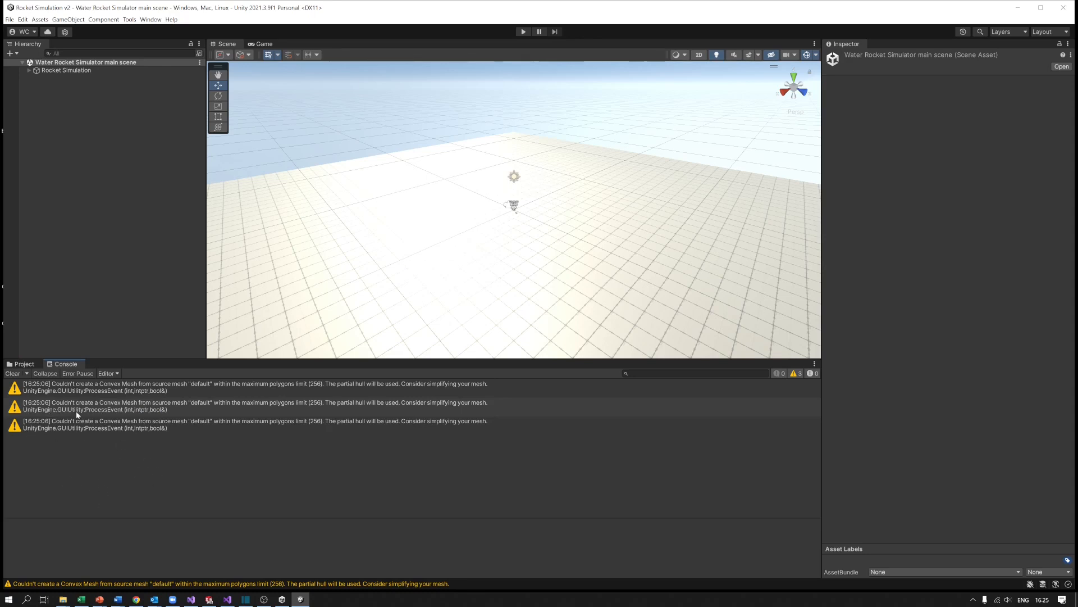
{"action": "left_click", "coordinate": [13, 372]}
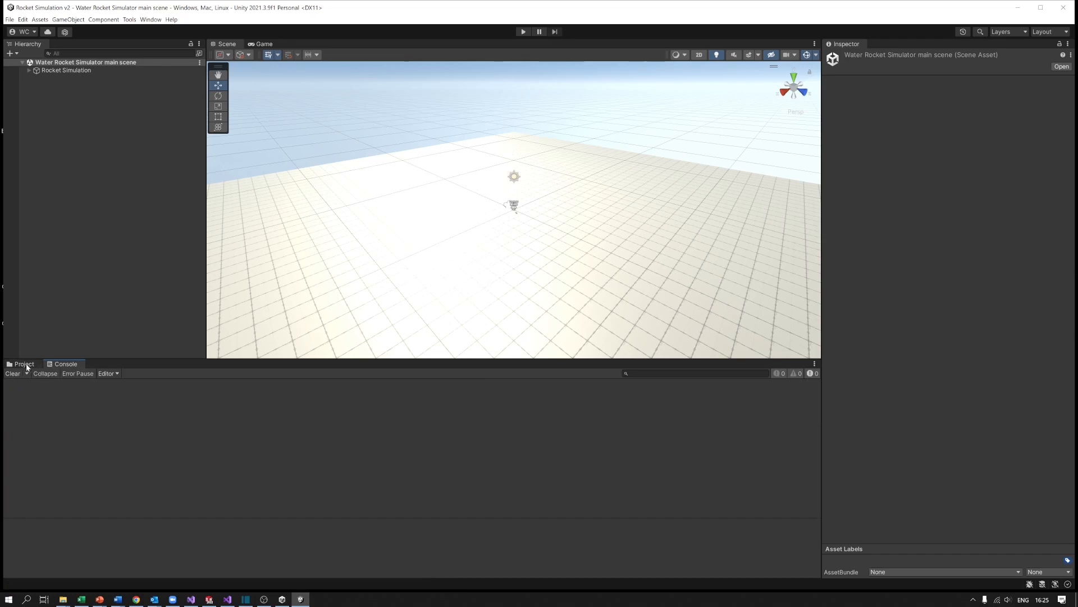
{"action": "left_click", "coordinate": [24, 363]}
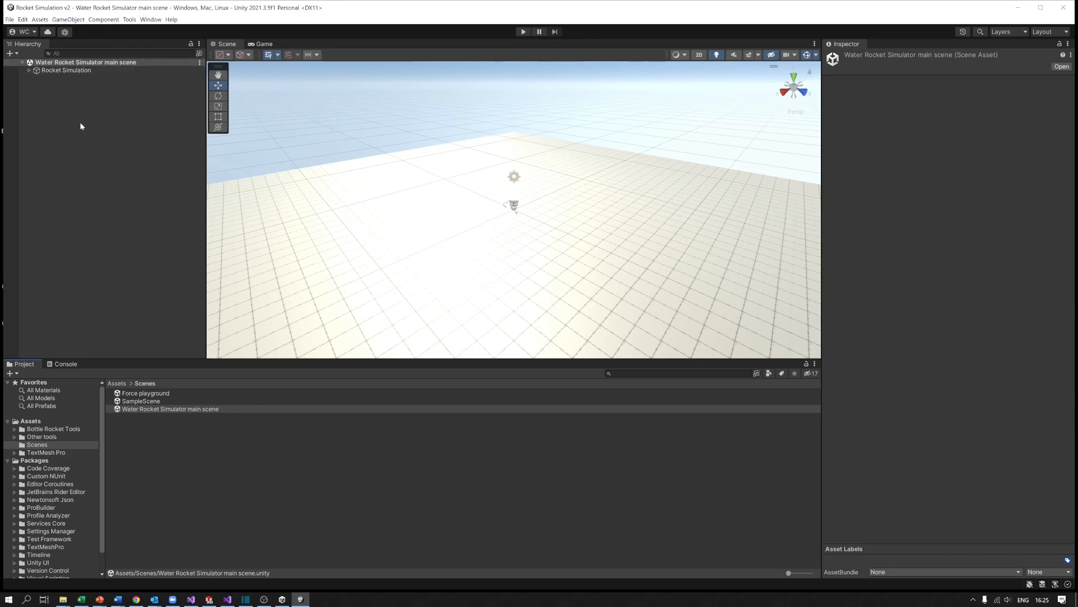
{"action": "mouse_move", "coordinate": [59, 98]}
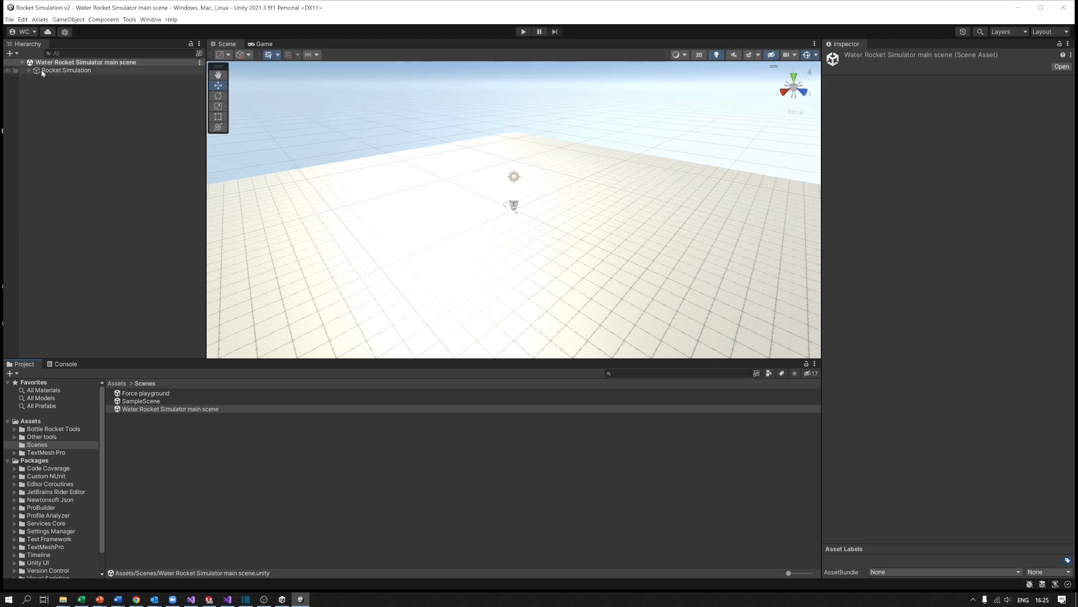
Select Simulation Configuration under Rocket Simulation, keeping Test Mode on Free Flight.
{"action": "left_click", "coordinate": [66, 70]}
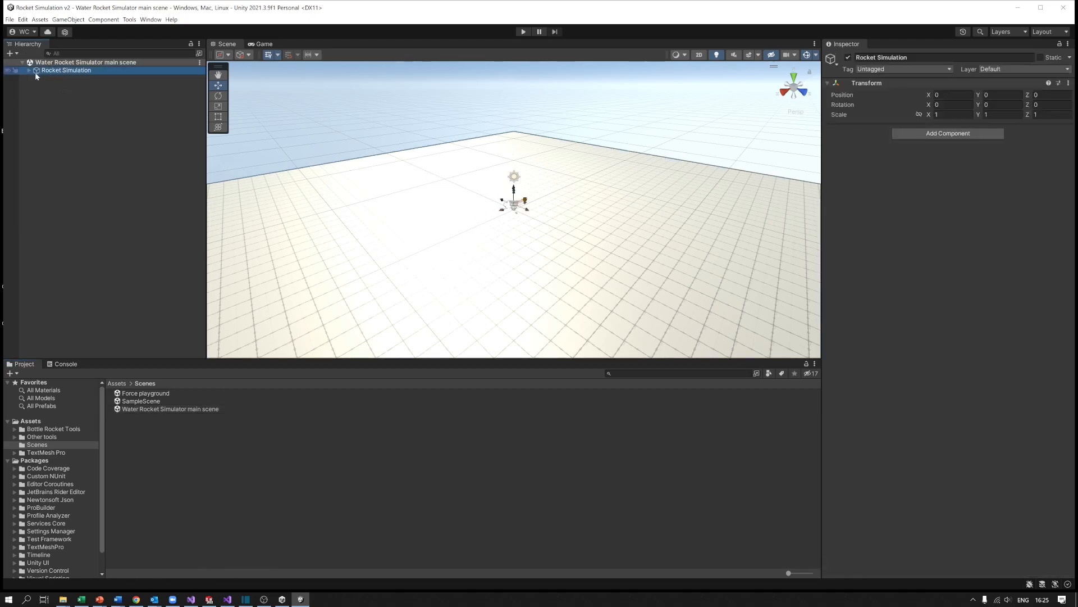
{"action": "left_click", "coordinate": [29, 71]}
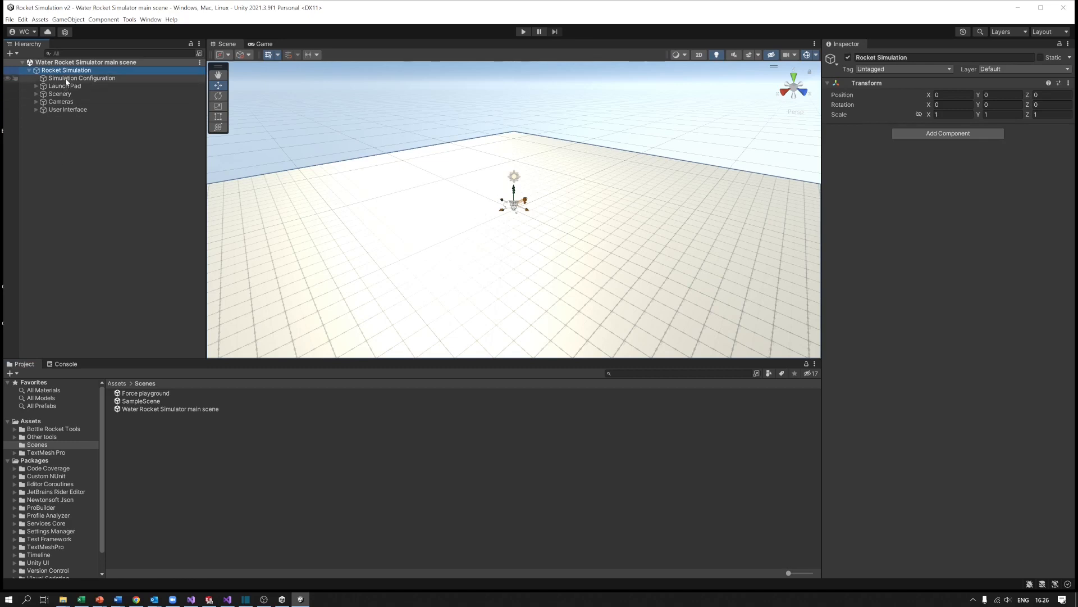
{"action": "left_click", "coordinate": [83, 78]}
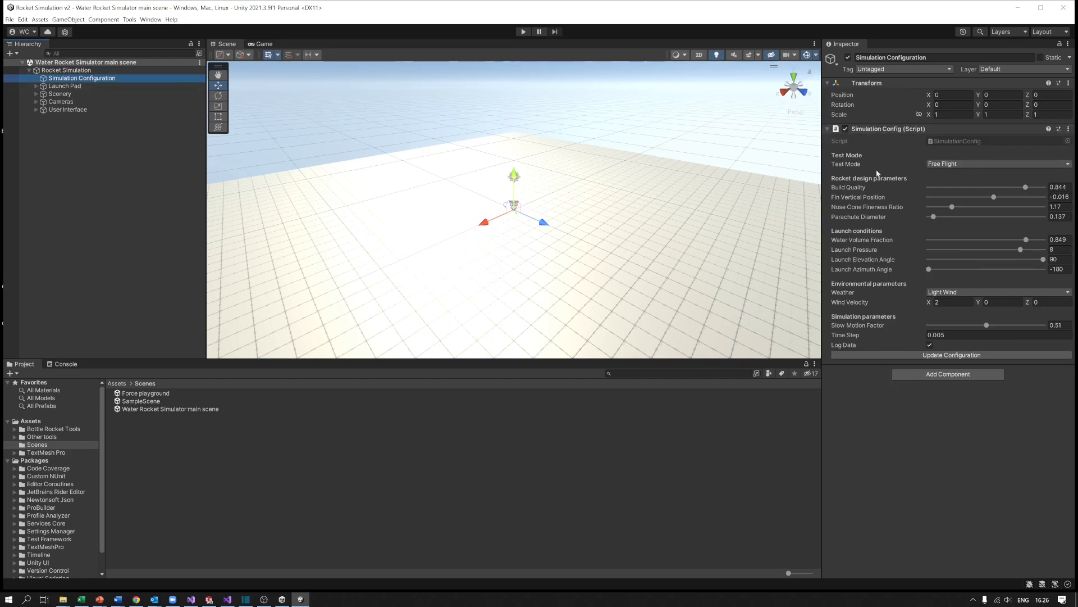
{"action": "mouse_move", "coordinate": [979, 287]}
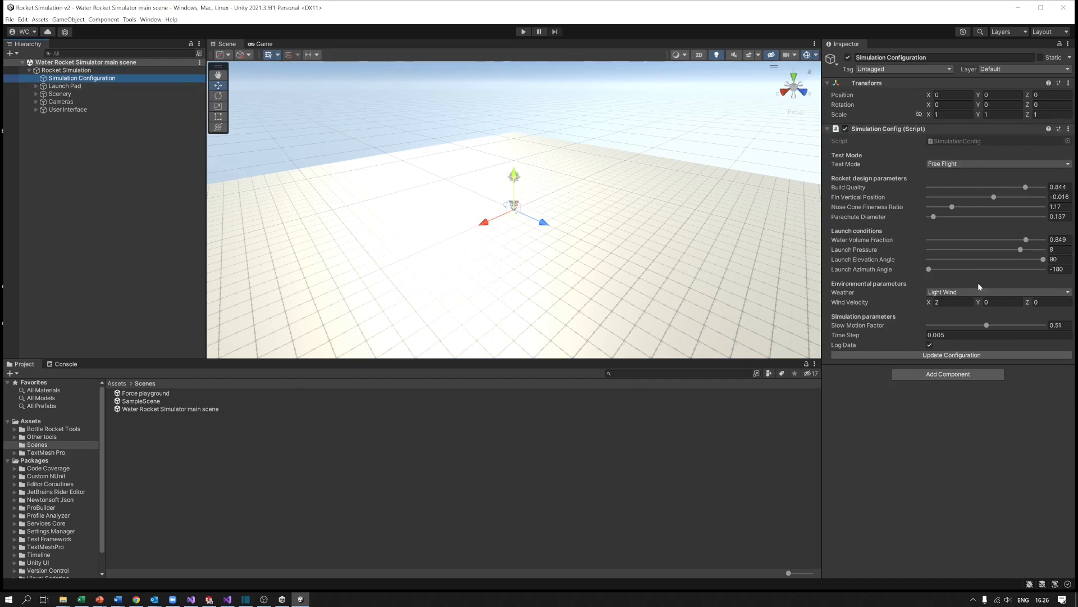
{"action": "mouse_move", "coordinate": [982, 238]}
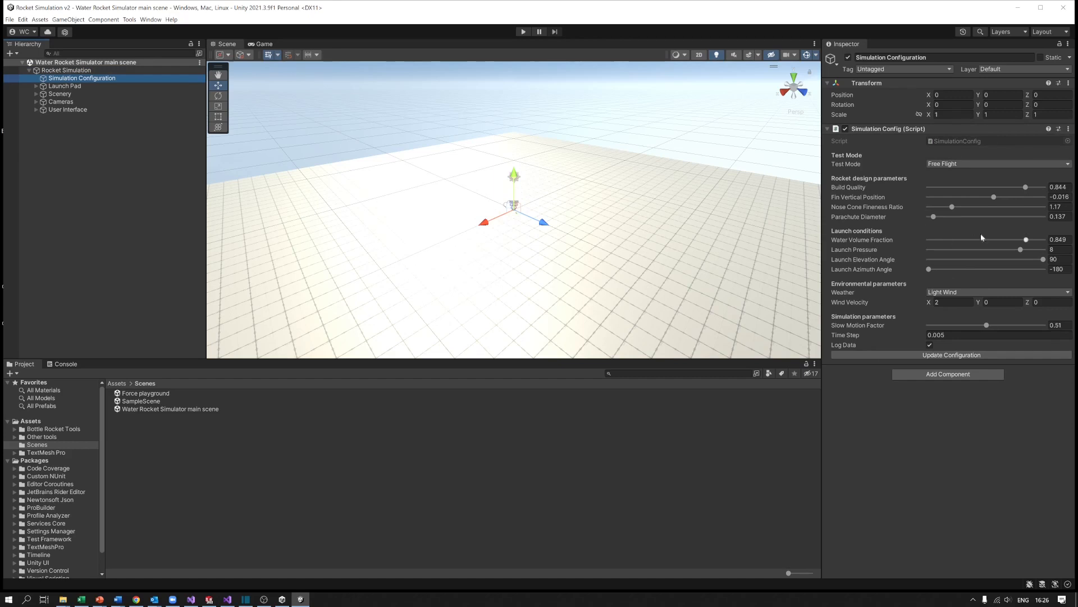
{"action": "mouse_move", "coordinate": [935, 228]}
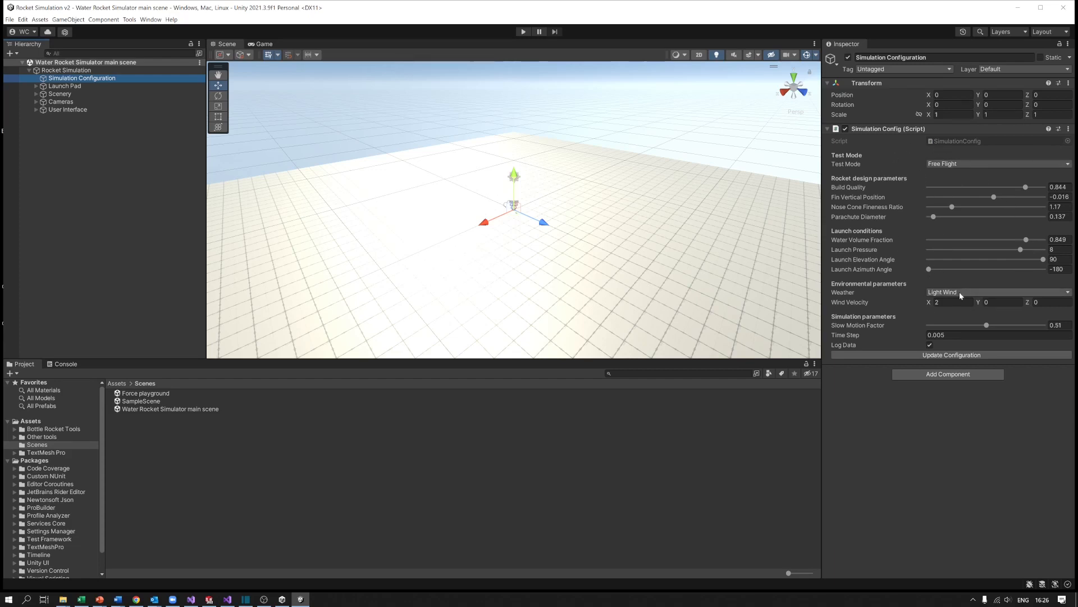
{"action": "left_click", "coordinate": [997, 163]}
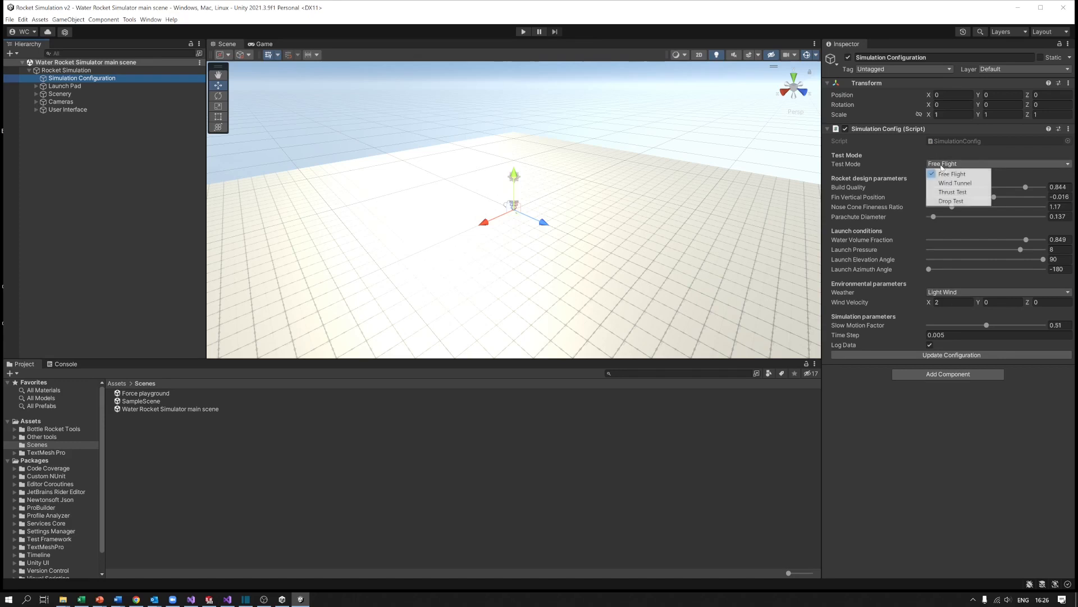
{"action": "left_click", "coordinate": [950, 173]}
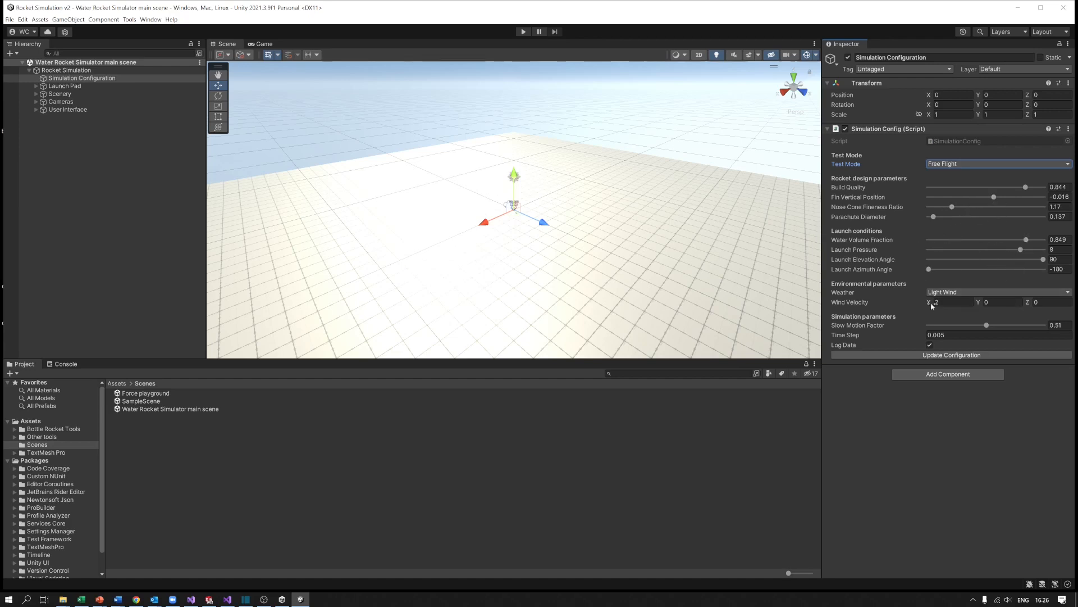
{"action": "left_click", "coordinate": [950, 302]}
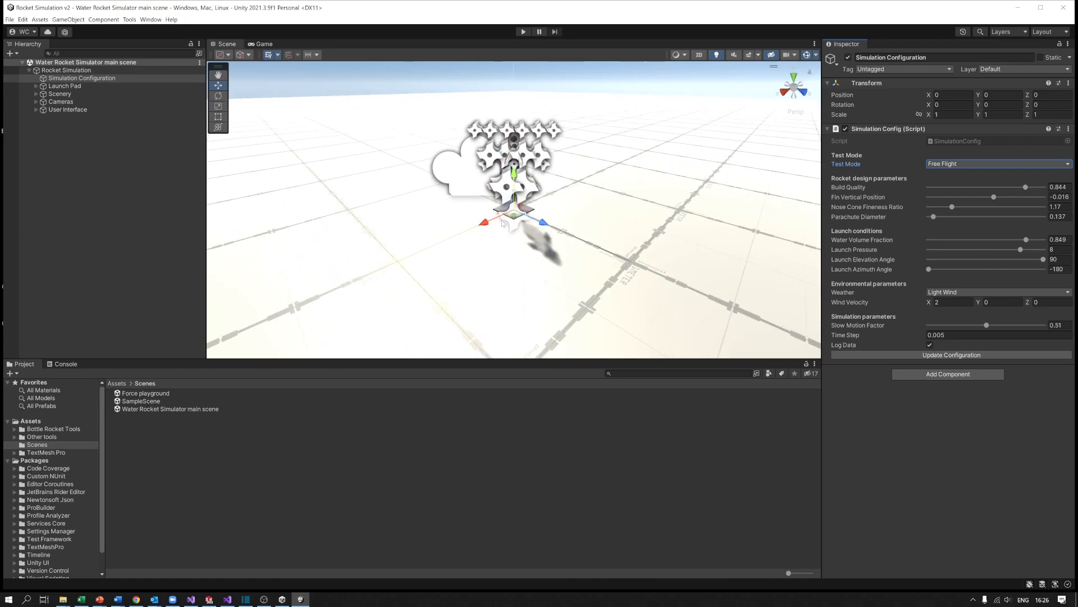
{"action": "mouse_move", "coordinate": [668, 182]}
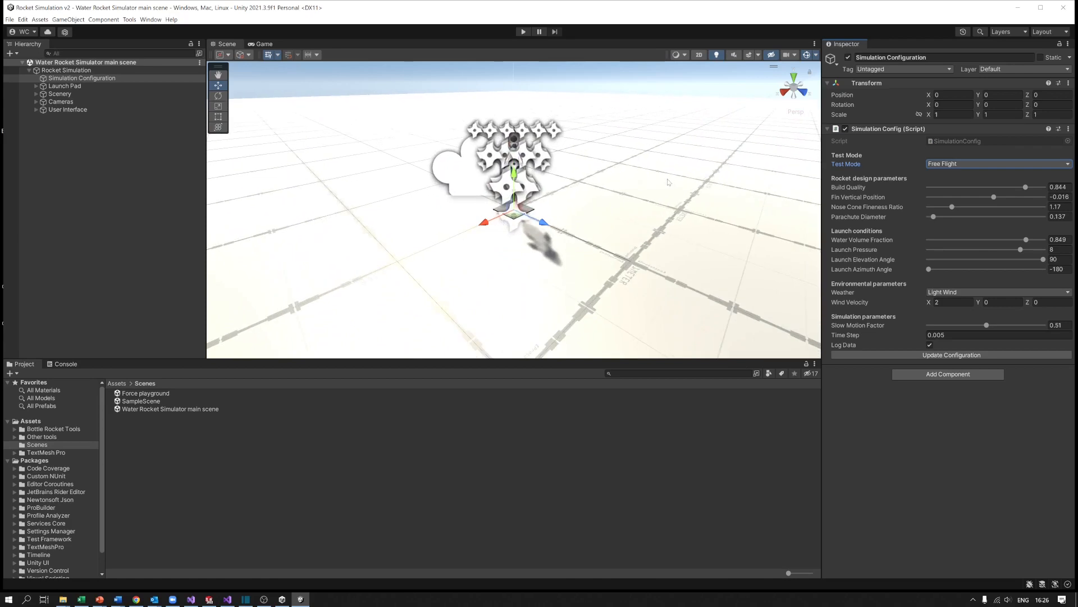
{"action": "mouse_move", "coordinate": [417, 109]}
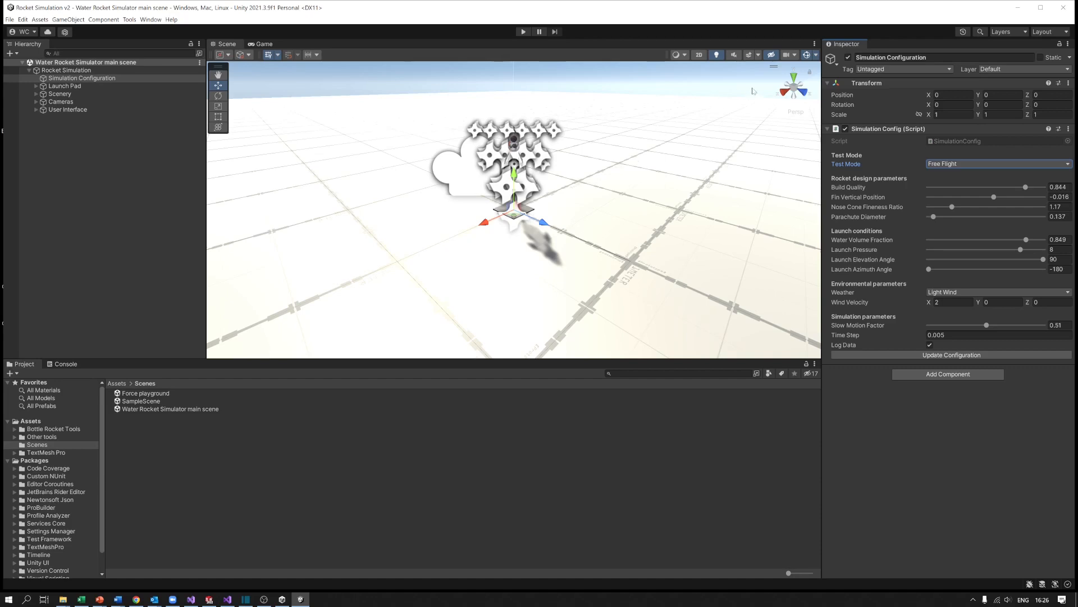
{"action": "mouse_move", "coordinate": [581, 192]}
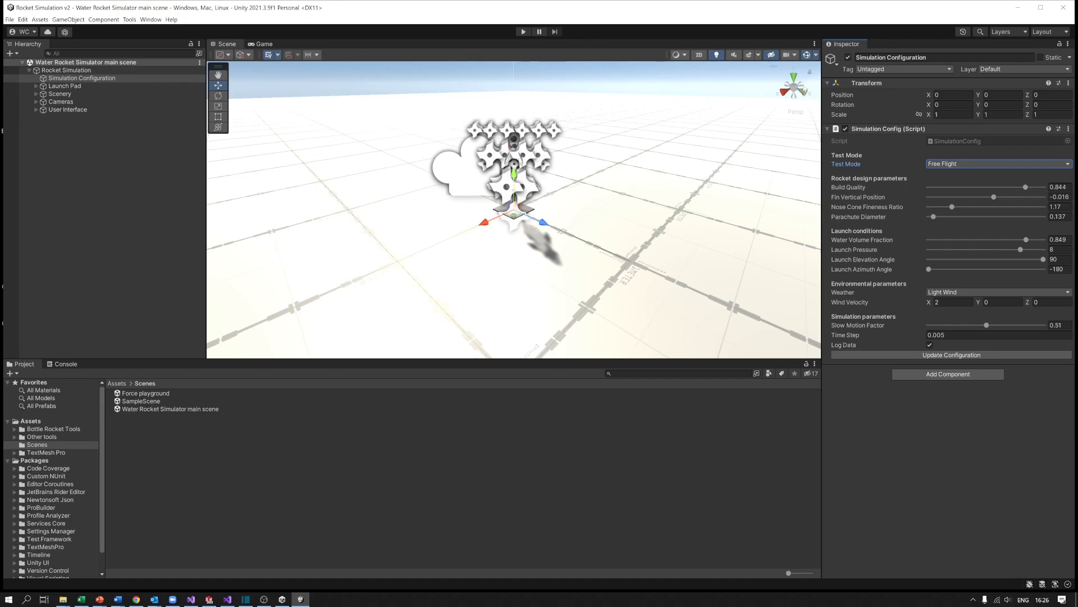
Turn off Gizmos to reveal the rocket on its launch pad.
{"action": "left_click", "coordinate": [809, 54]}
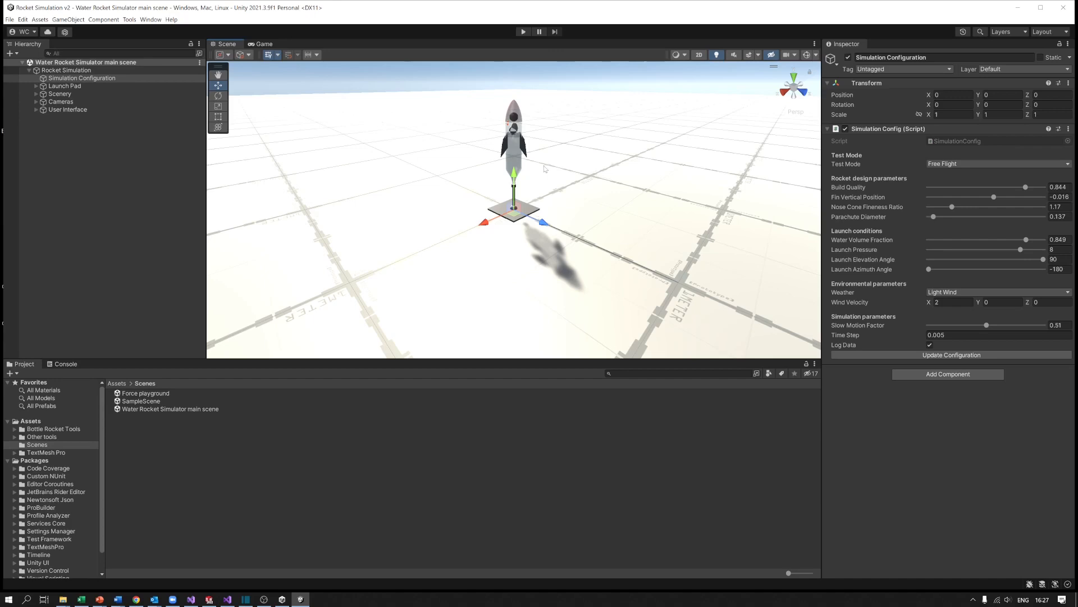
{"action": "mouse_move", "coordinate": [549, 166]}
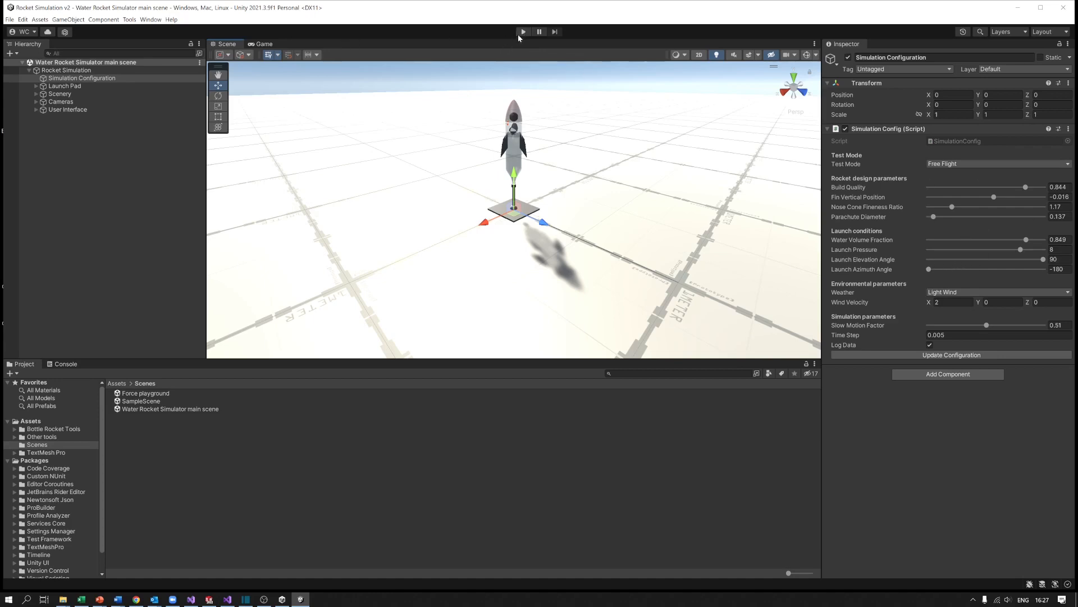
Run the Free Flight simulation briefly, then stop it.
{"action": "left_click", "coordinate": [523, 31]}
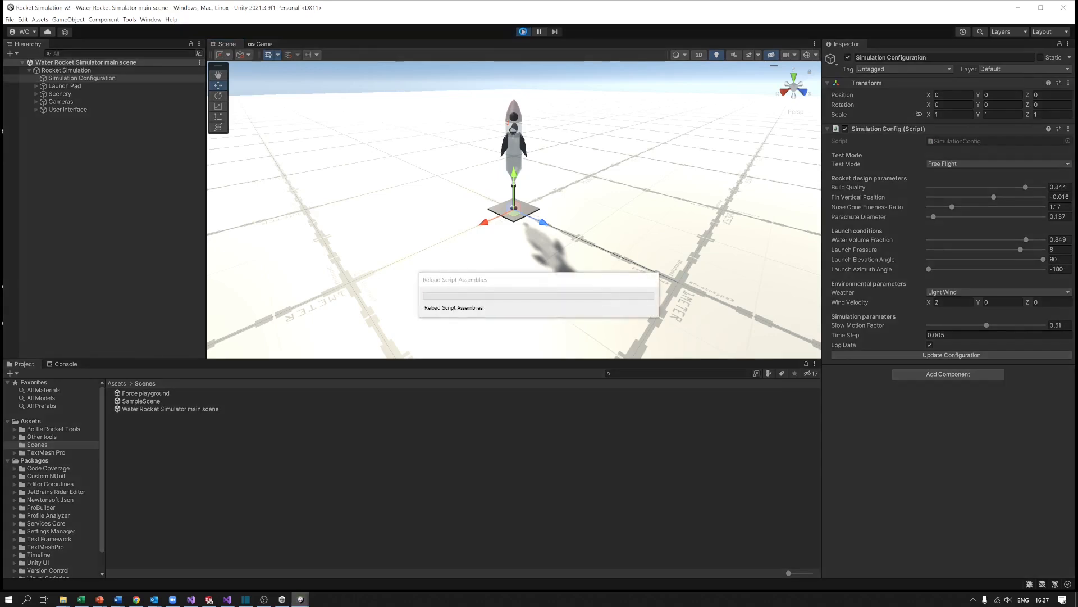
{"action": "left_click", "coordinate": [522, 31]}
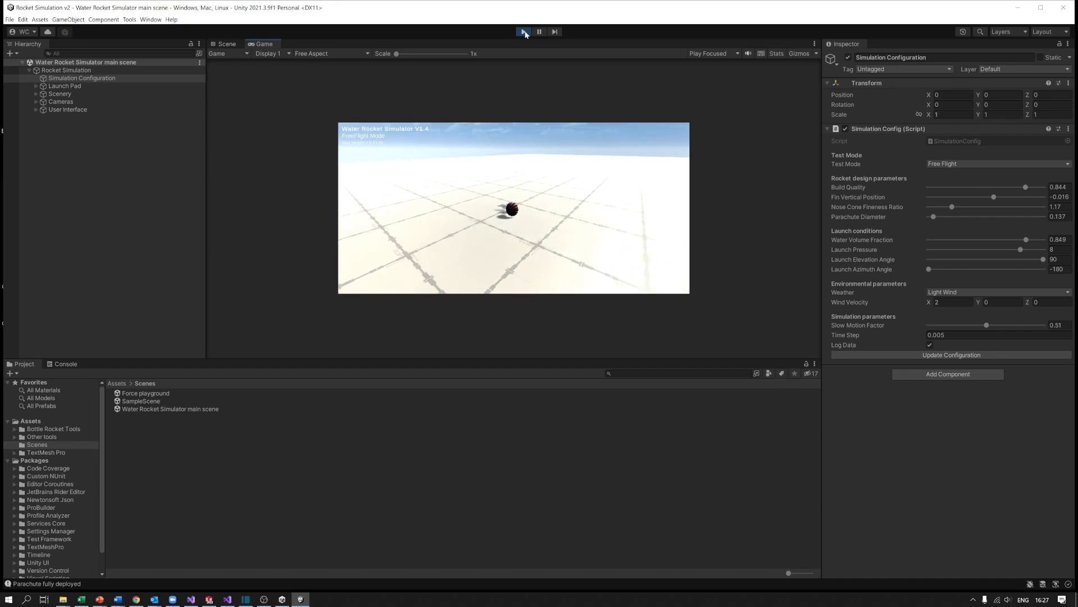
{"action": "left_click", "coordinate": [524, 32]}
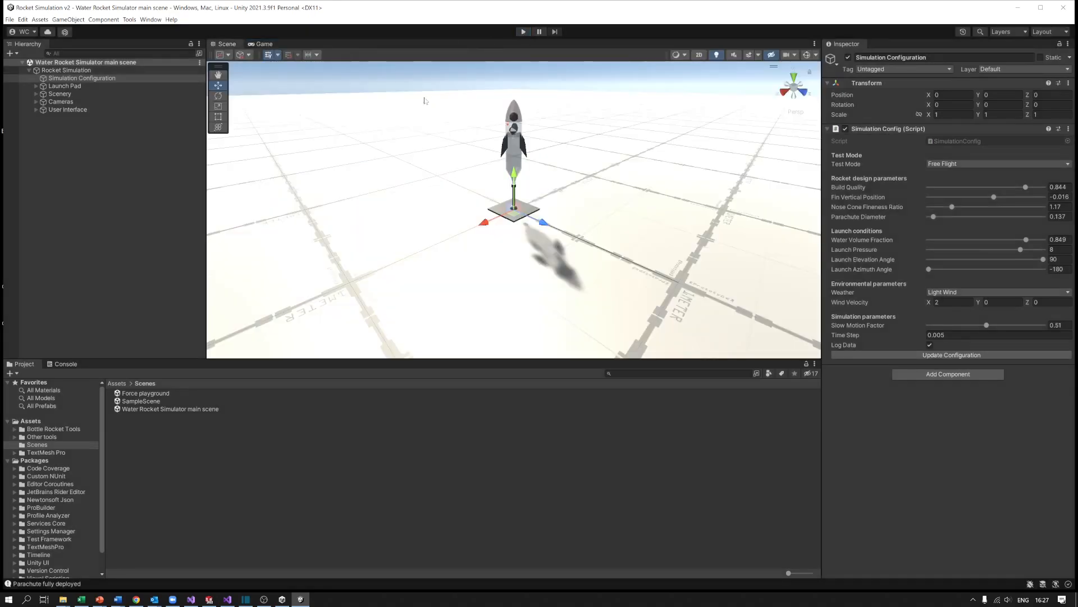
Show the Game view at Full HD 1920x1080 and check the Play Focused options.
{"action": "left_click", "coordinate": [264, 43]}
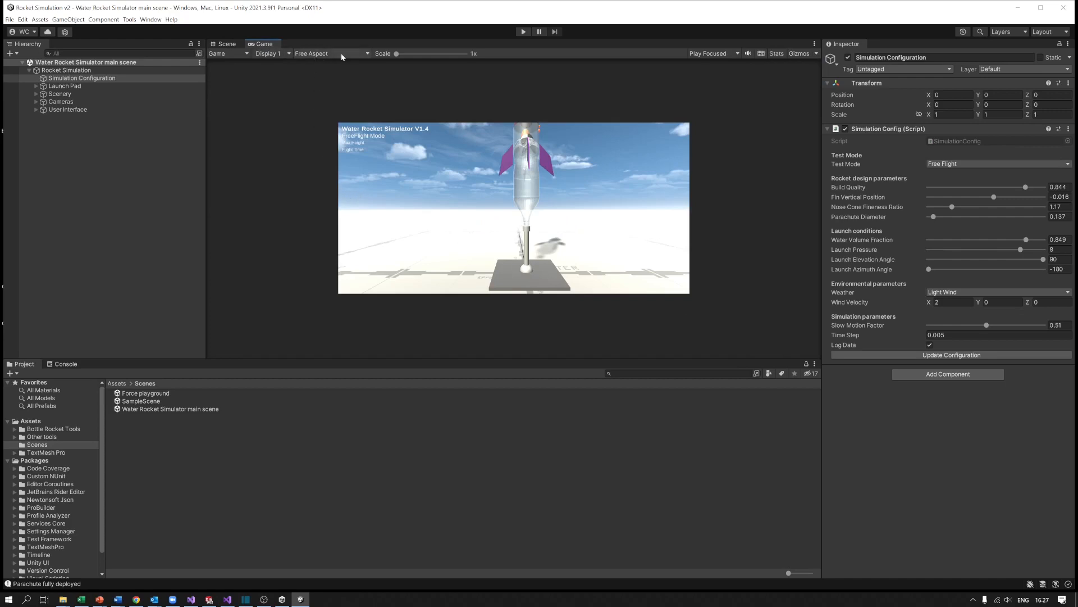
{"action": "left_click", "coordinate": [330, 53]}
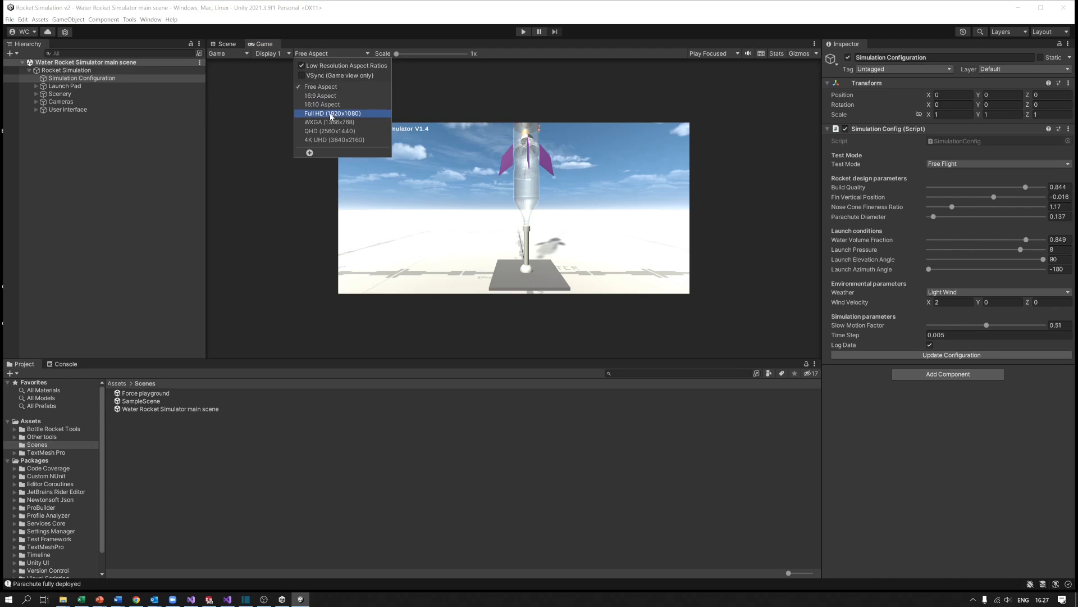
{"action": "left_click", "coordinate": [333, 113]}
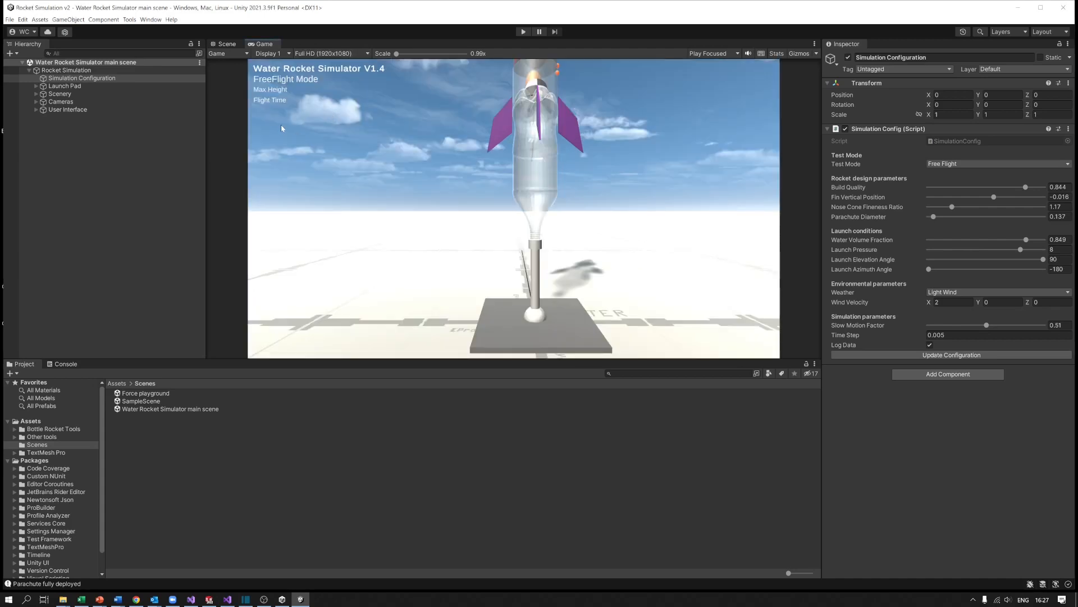
{"action": "left_click", "coordinate": [710, 53]}
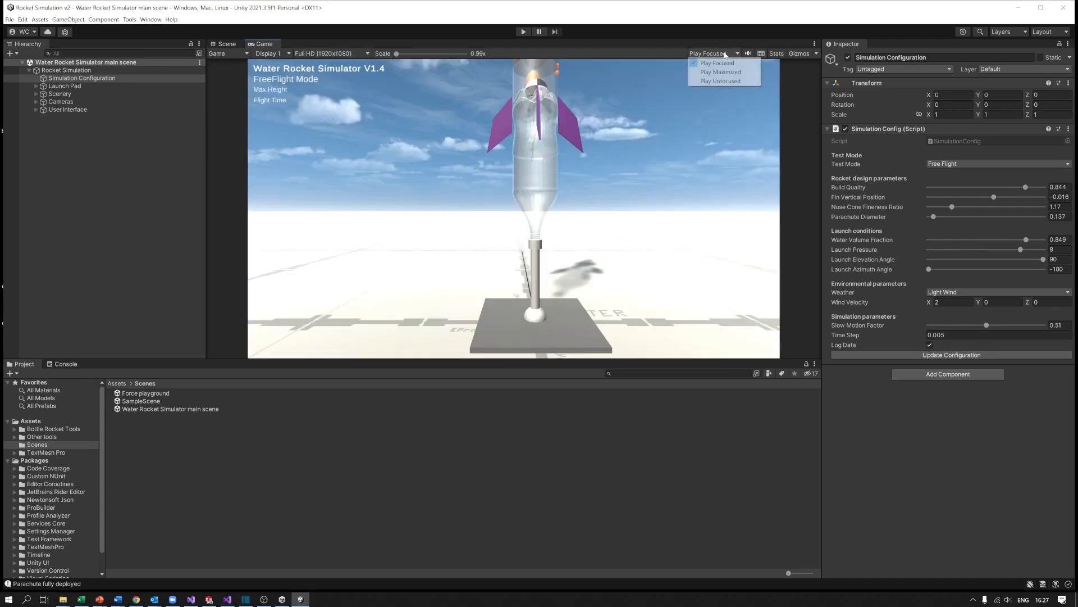
{"action": "mouse_move", "coordinate": [720, 72]}
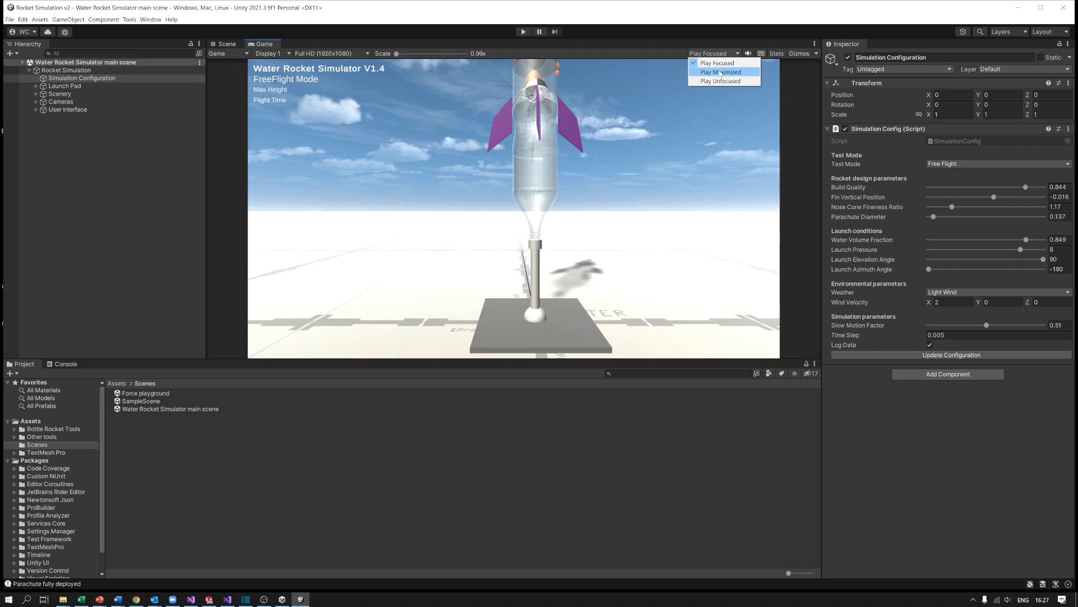
{"action": "mouse_move", "coordinate": [603, 126]}
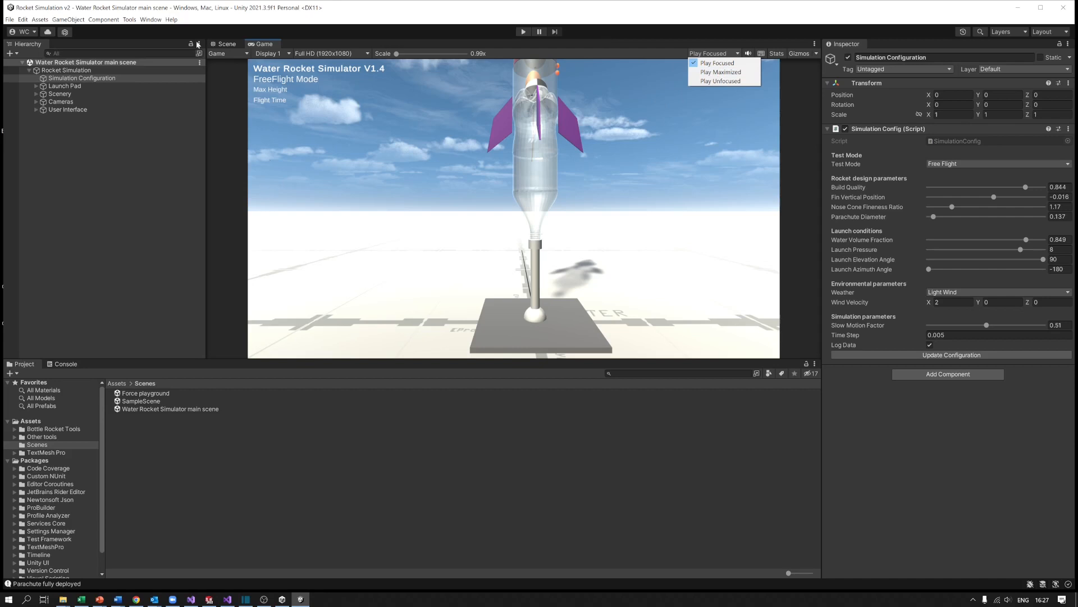
{"action": "left_click", "coordinate": [226, 43]}
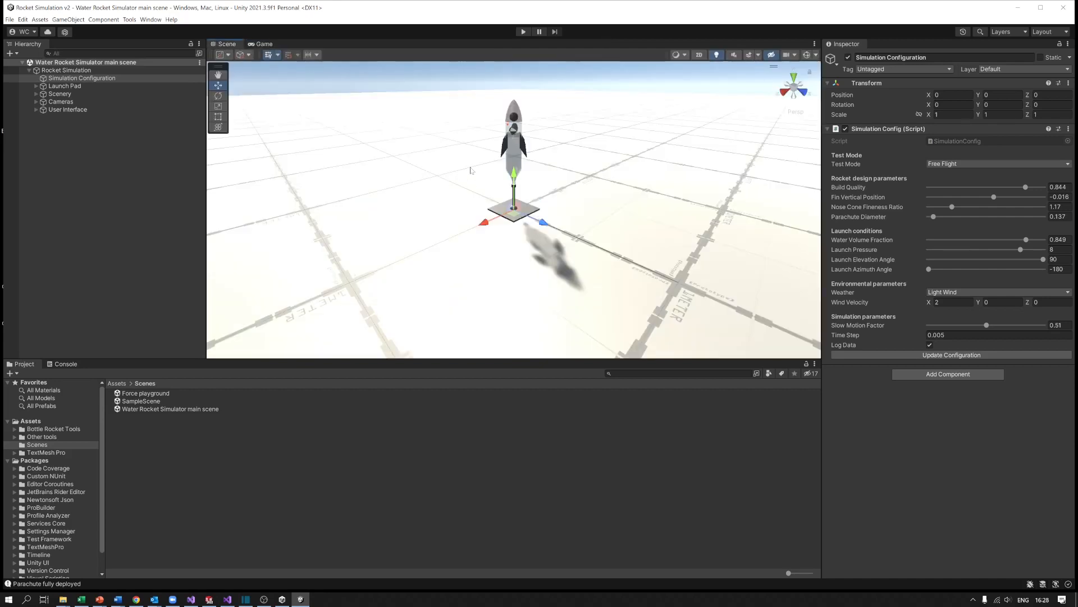
{"action": "mouse_move", "coordinate": [746, 194]}
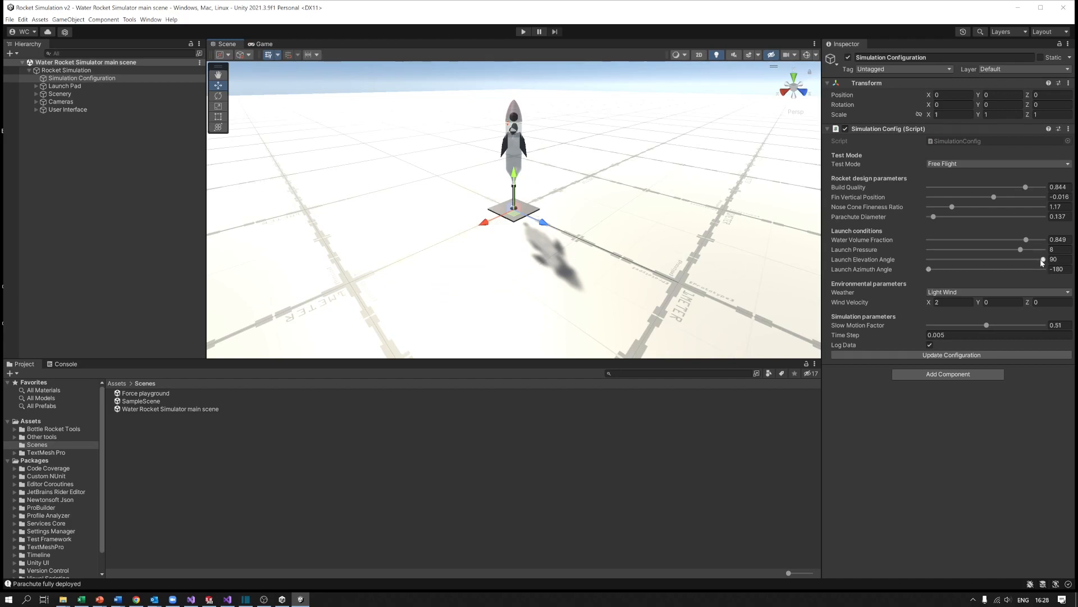
Tilt the rocket to a 29.9° launch elevation angle and run Free Flight.
{"action": "left_click_drag", "start_coordinate": [1041, 259], "coordinate": [1025, 259]}
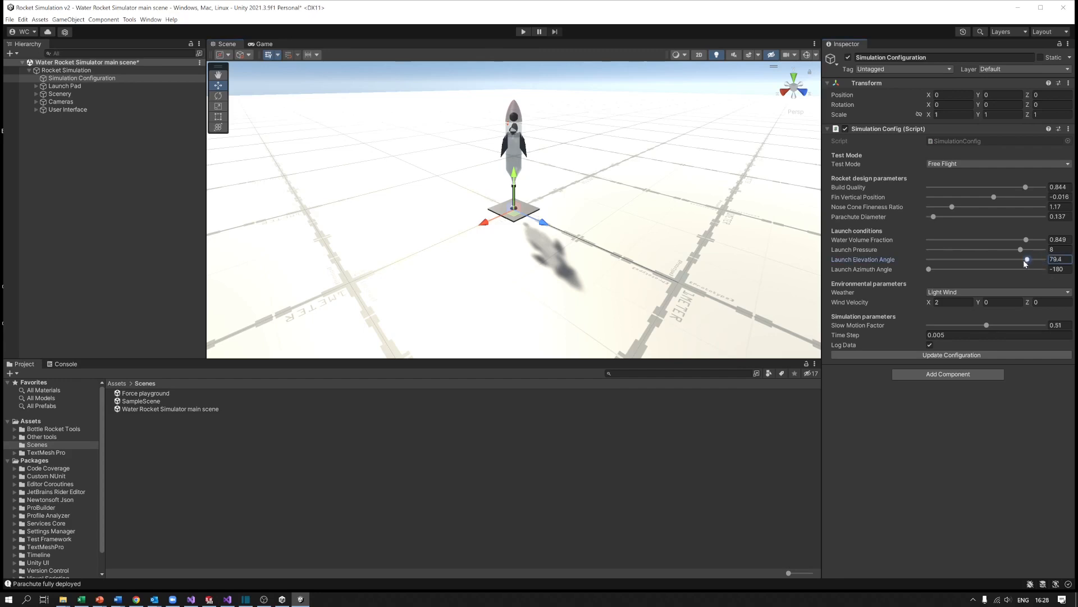
{"action": "left_click_drag", "start_coordinate": [1026, 259], "coordinate": [945, 260]}
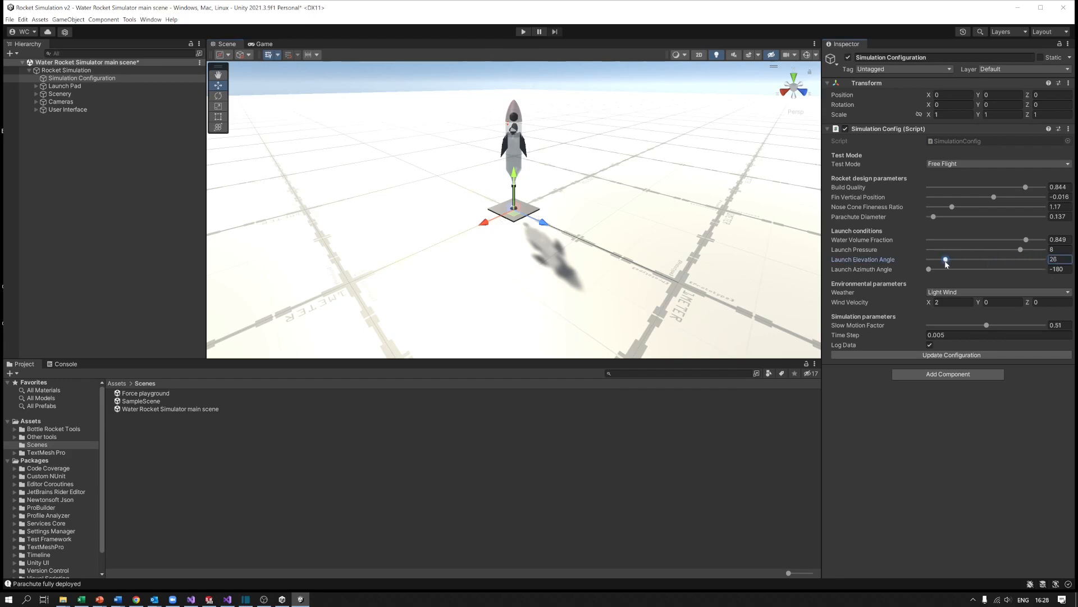
{"action": "left_click_drag", "start_coordinate": [946, 259], "coordinate": [953, 260]}
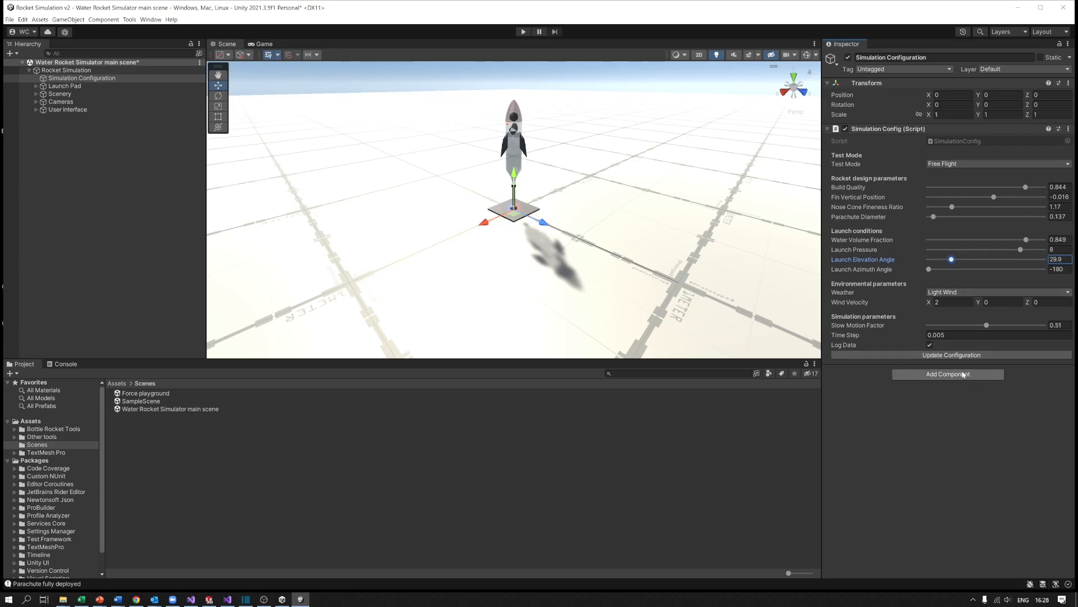
{"action": "left_click", "coordinate": [951, 355]}
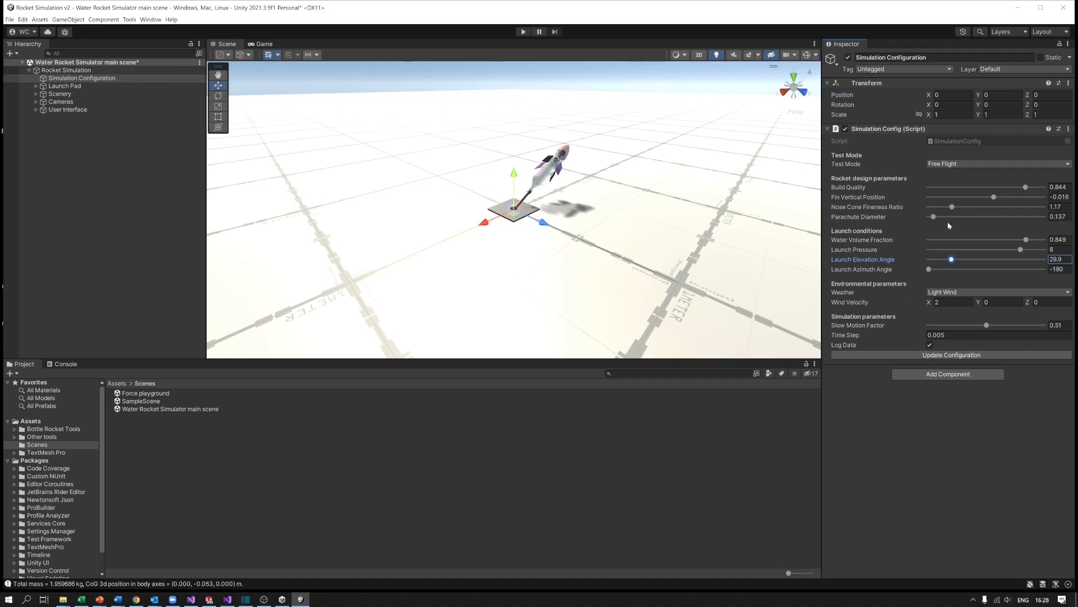
{"action": "mouse_move", "coordinate": [557, 171]}
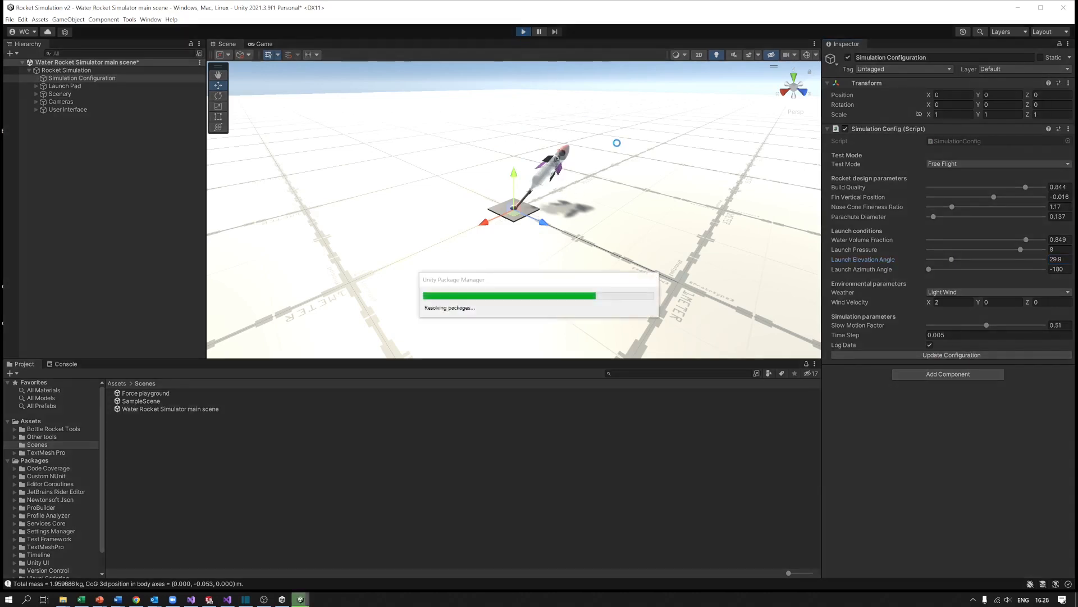
{"action": "left_click", "coordinate": [263, 43]}
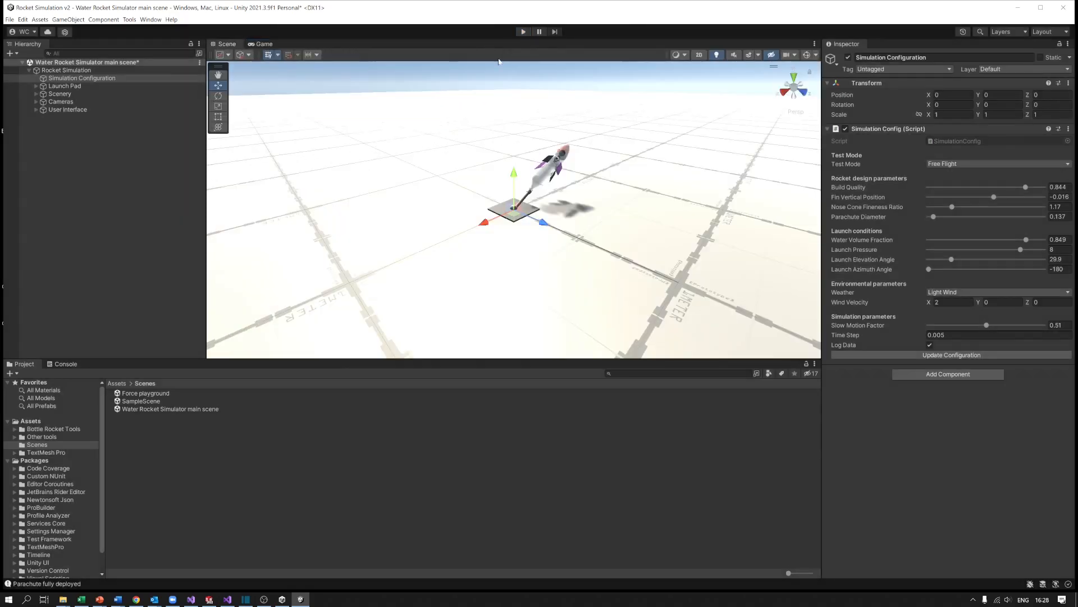
{"action": "mouse_move", "coordinate": [1021, 259]}
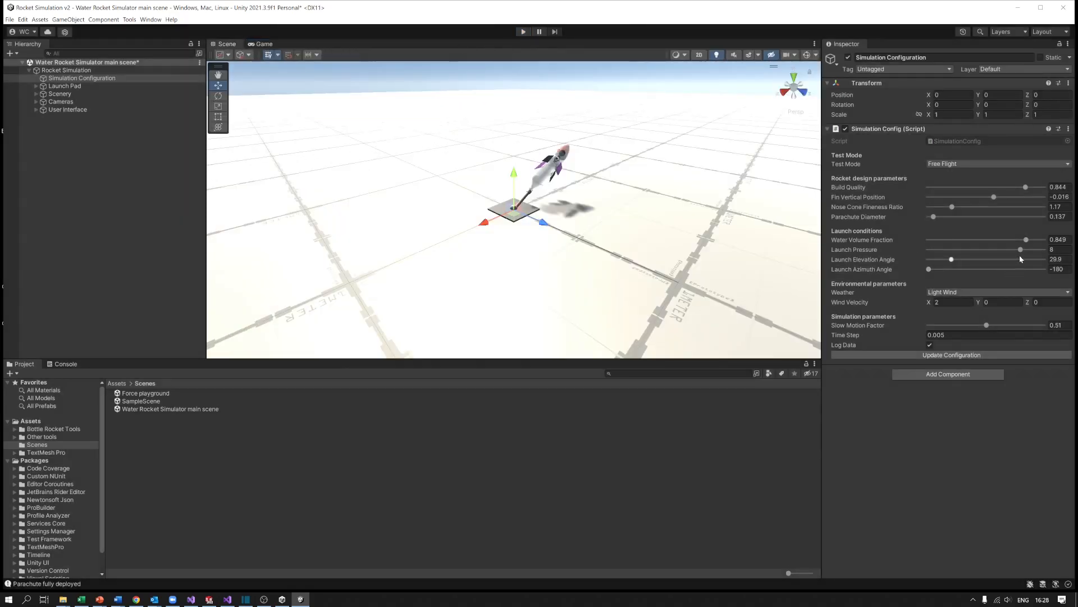
Slide the Launch Elevation Angle from 29.9 back up to 90 degrees.
{"action": "left_click_drag", "start_coordinate": [951, 260], "coordinate": [959, 259]}
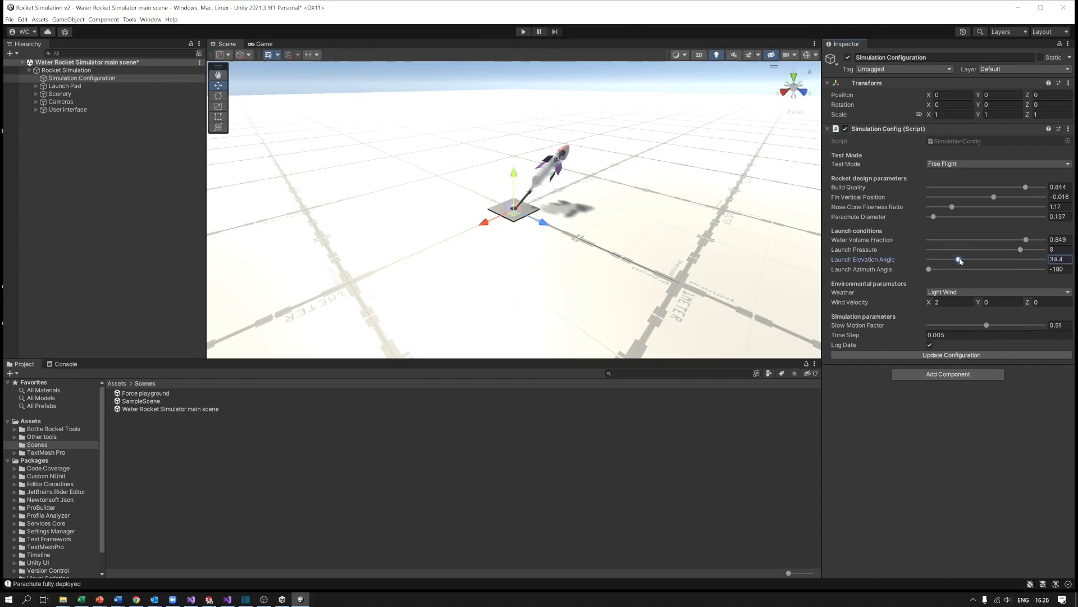
{"action": "left_click_drag", "start_coordinate": [961, 260], "coordinate": [1042, 259]}
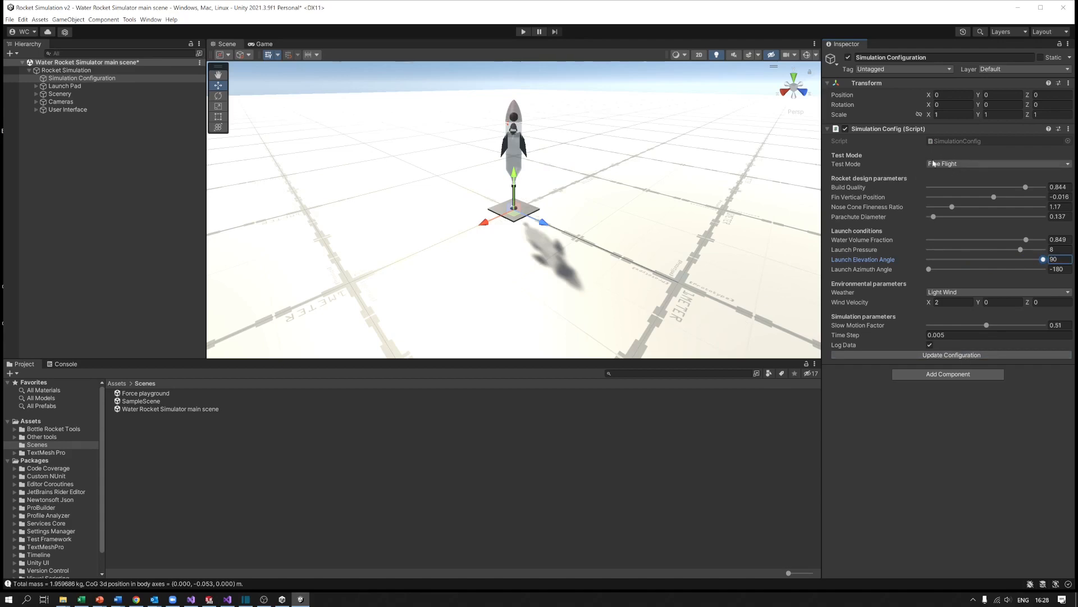
Choose Wind Tunnel from the Test Mode dropdown.
{"action": "left_click", "coordinate": [997, 163]}
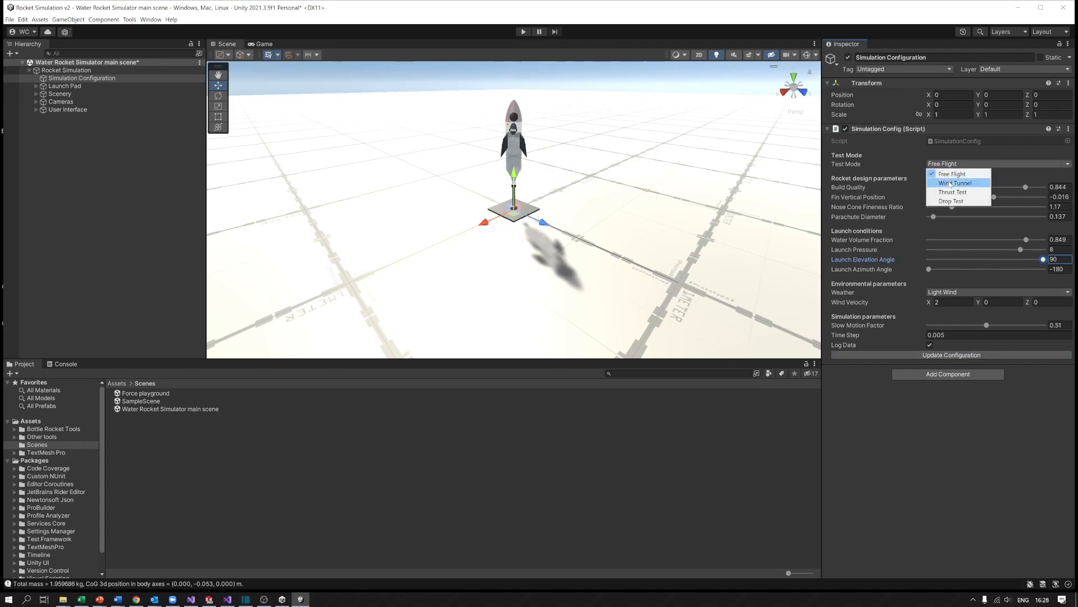
{"action": "left_click", "coordinate": [954, 183]}
{"action": "type", "text": "5"}
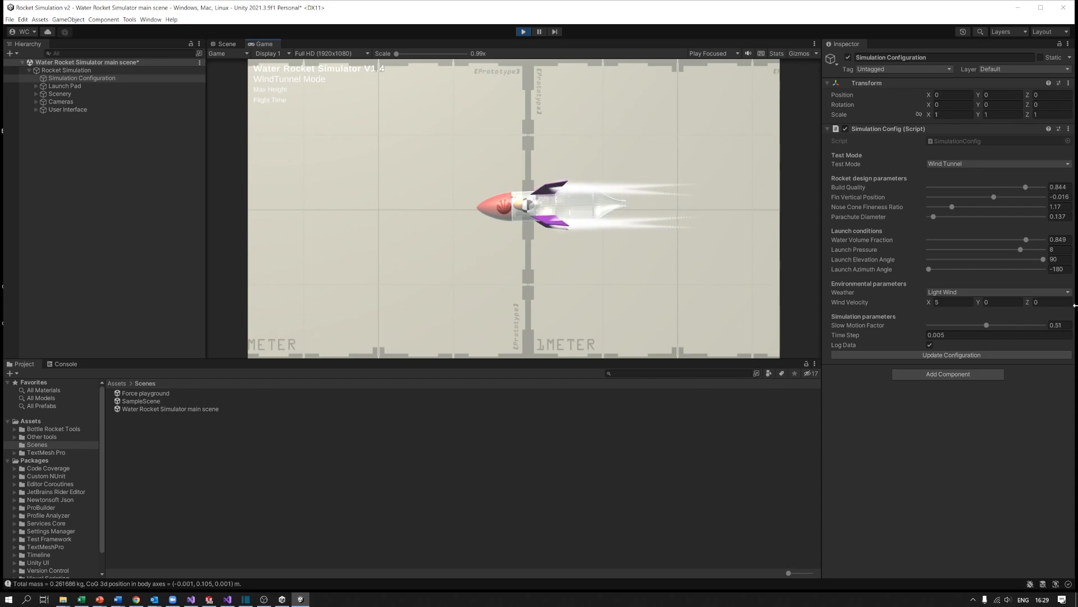
Enter wind velocity values 7.39, -9.66, -1.4 and 1.77 to redirect the airflow.
{"action": "left_click", "coordinate": [952, 302]}
{"action": "type", "text": ".39"}
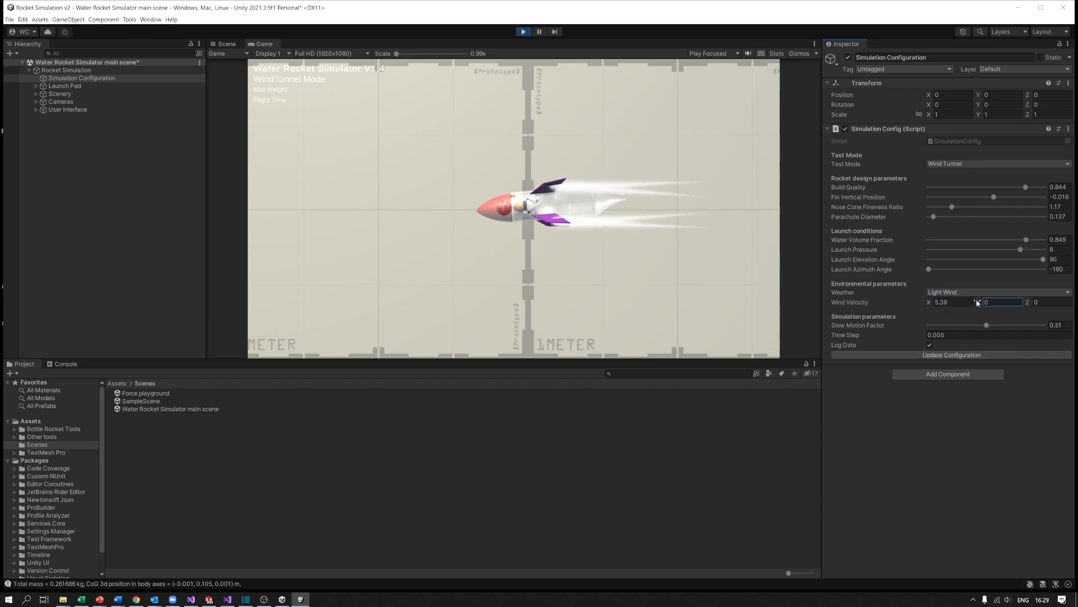
{"action": "type", "text": "7.39"}
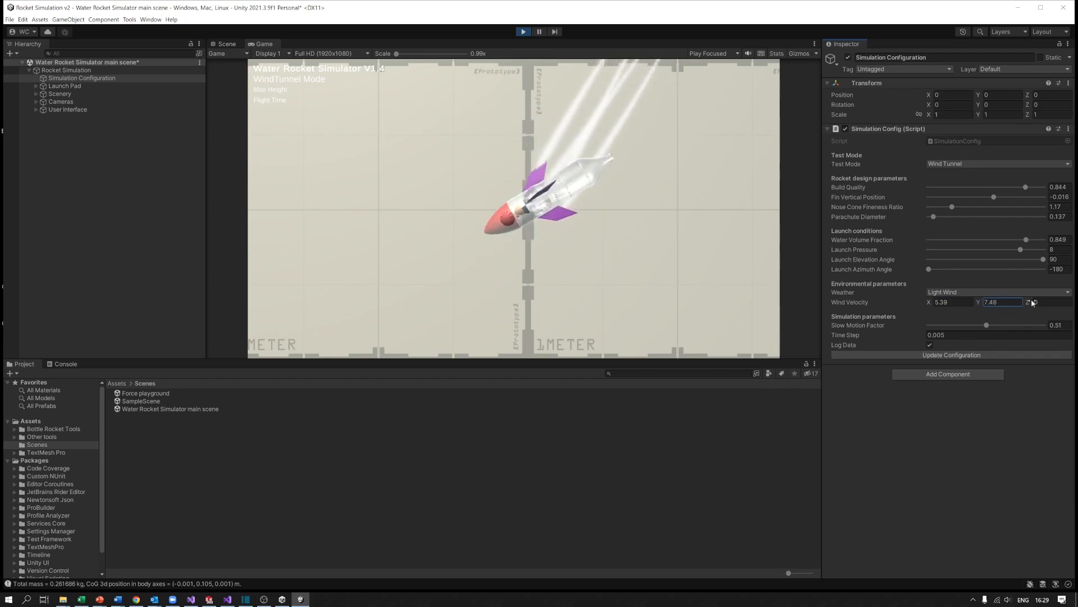
{"action": "type", "text": "-9.66"}
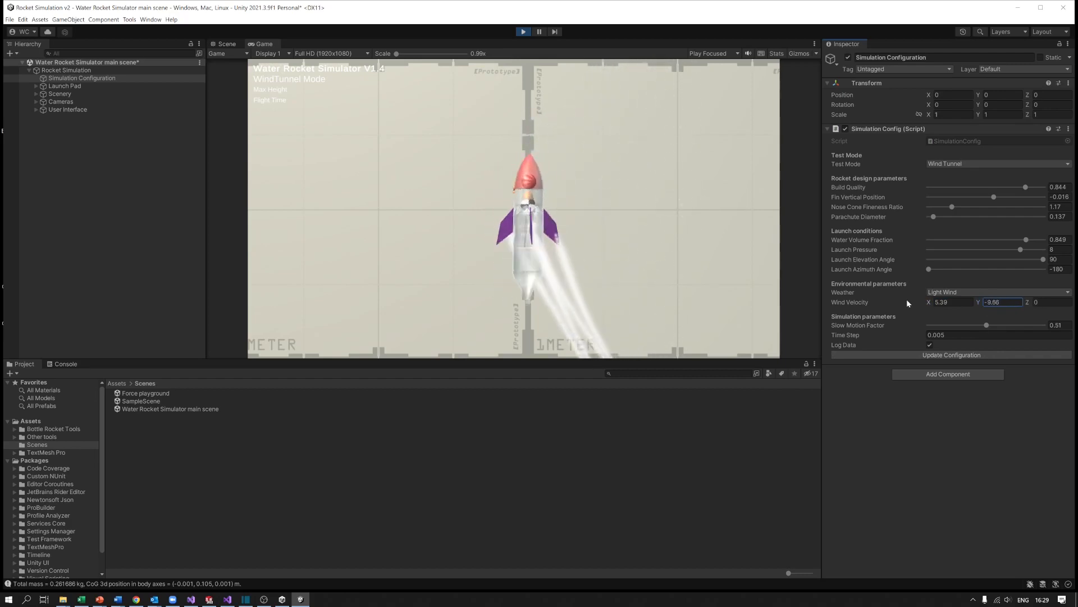
{"action": "type", "text": "-1.4"}
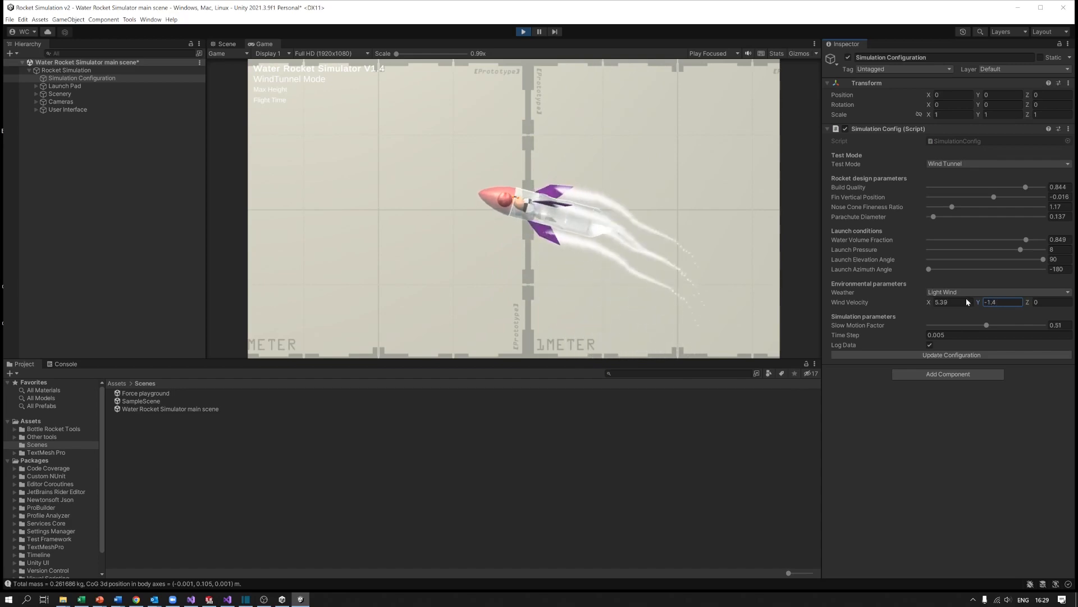
{"action": "type", "text": "1.77"}
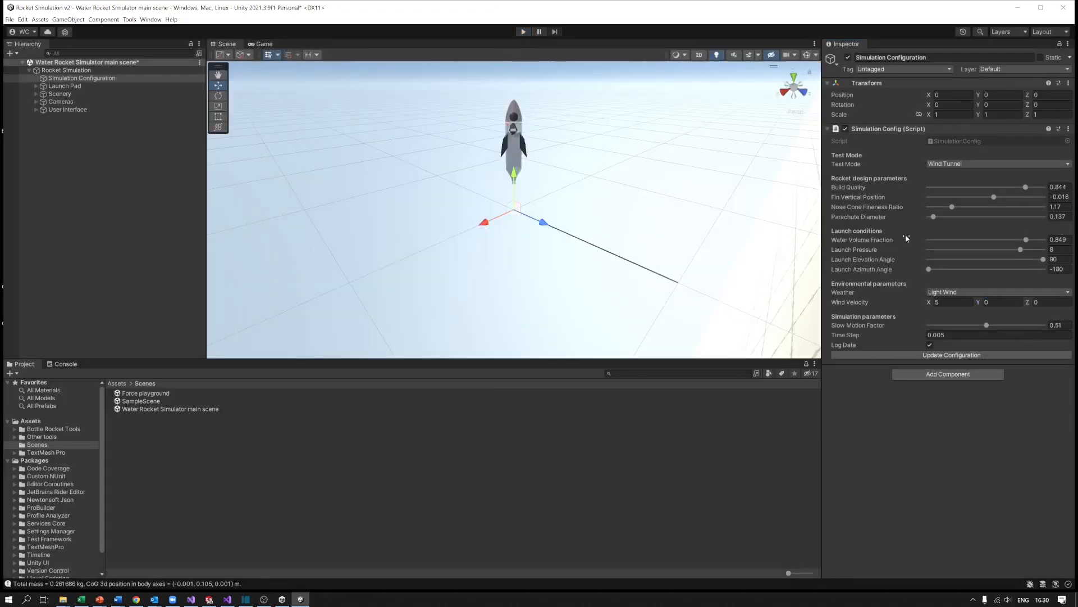
Set Test Mode to Thrust Test and run the simulation briefly.
{"action": "left_click", "coordinate": [996, 163]}
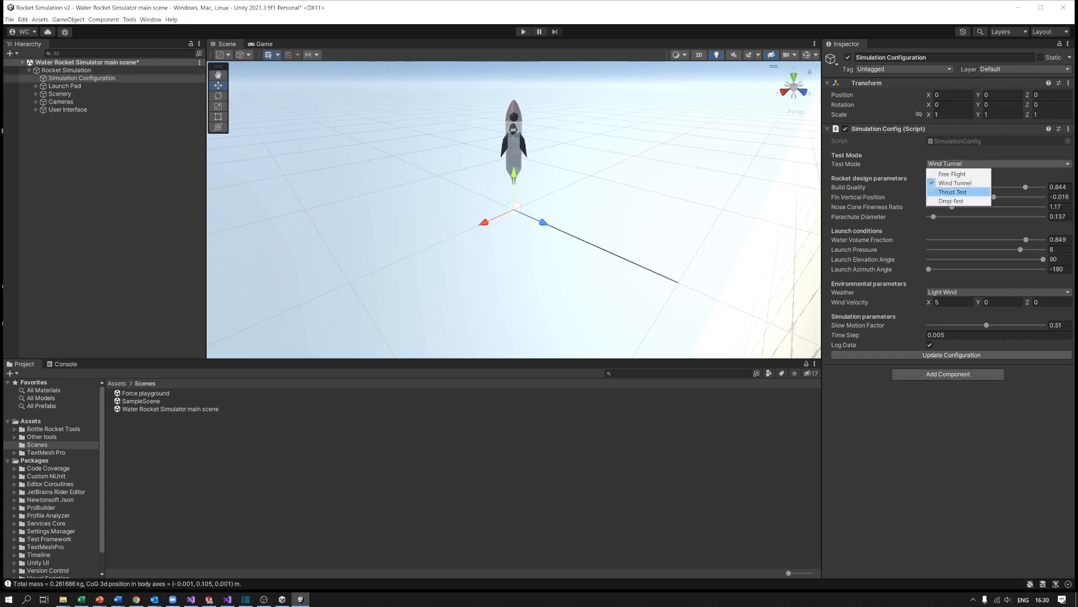
{"action": "left_click", "coordinate": [953, 191]}
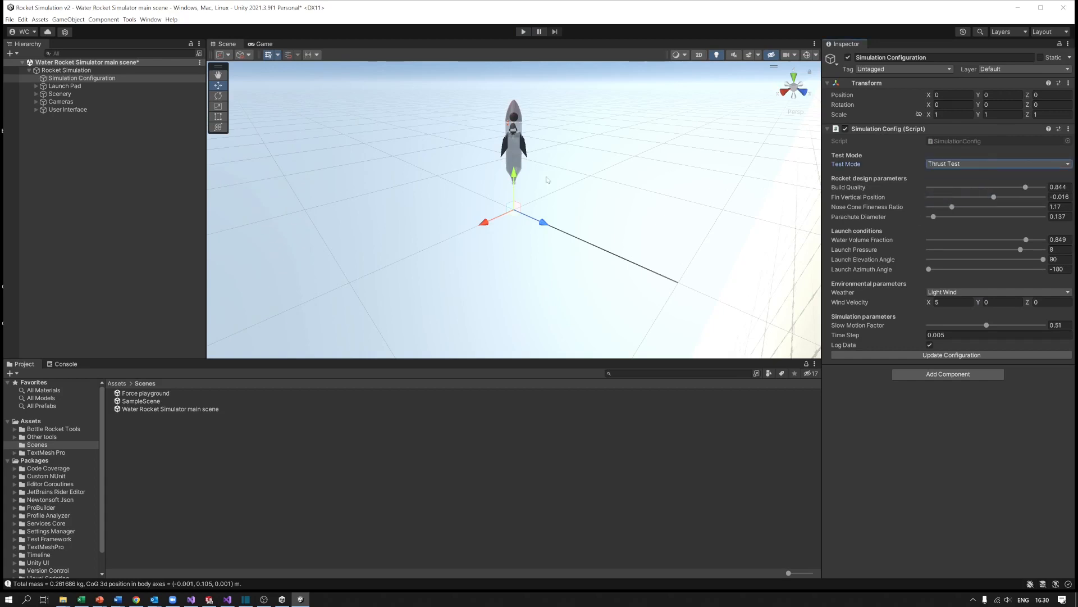
{"action": "left_click", "coordinate": [524, 32]}
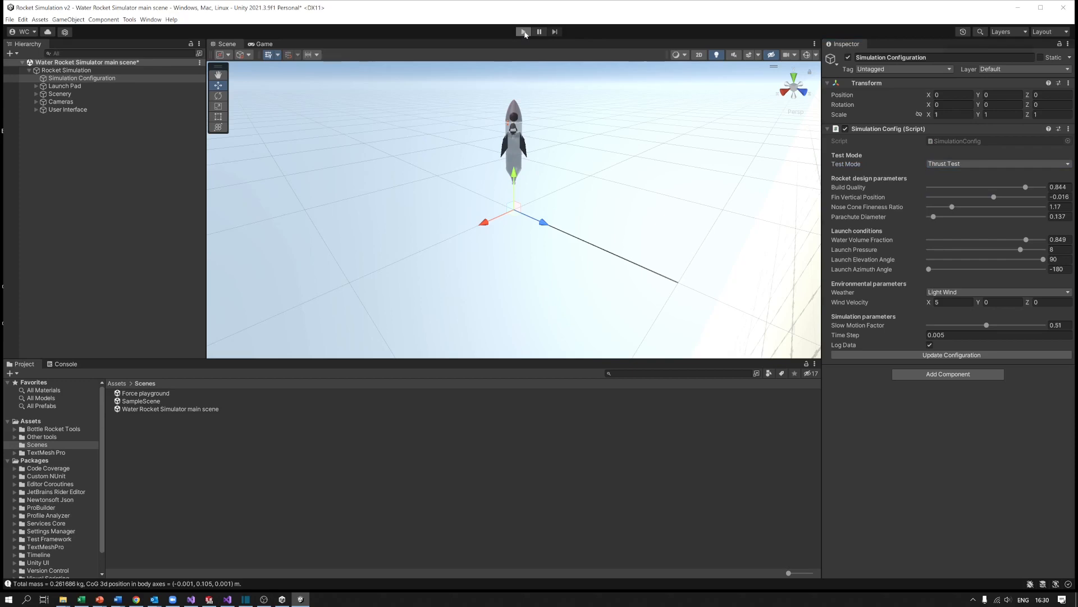
{"action": "left_click", "coordinate": [523, 31]}
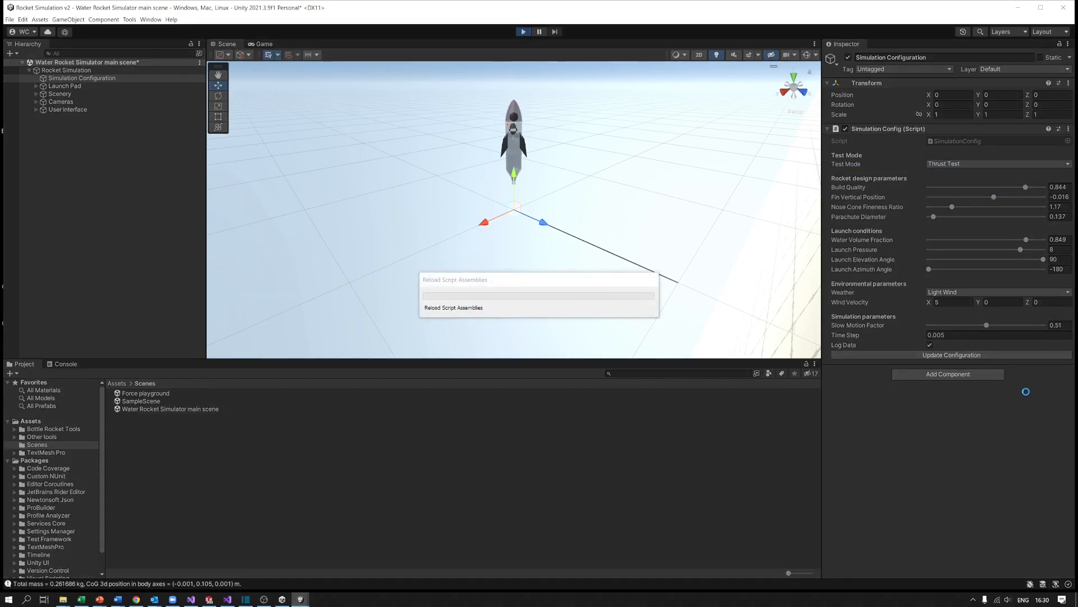
{"action": "left_click", "coordinate": [262, 44]}
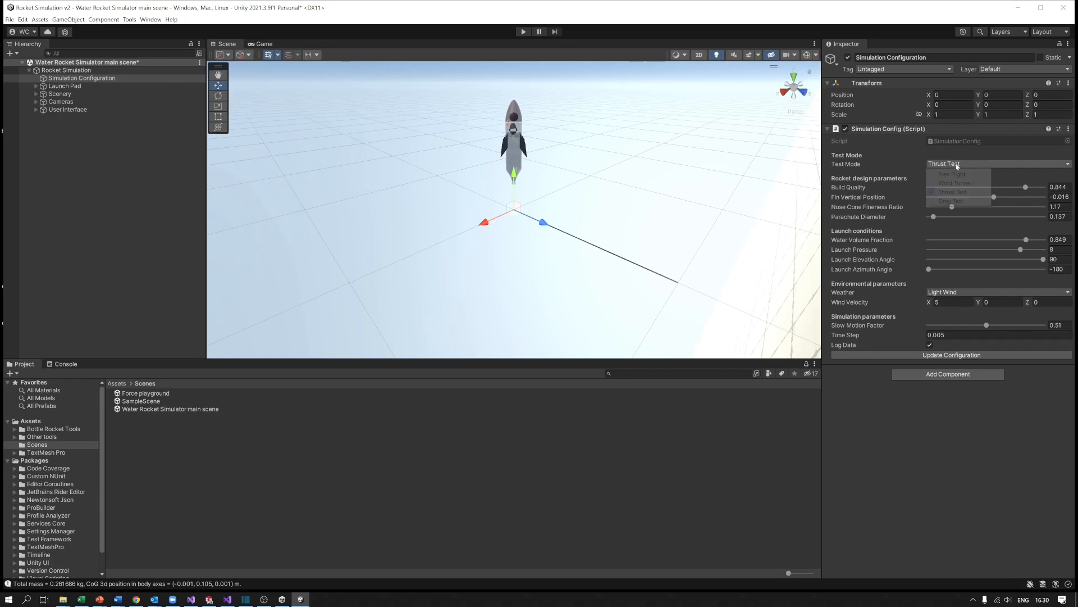
{"action": "left_click", "coordinate": [950, 202]}
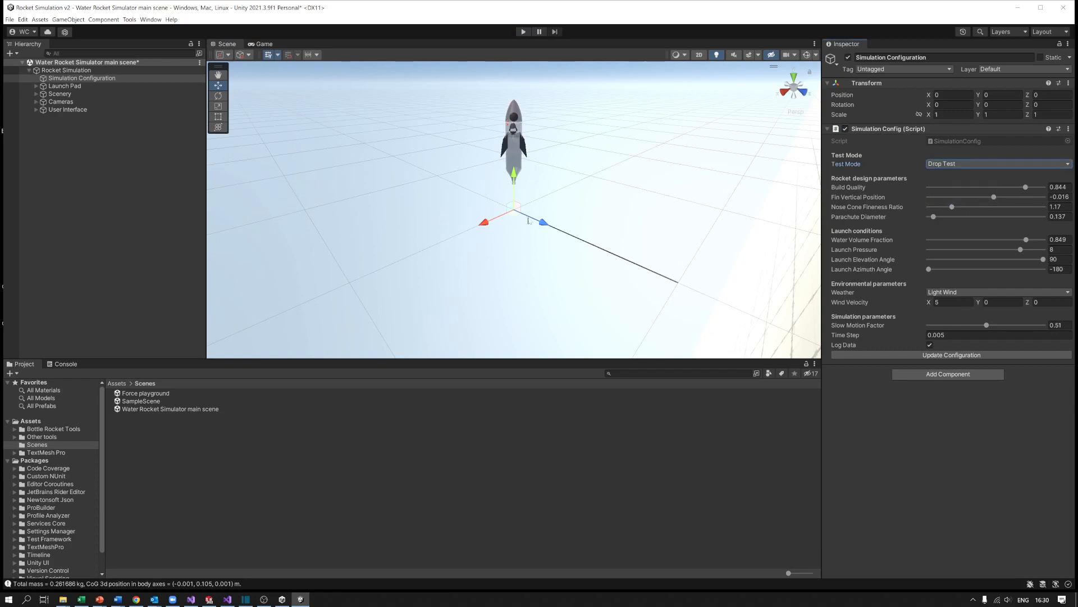
{"action": "mouse_move", "coordinate": [963, 236]}
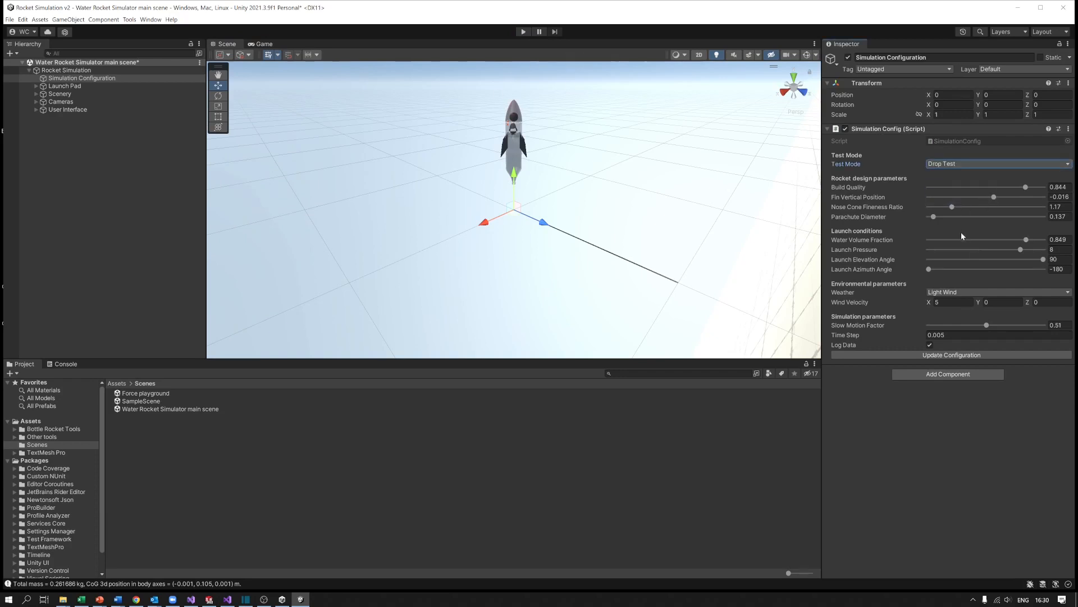
{"action": "left_click_drag", "start_coordinate": [934, 215], "coordinate": [962, 216]}
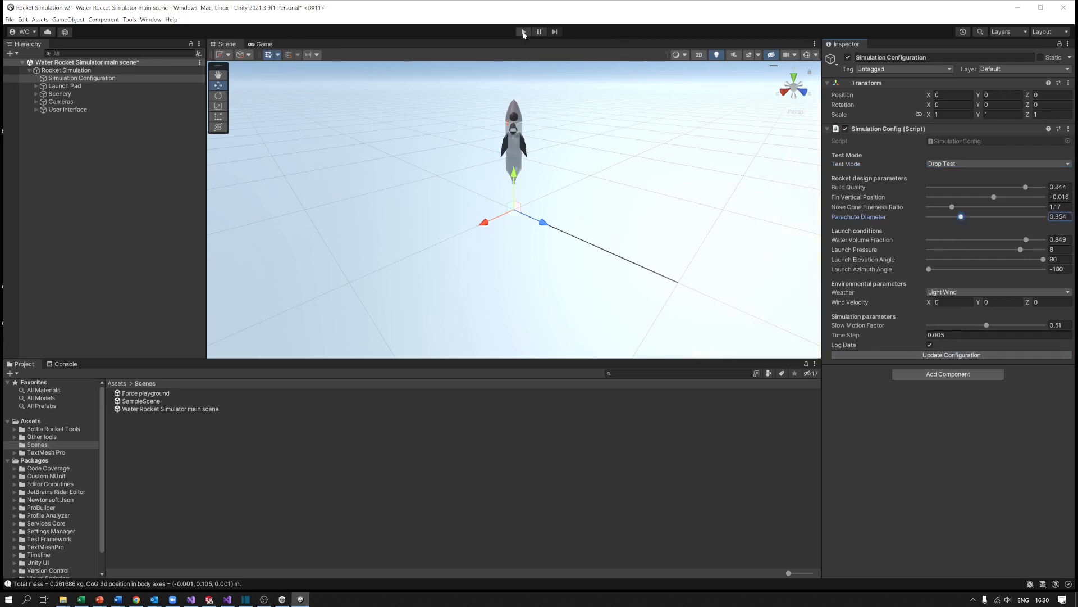
{"action": "left_click", "coordinate": [523, 31]}
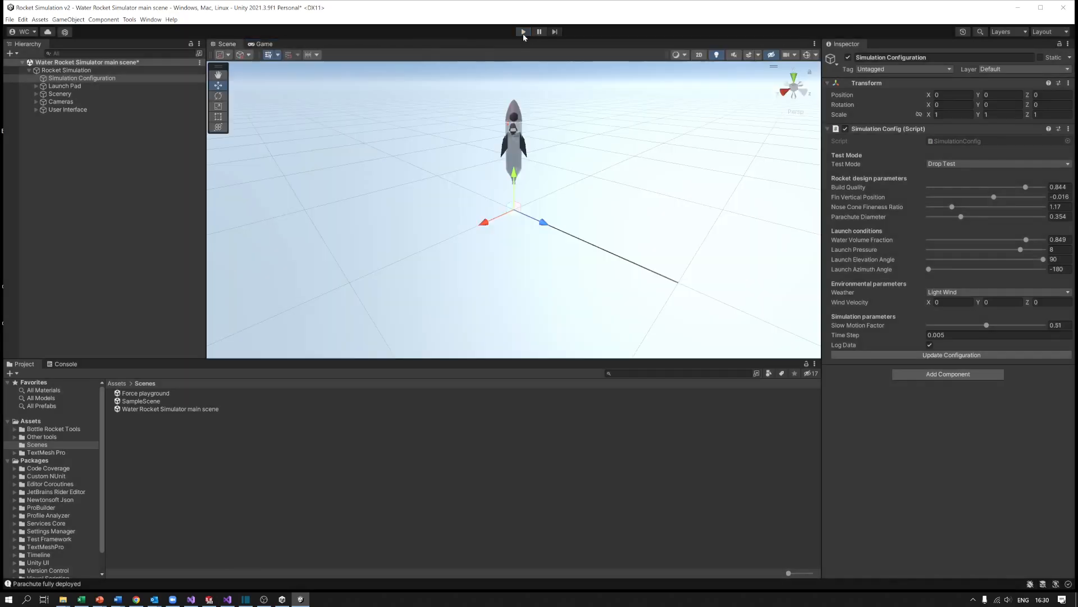
{"action": "left_click", "coordinate": [523, 32]}
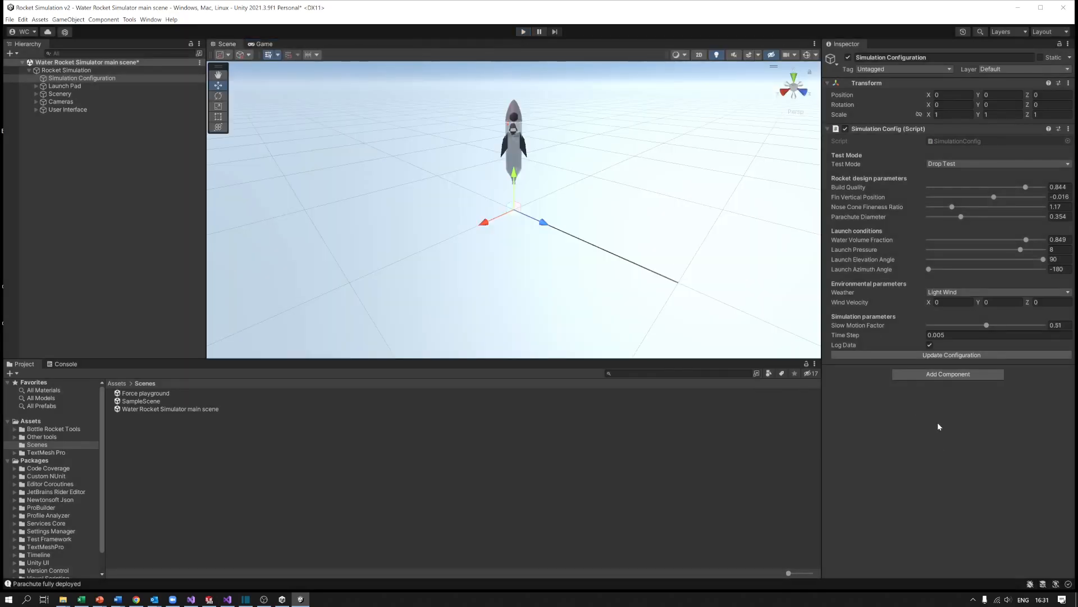
{"action": "mouse_move", "coordinate": [976, 410]}
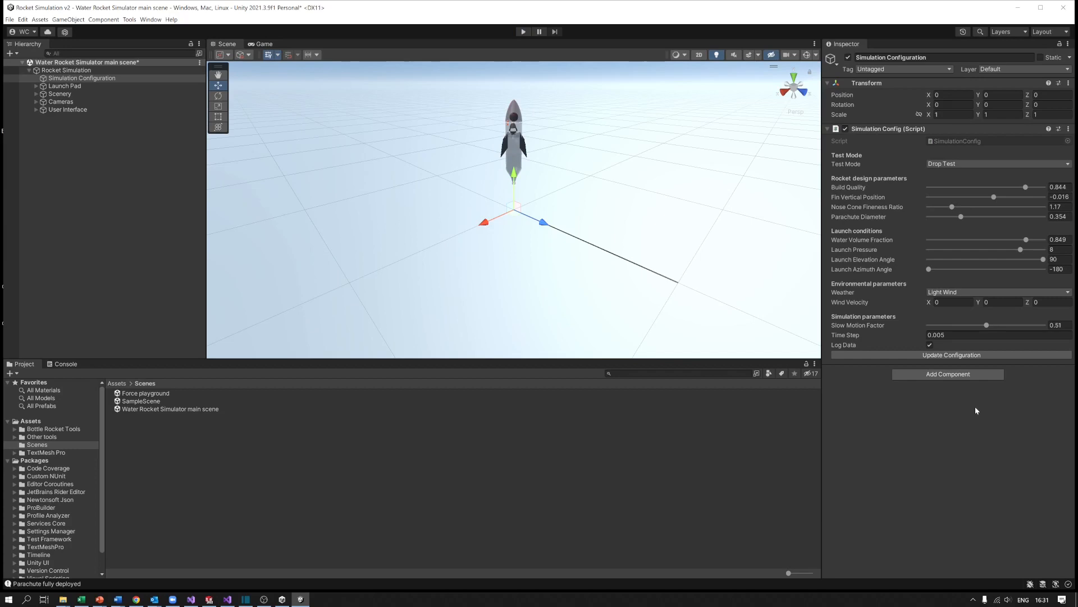
{"action": "mouse_move", "coordinate": [928, 453]}
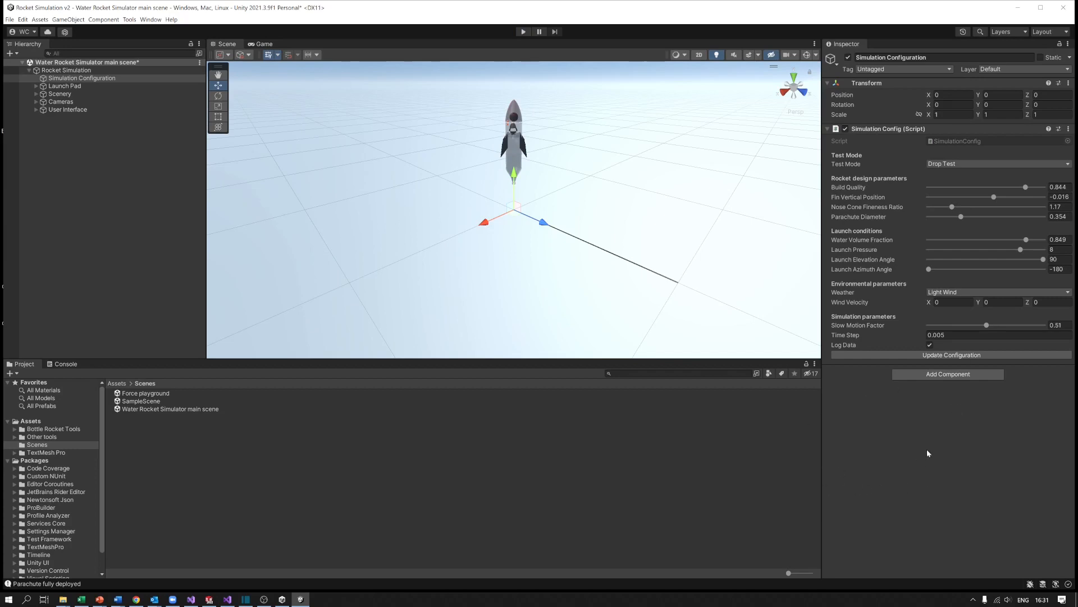
{"action": "mouse_move", "coordinate": [705, 403]}
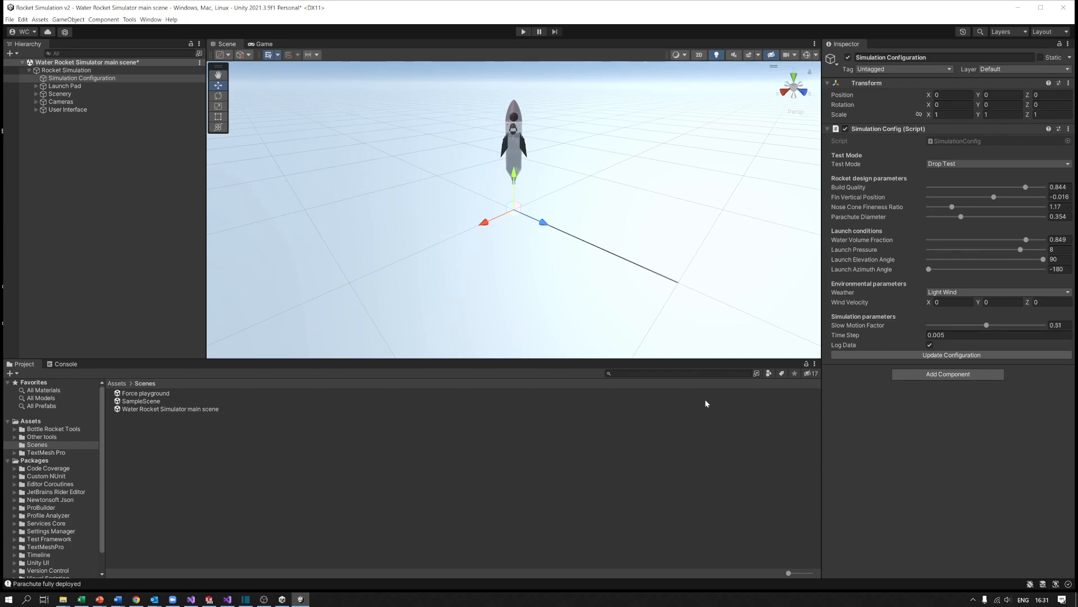
{"action": "mouse_move", "coordinate": [681, 411]}
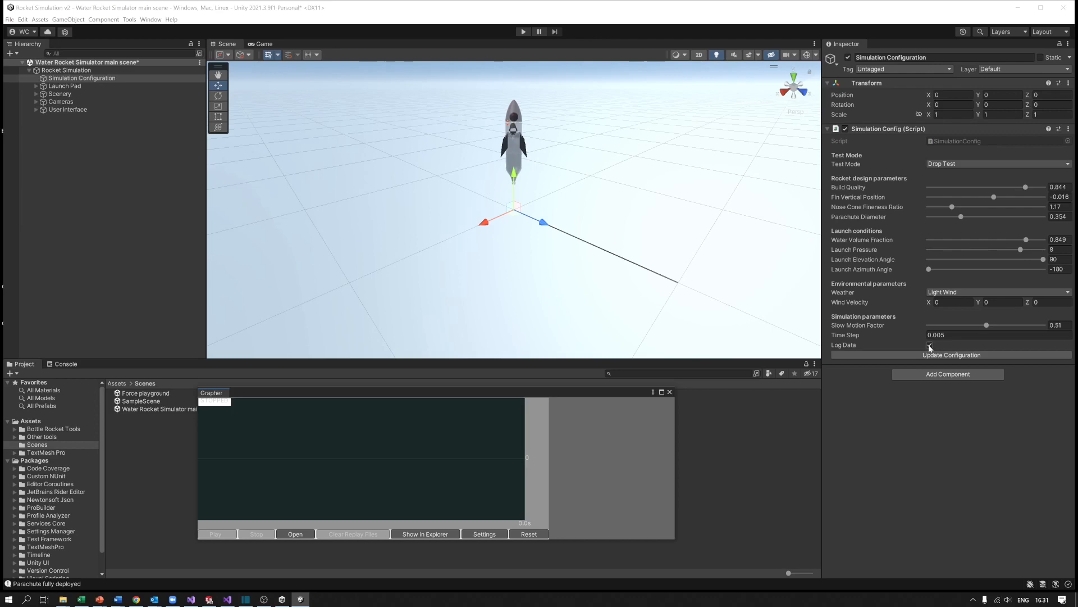
Run and stop a Drop Test with Grapher plotting vertical velocity, then reopen the Test Mode list.
{"action": "left_click", "coordinate": [928, 344]}
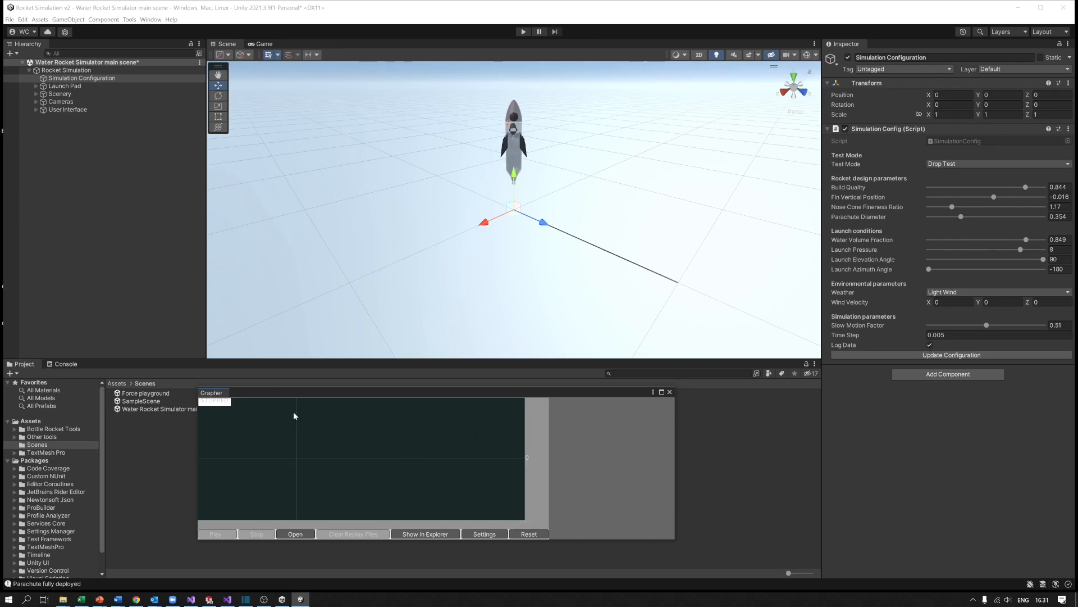
{"action": "mouse_move", "coordinate": [422, 523]}
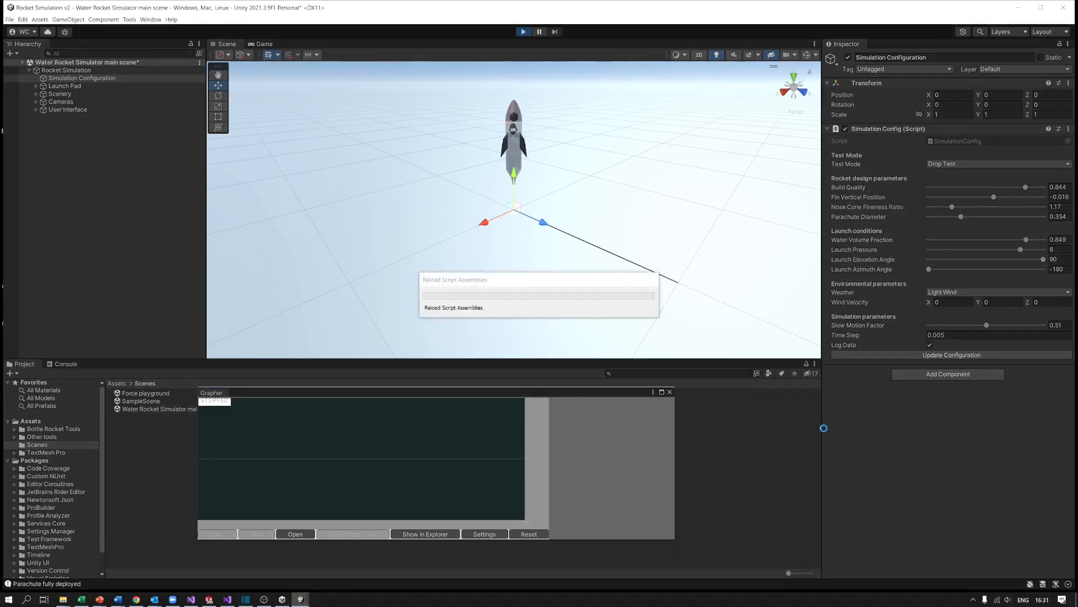
{"action": "left_click", "coordinate": [263, 43]}
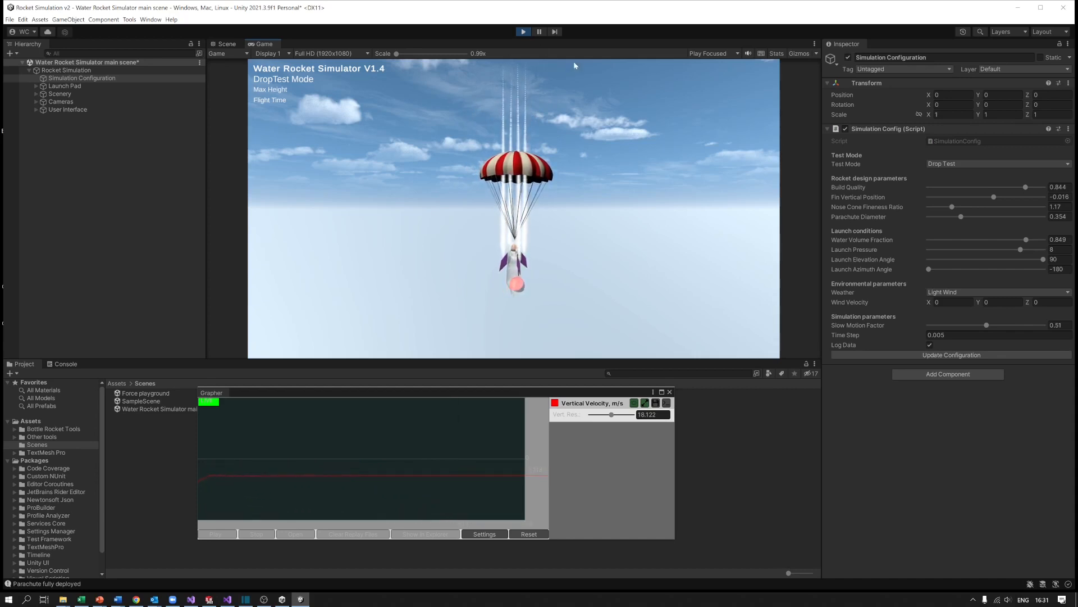
{"action": "left_click", "coordinate": [539, 32]}
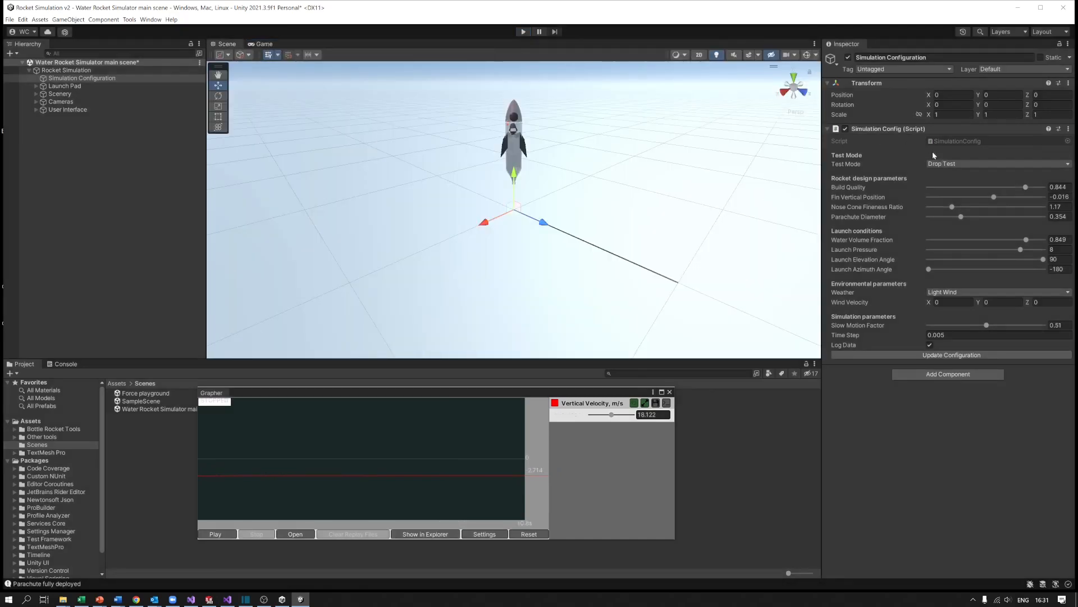
{"action": "left_click", "coordinate": [997, 163]}
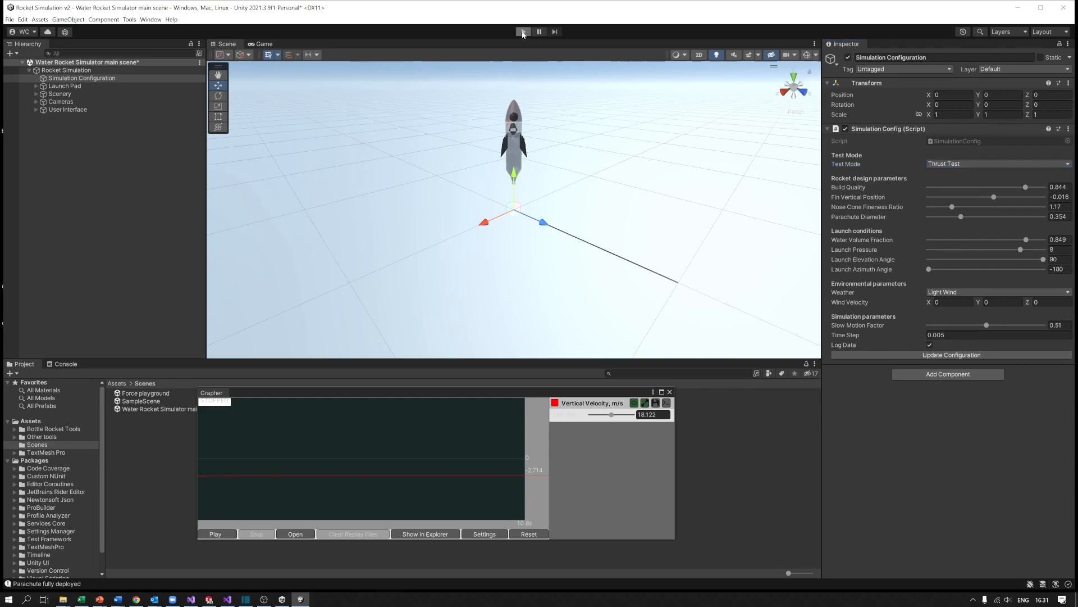
Run the Thrust Test until the Thrust, N graph records the curve, then stop.
{"action": "left_click", "coordinate": [522, 31]}
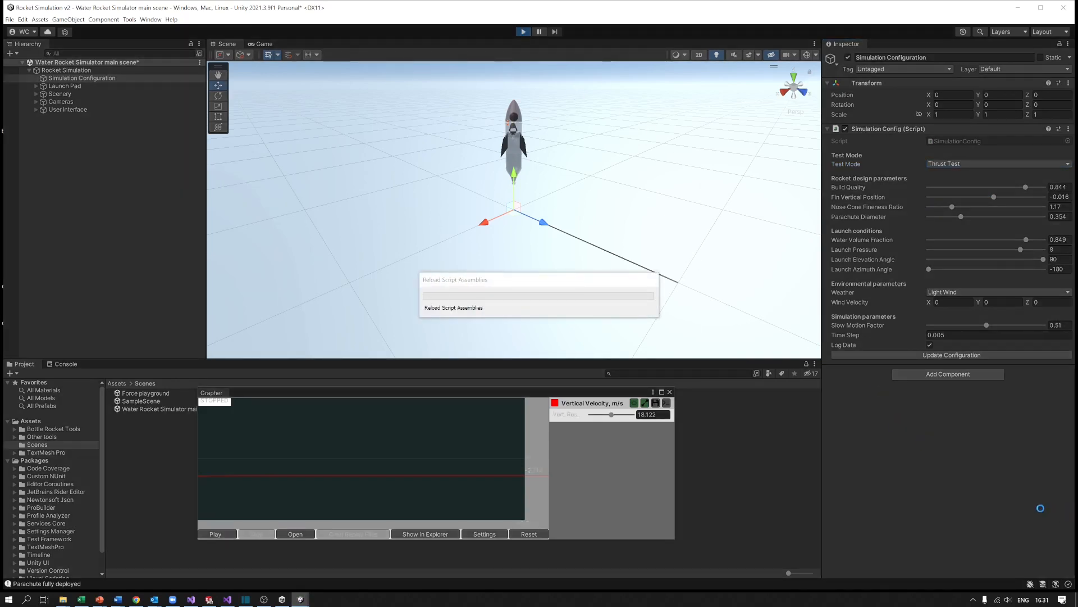
{"action": "left_click", "coordinate": [263, 43]}
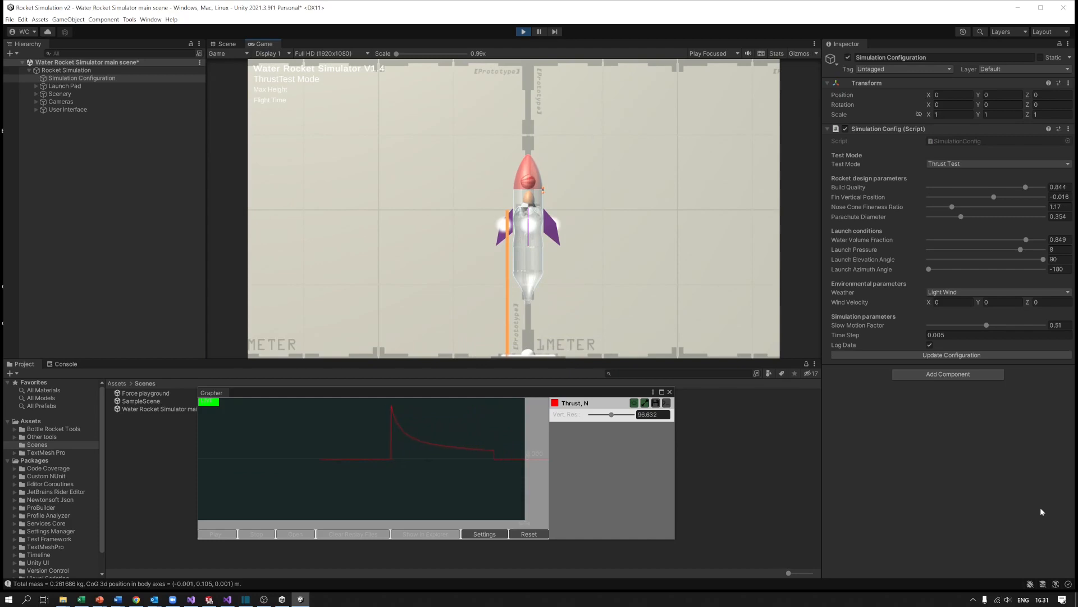
{"action": "left_click", "coordinate": [523, 31]}
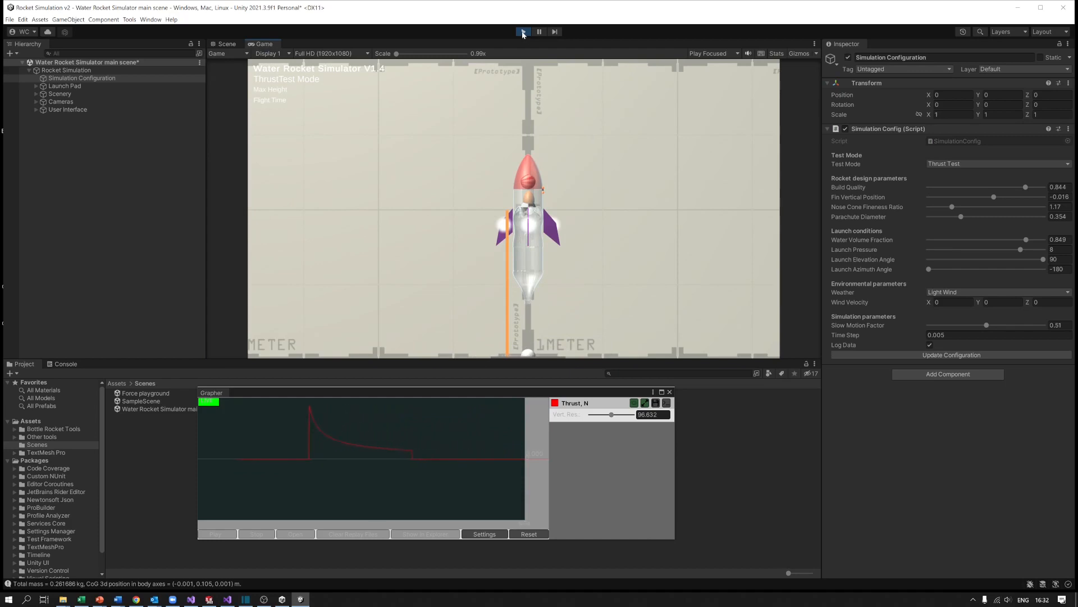
{"action": "left_click", "coordinate": [226, 44]}
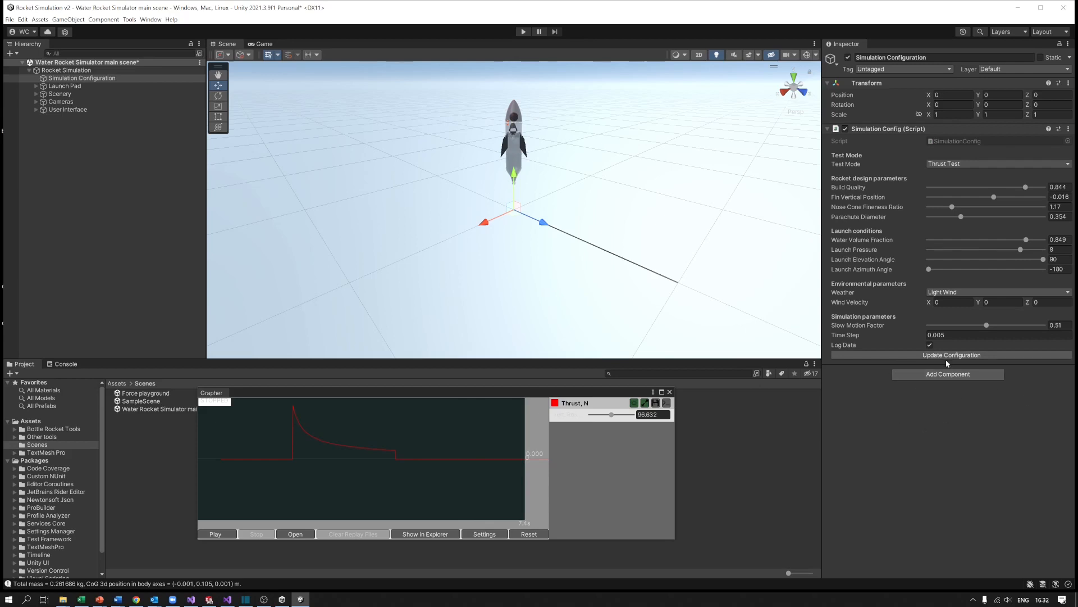
{"action": "mouse_move", "coordinate": [883, 427]}
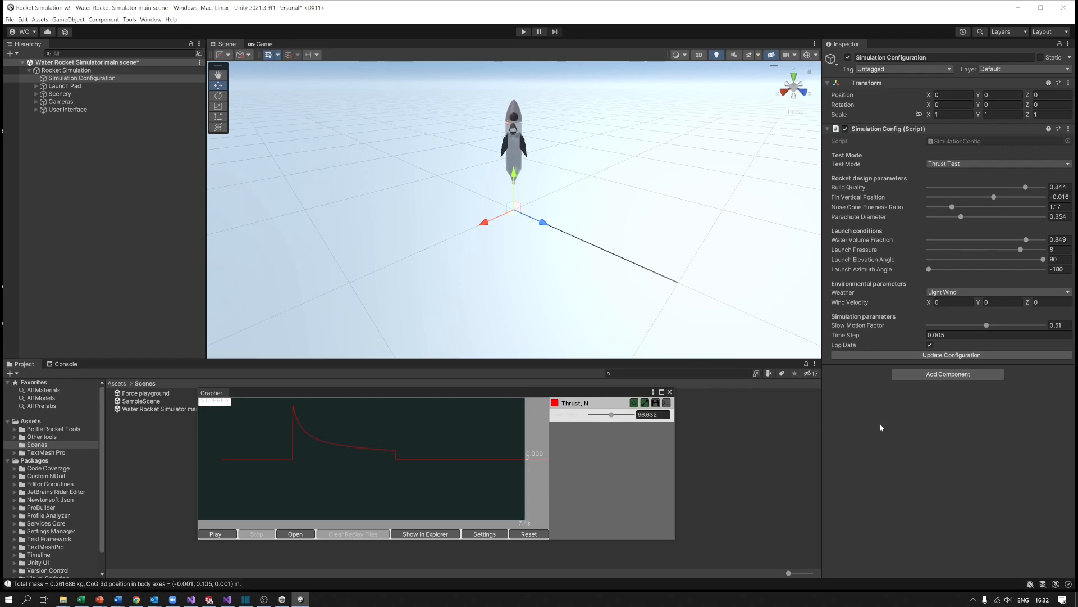
{"action": "mouse_move", "coordinate": [974, 476]}
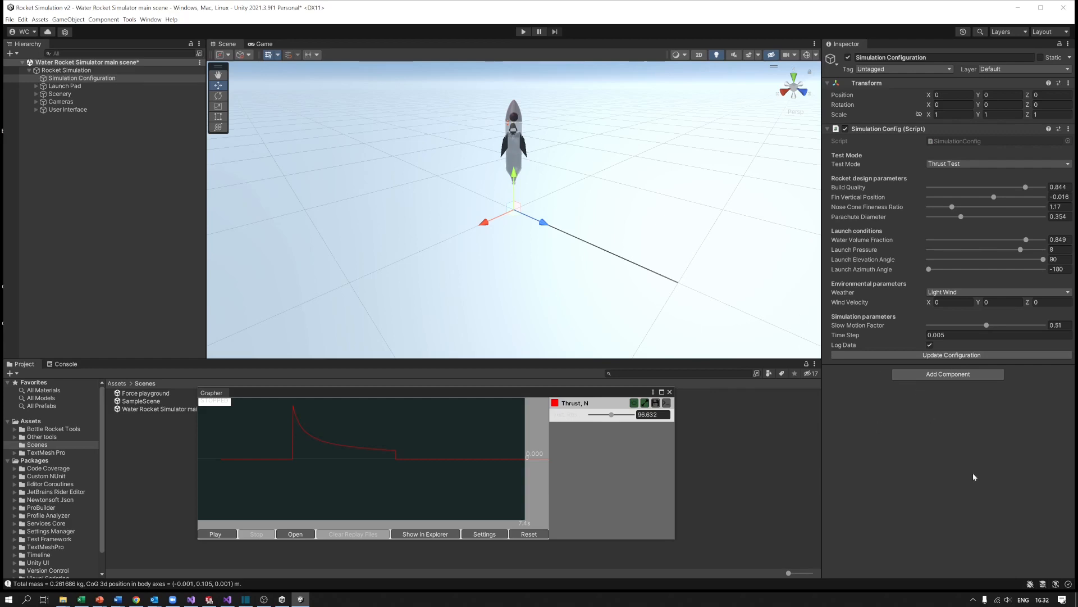
{"action": "mouse_move", "coordinate": [687, 228]}
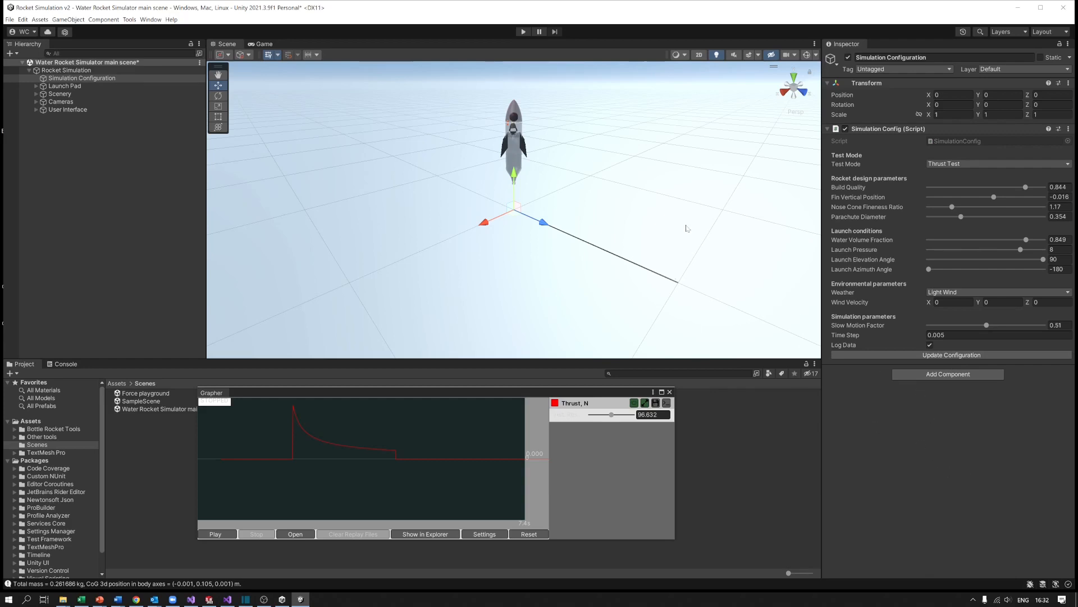
{"action": "mouse_move", "coordinate": [494, 227]}
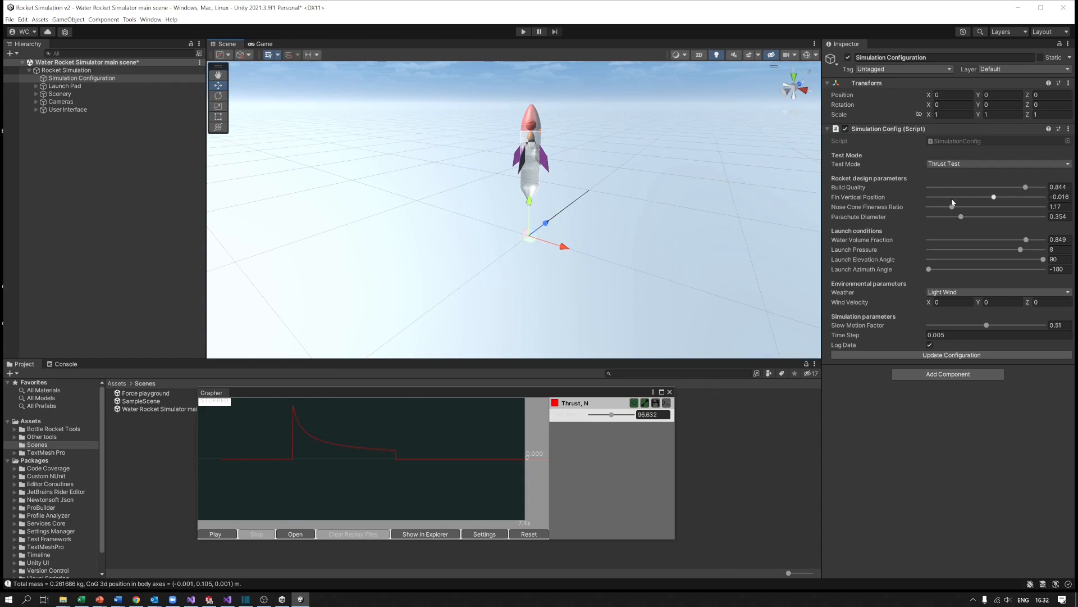
Lower the fins to vertical position -0.266 and set Test Mode to Free Flight.
{"action": "left_click_drag", "start_coordinate": [993, 196], "coordinate": [935, 196]}
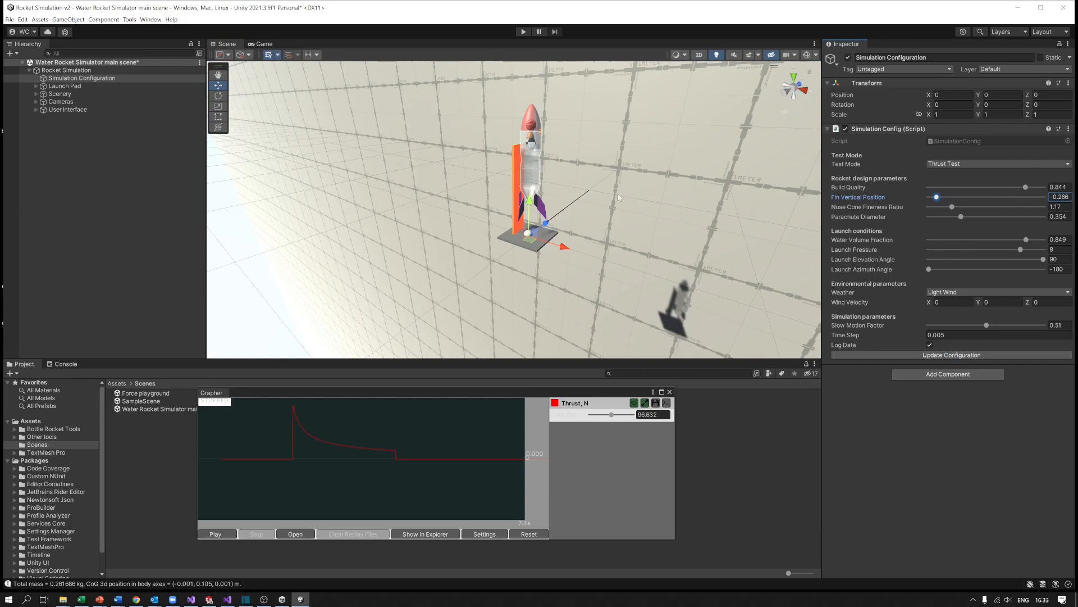
{"action": "left_click", "coordinate": [997, 163]}
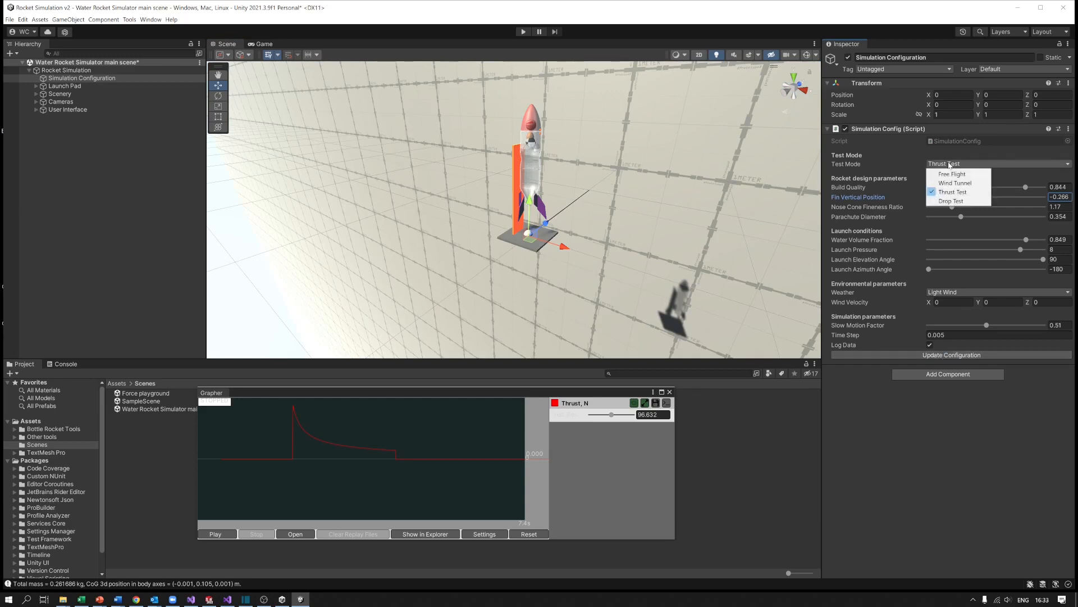
{"action": "left_click", "coordinate": [952, 174]}
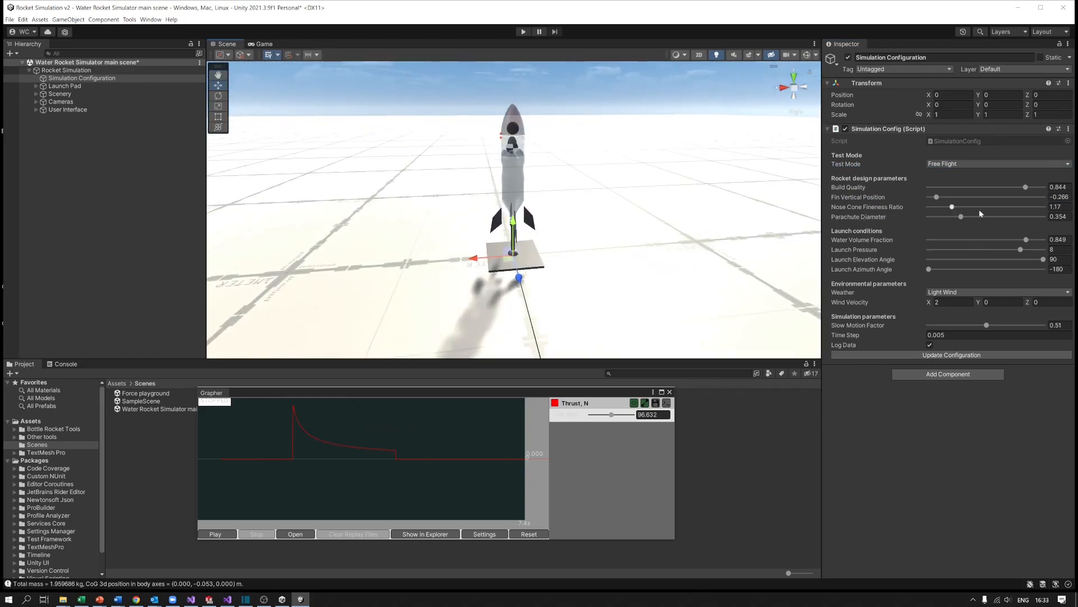
Set Nose Cone Fineness Ratio to 2.621, then select Simulation Configuration in the Hierarchy.
{"action": "left_click_drag", "start_coordinate": [952, 206], "coordinate": [1024, 207]}
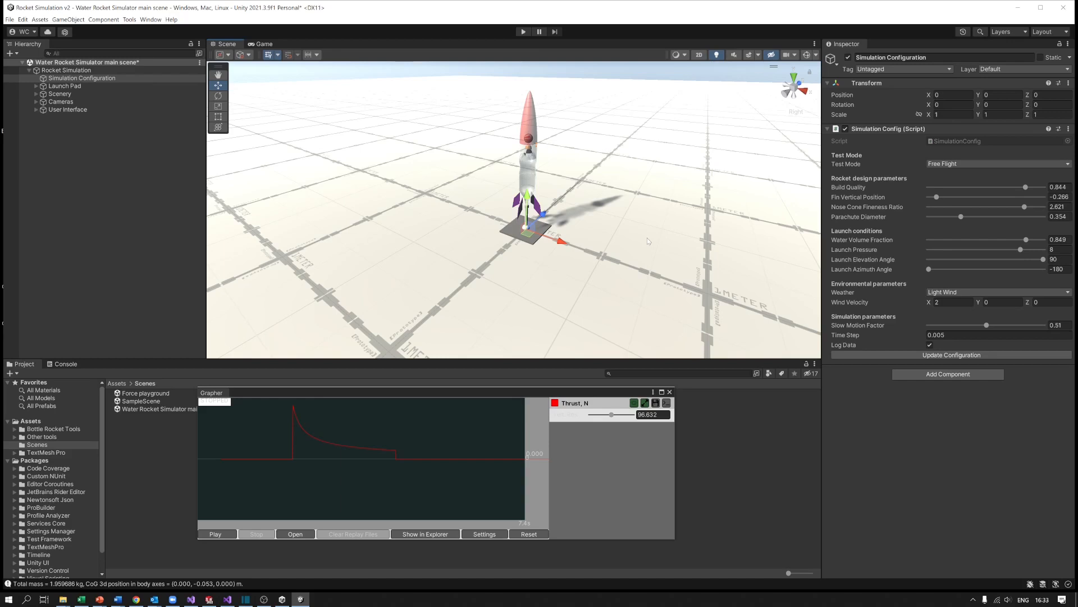
{"action": "mouse_move", "coordinate": [722, 248]}
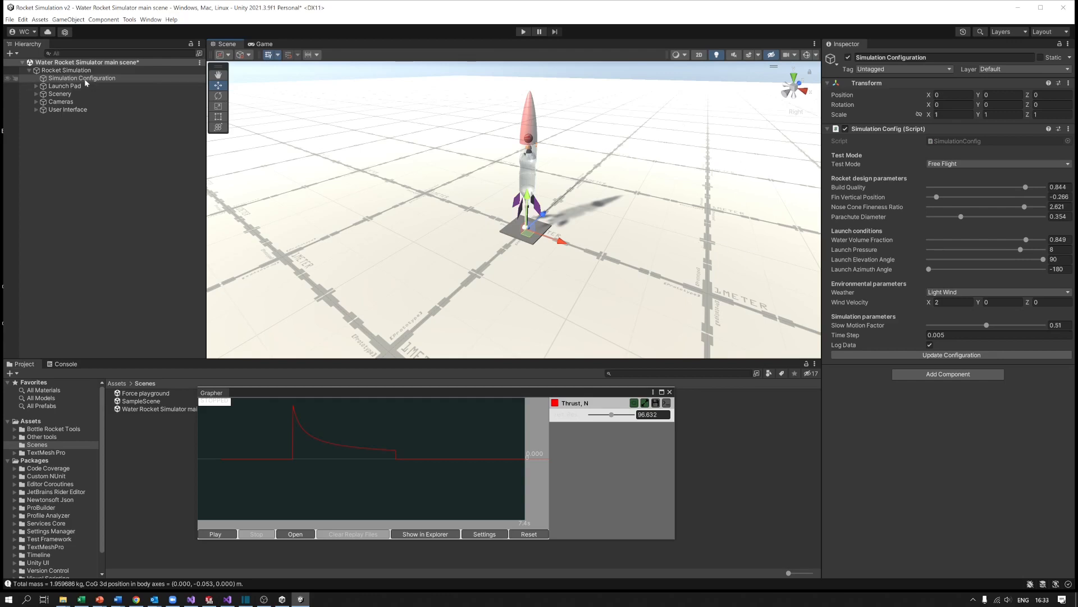
{"action": "left_click", "coordinate": [81, 77]}
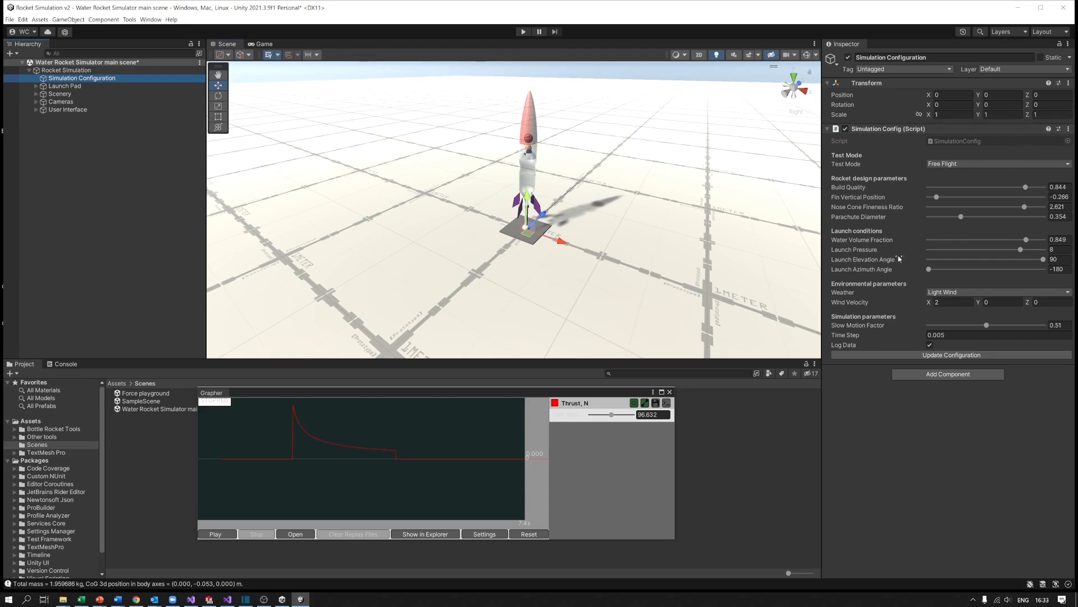
{"action": "mouse_move", "coordinate": [961, 220]}
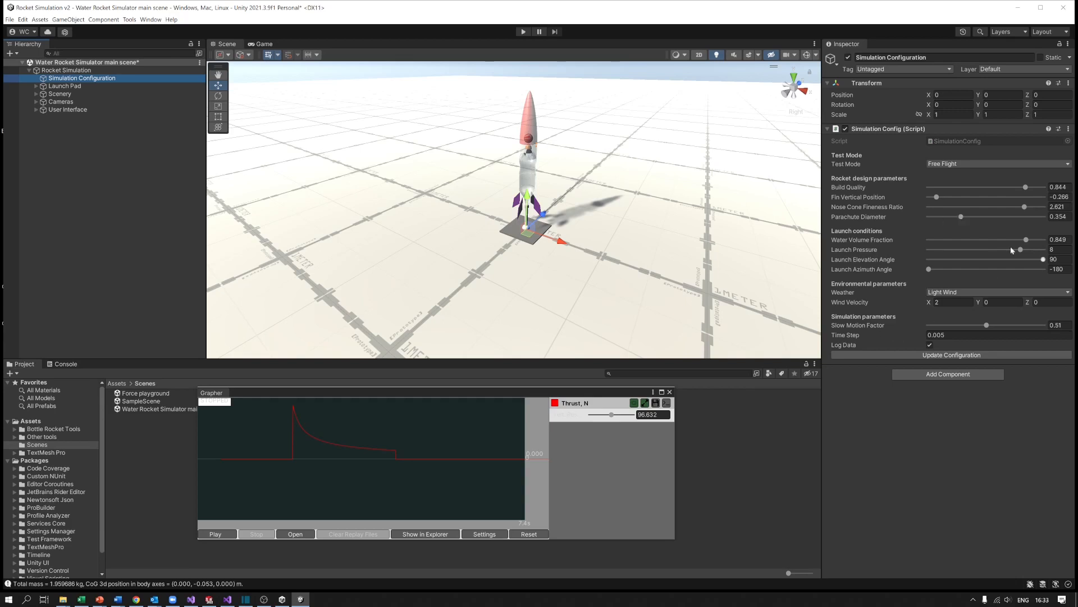
{"action": "mouse_move", "coordinate": [974, 182]}
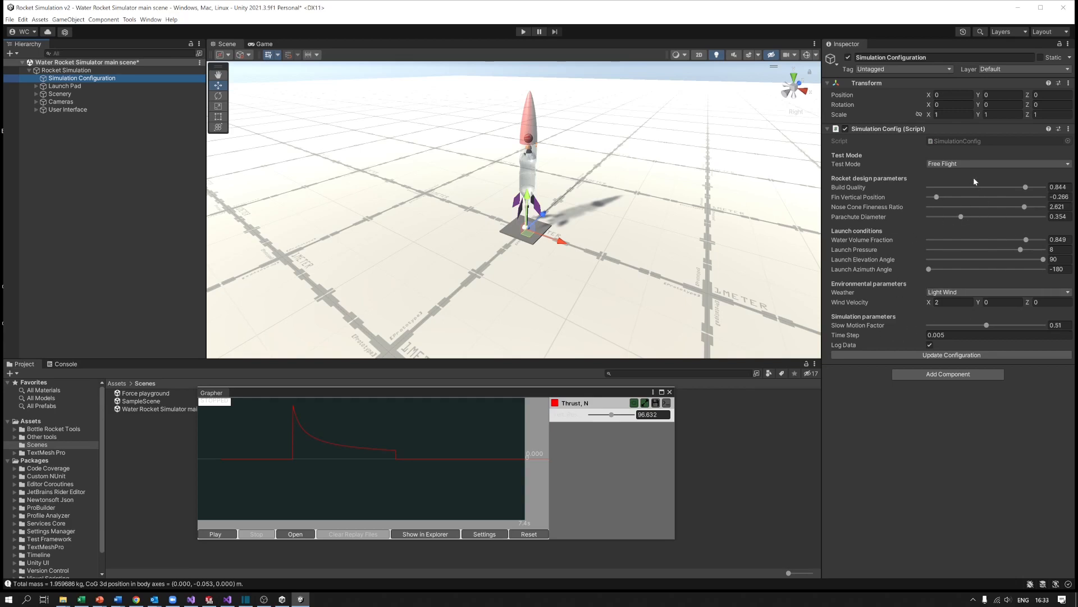